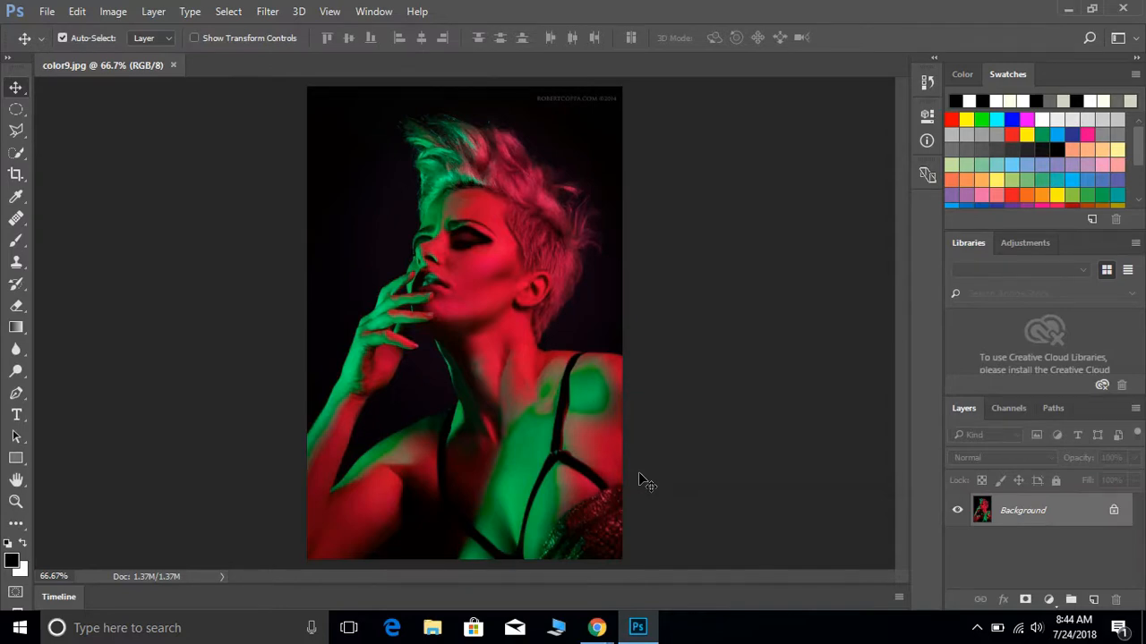
pyautogui.moveTo(321, 152)
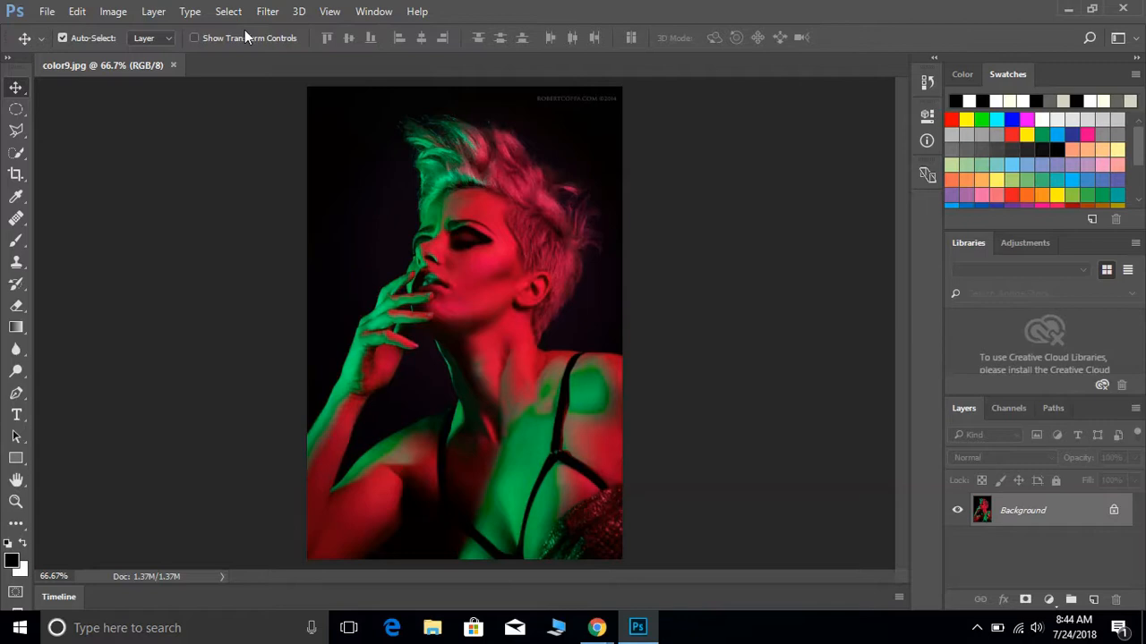
pyautogui.moveTo(330, 14)
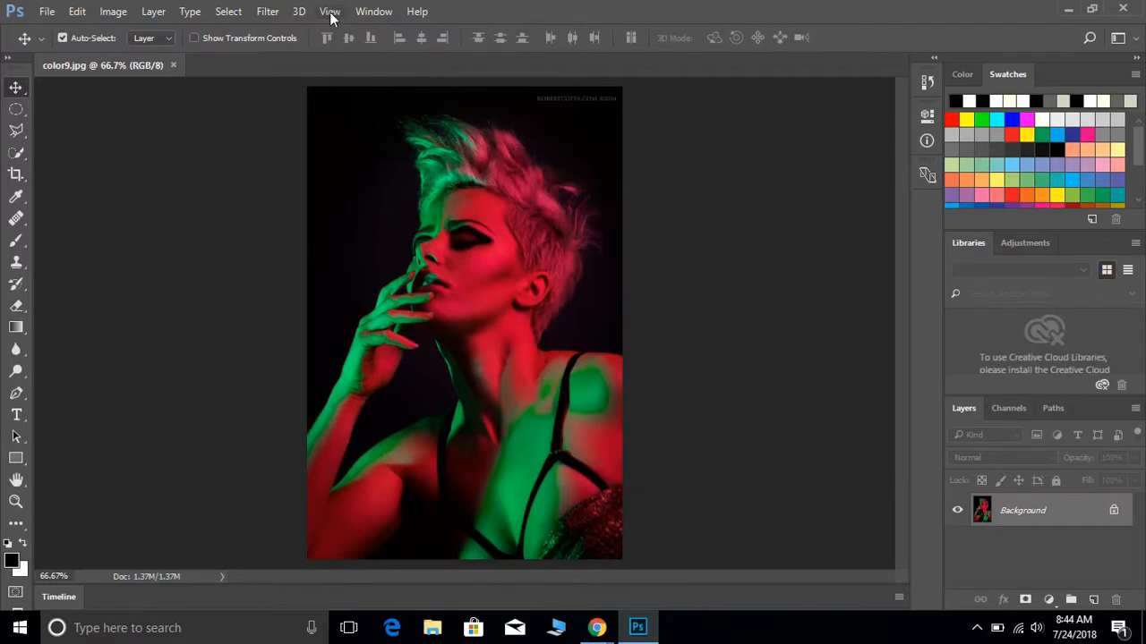
# Show the Actions panel from the Window menu and collapse the Default Actions set
pyautogui.click(373, 10)
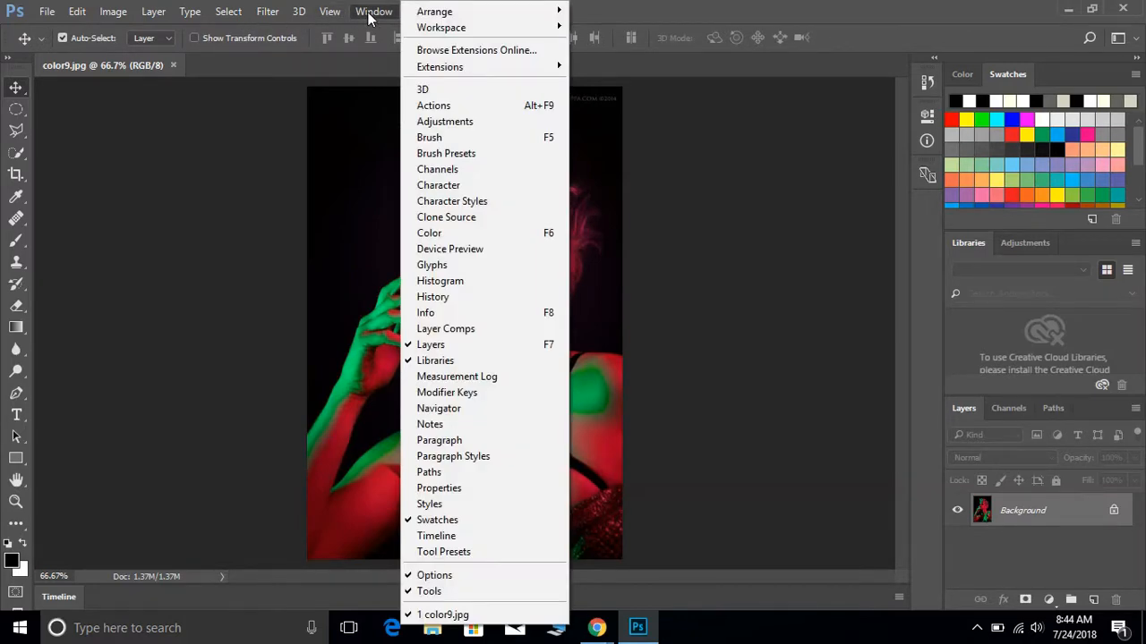
pyautogui.moveTo(433, 105)
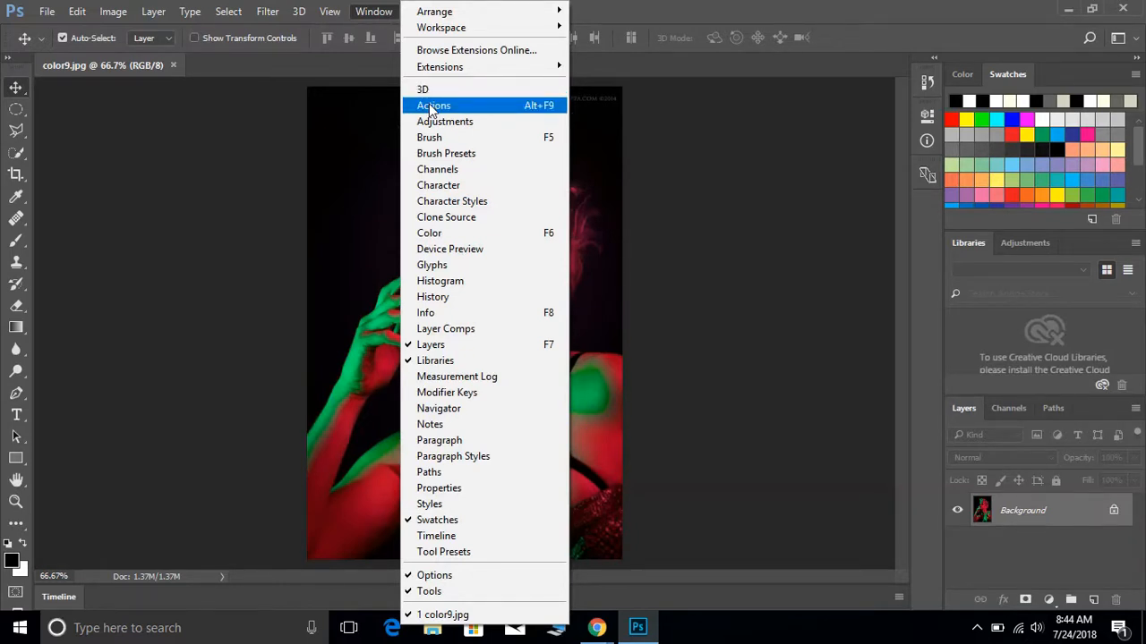
pyautogui.click(433, 105)
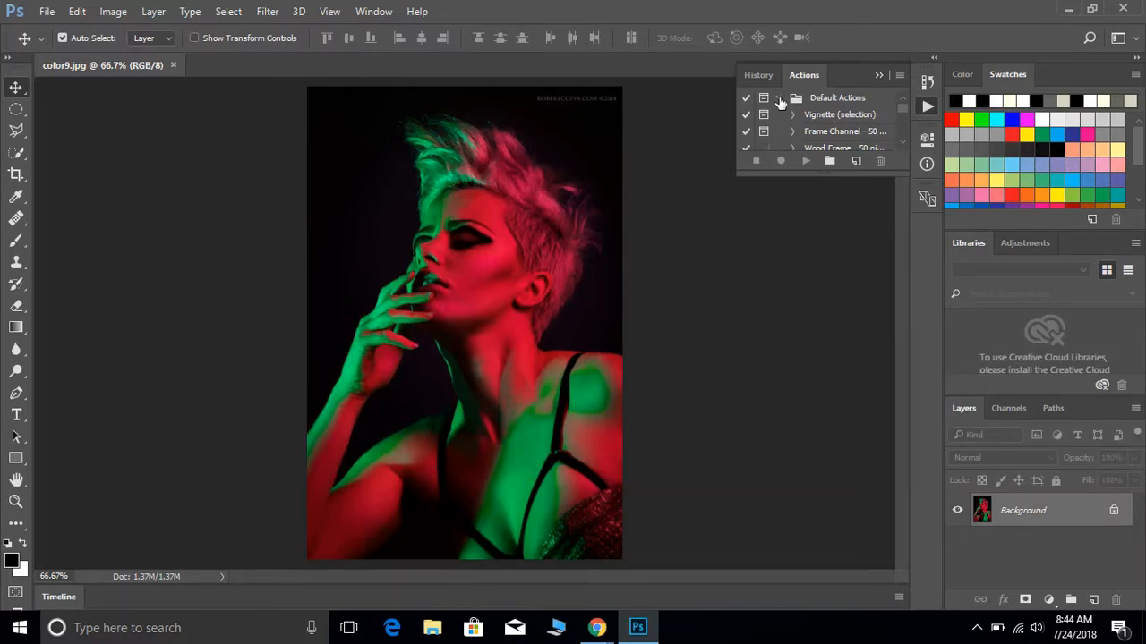
pyautogui.click(780, 97)
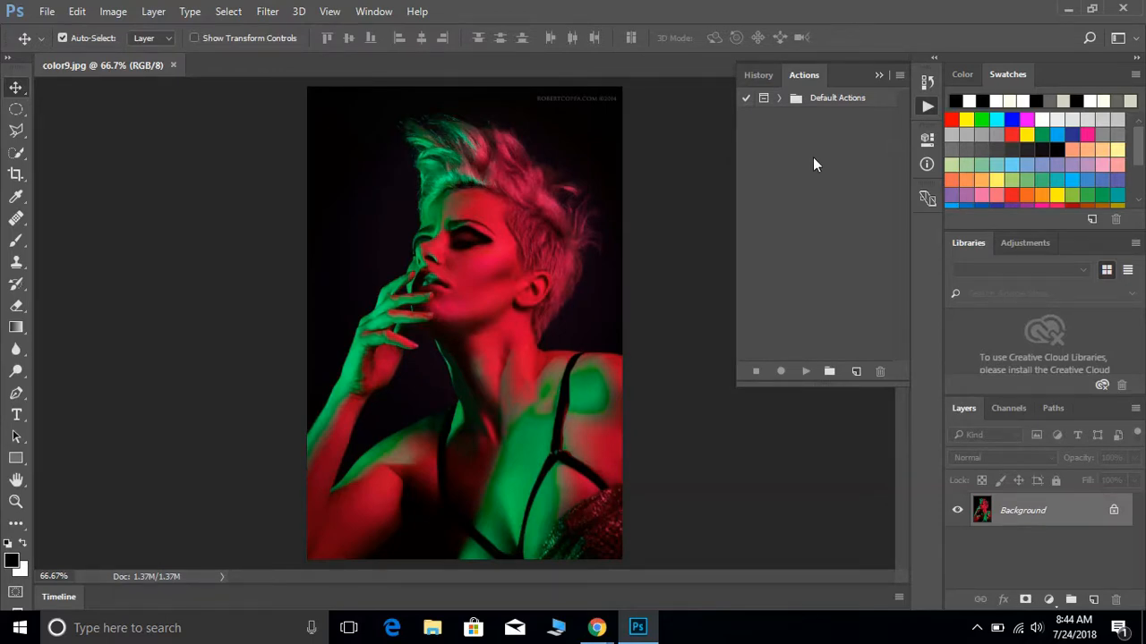
pyautogui.moveTo(832, 324)
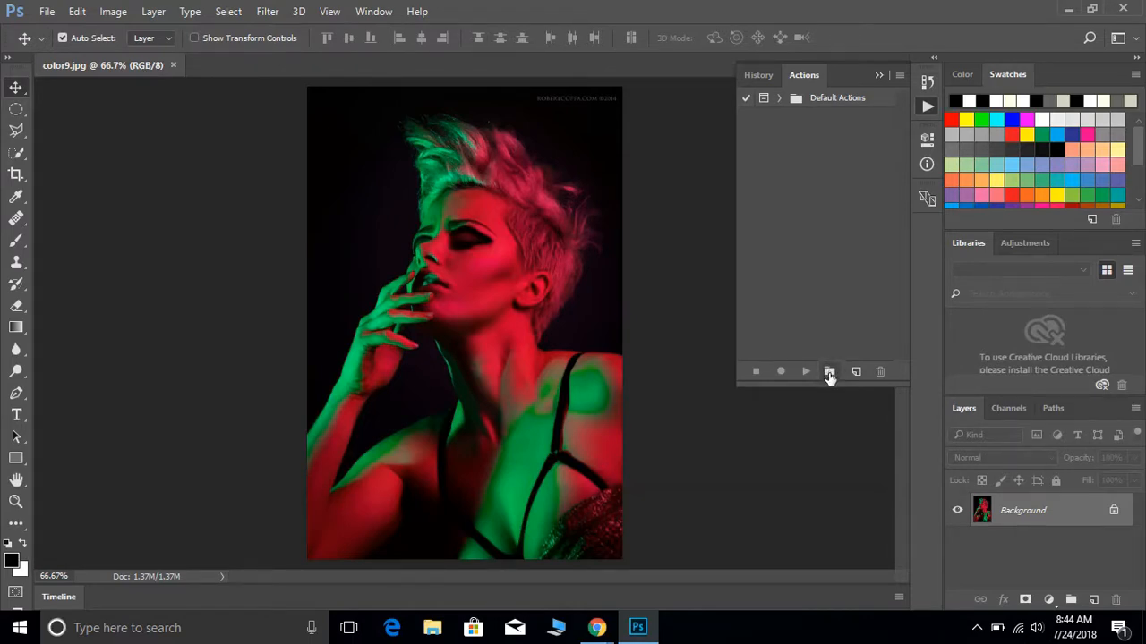
# Create a new action set named Comic in the Actions panel
pyautogui.click(829, 371)
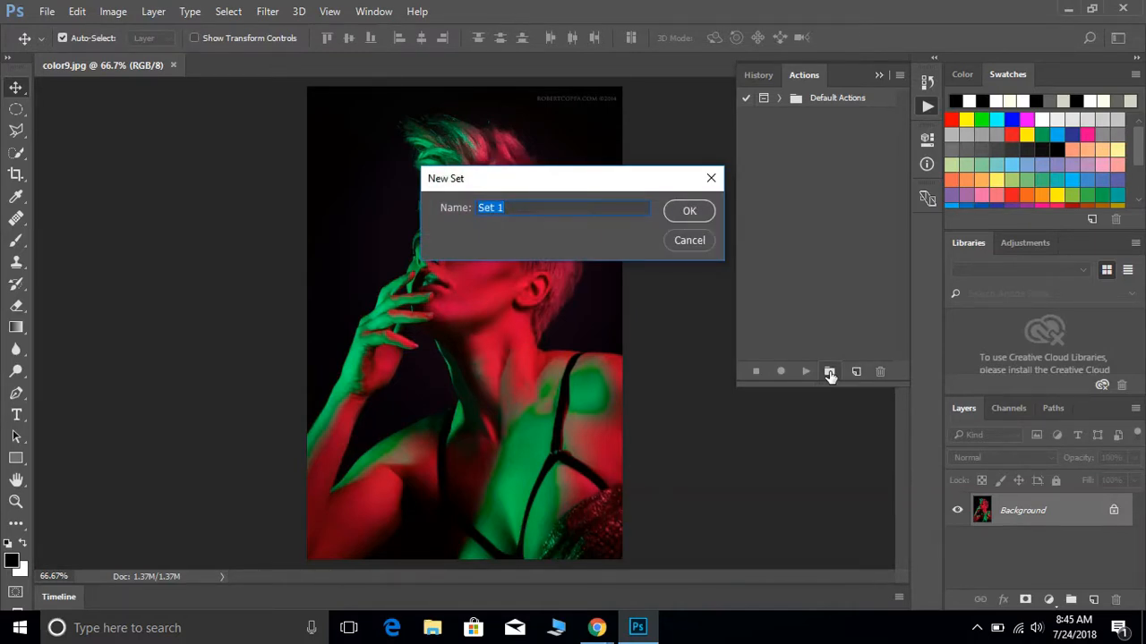
pyautogui.write('Comic')
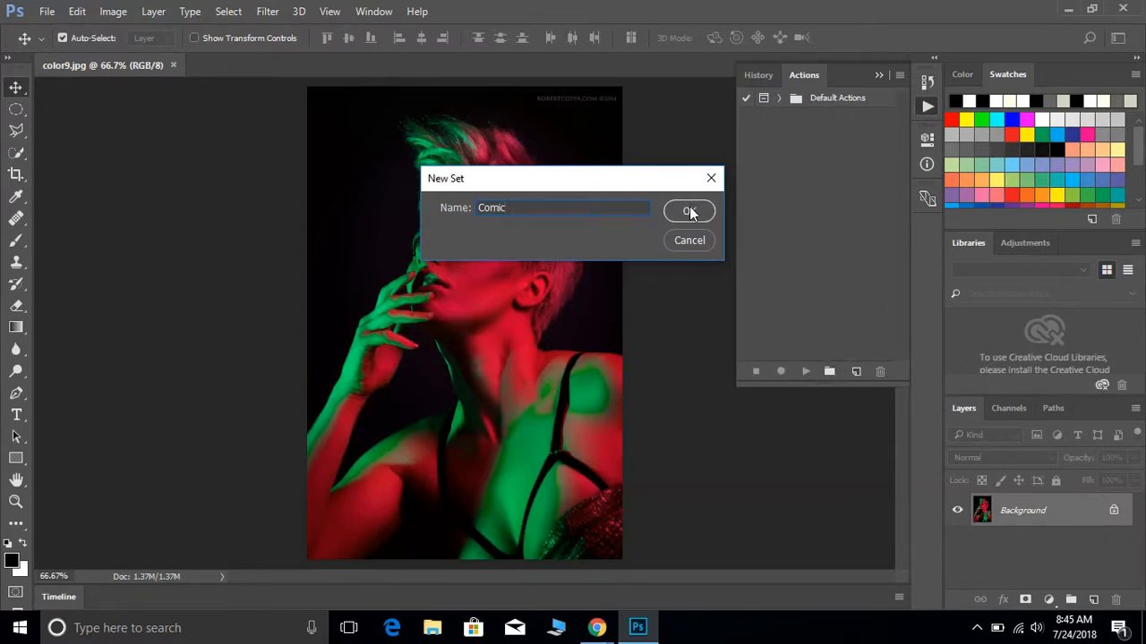
pyautogui.click(689, 212)
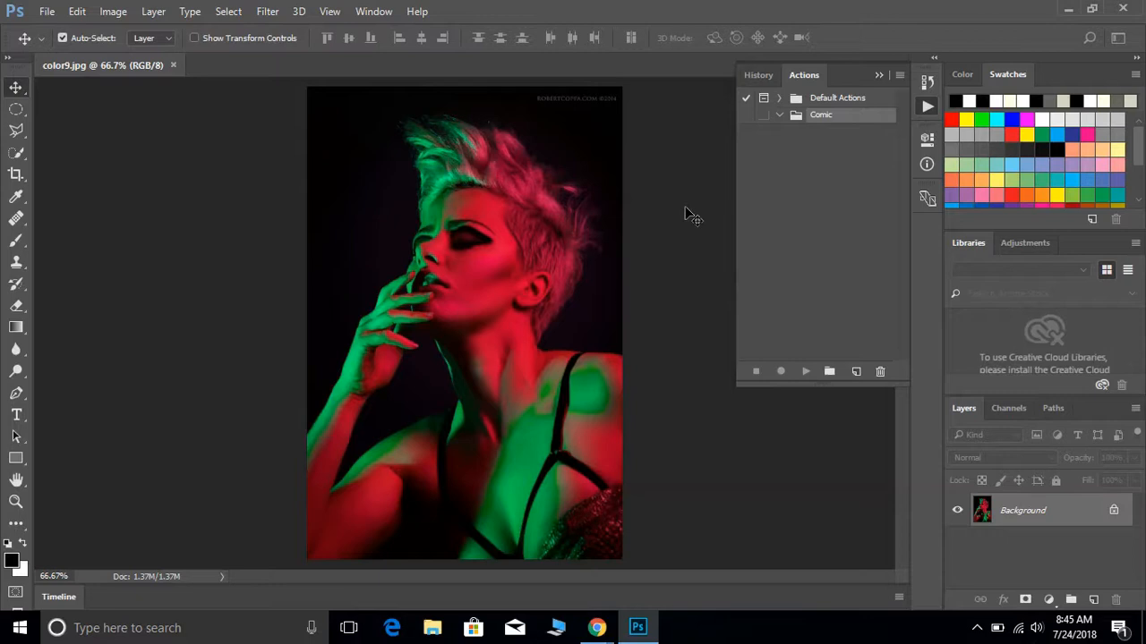
pyautogui.moveTo(695, 222)
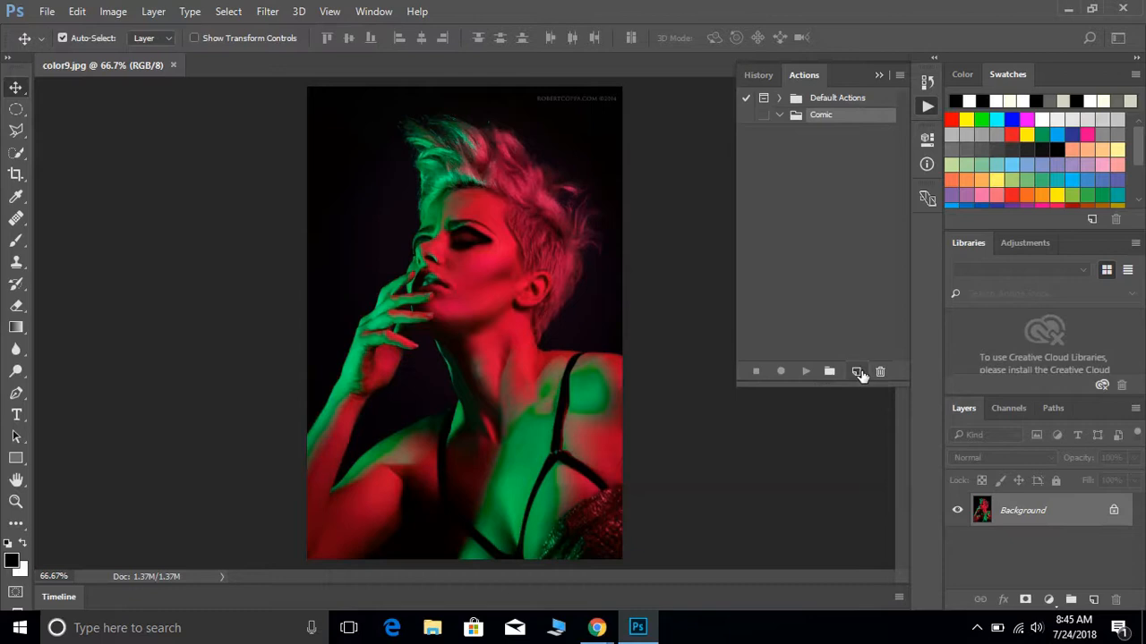
pyautogui.moveTo(856, 370)
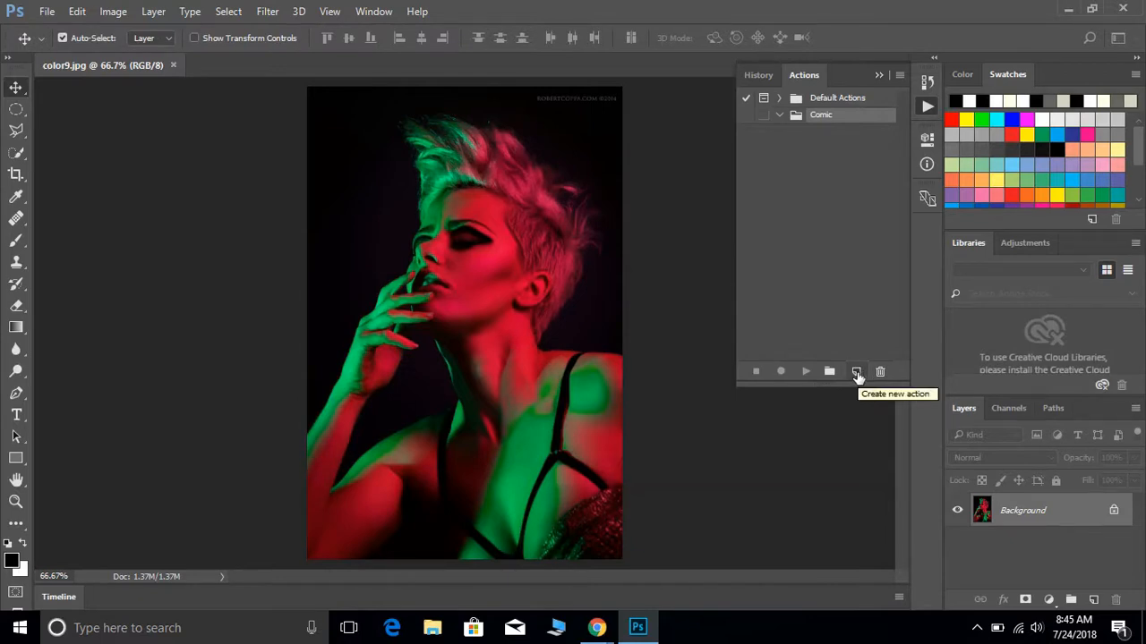
# Begin a new action named Pop Art in the Comic set, leaving the dialog open
pyautogui.click(856, 371)
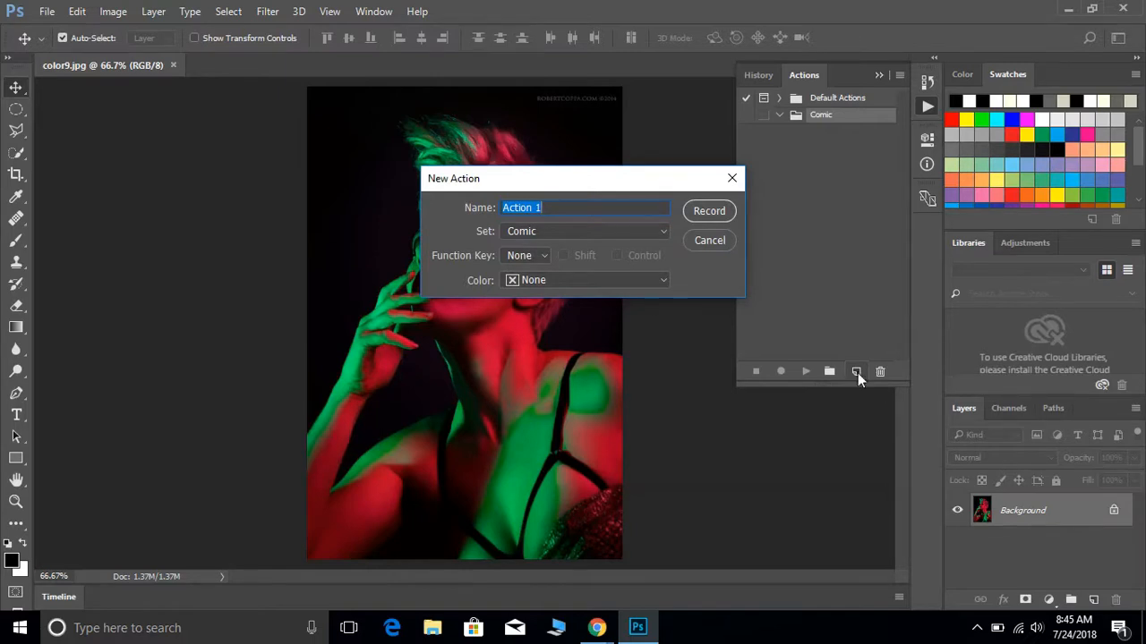
pyautogui.write('Comi')
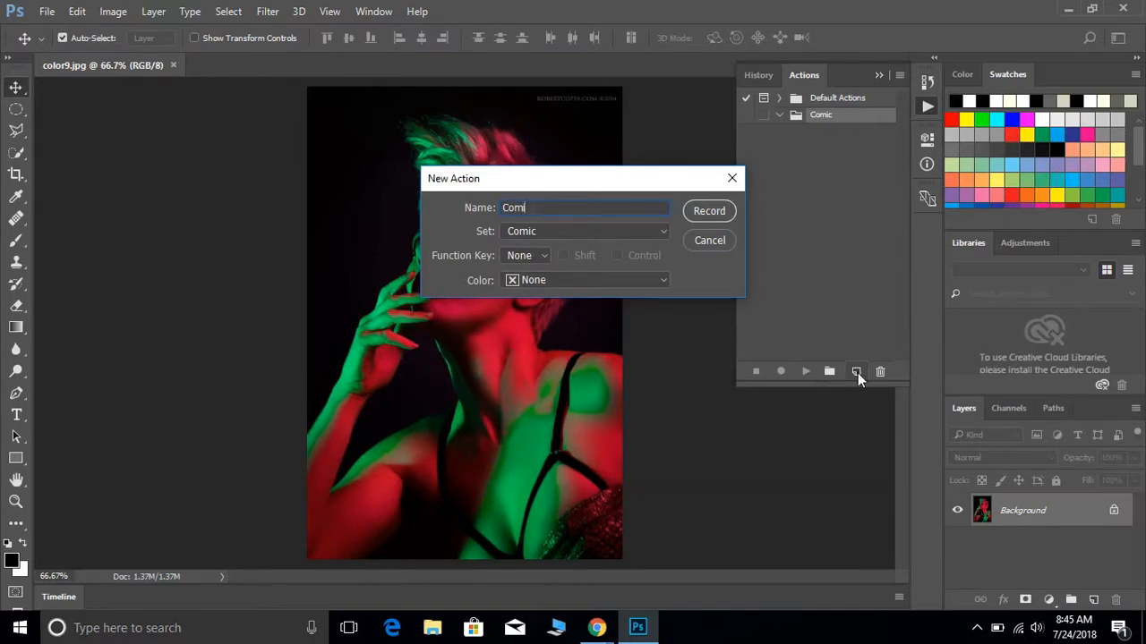
pyautogui.write('Pop Art')
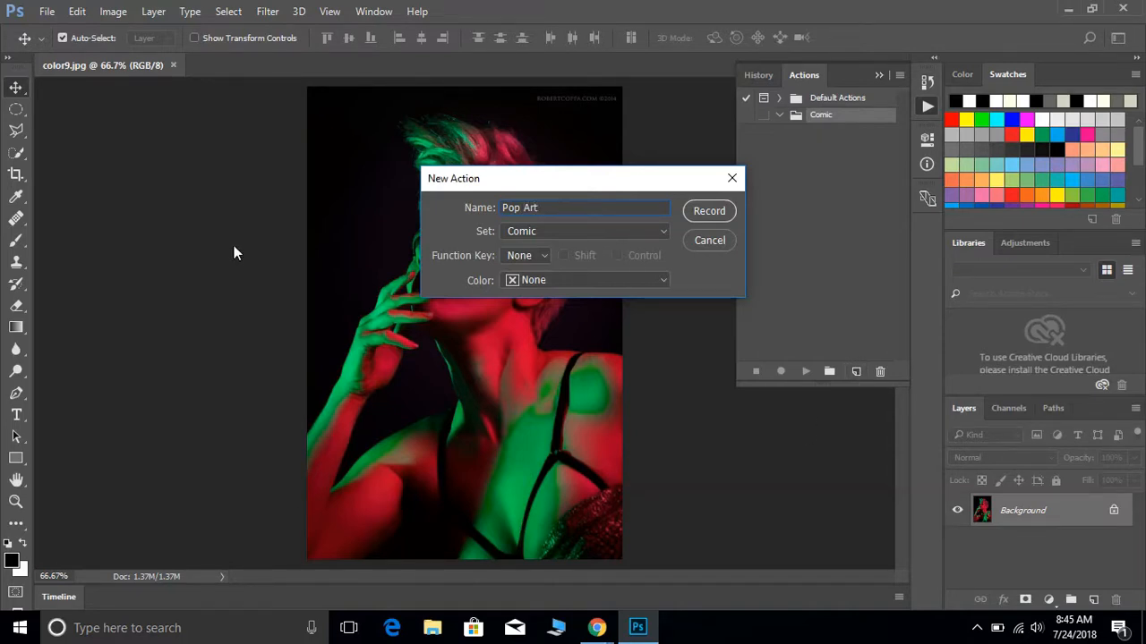
pyautogui.moveTo(499, 297)
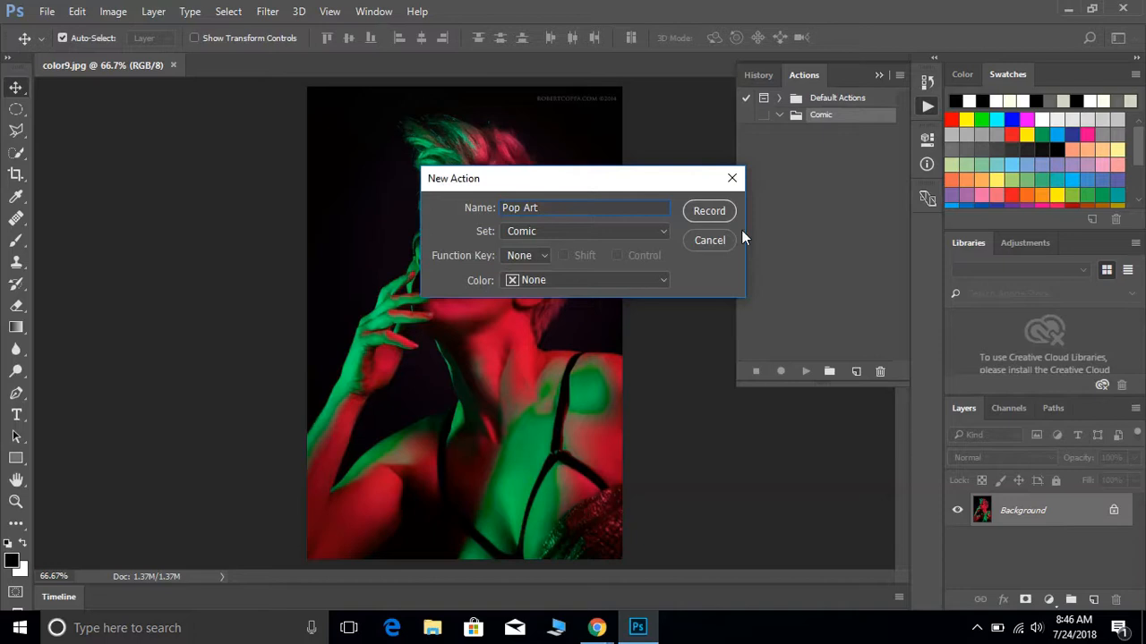
pyautogui.moveTo(1048, 528)
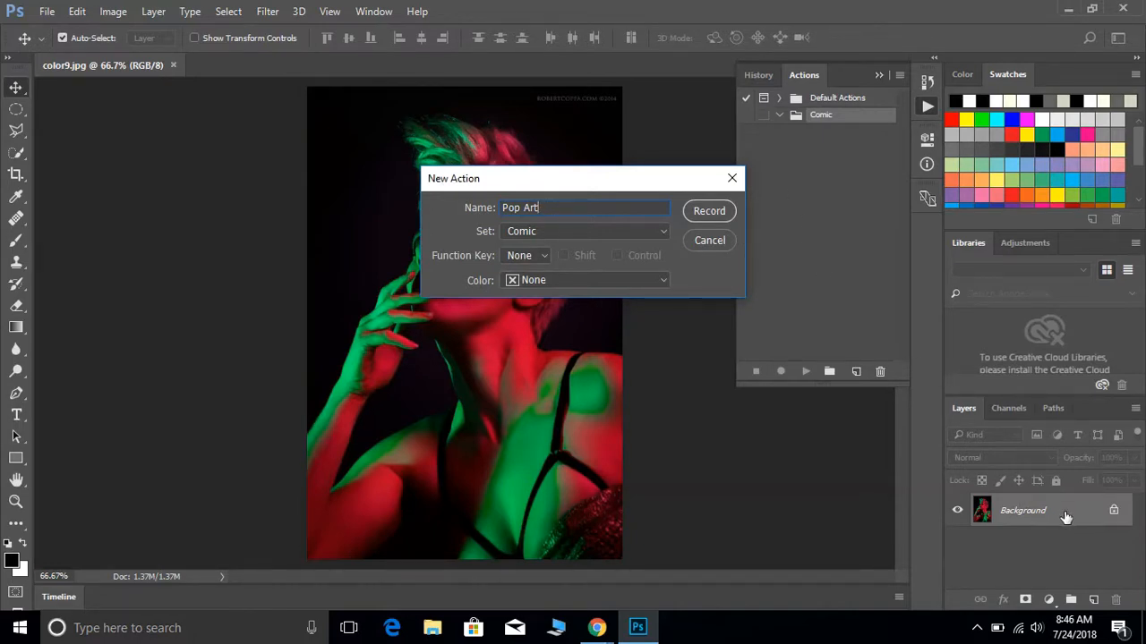
pyautogui.moveTo(1097, 517)
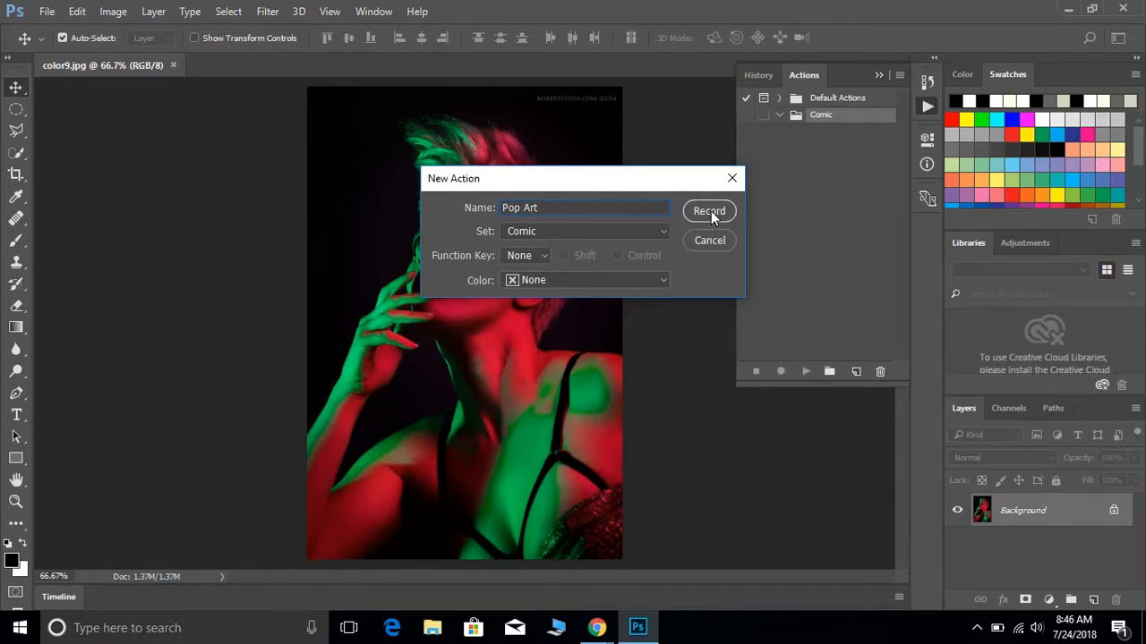
# Confirm the Pop Art action and turn on recording for it
pyautogui.click(709, 211)
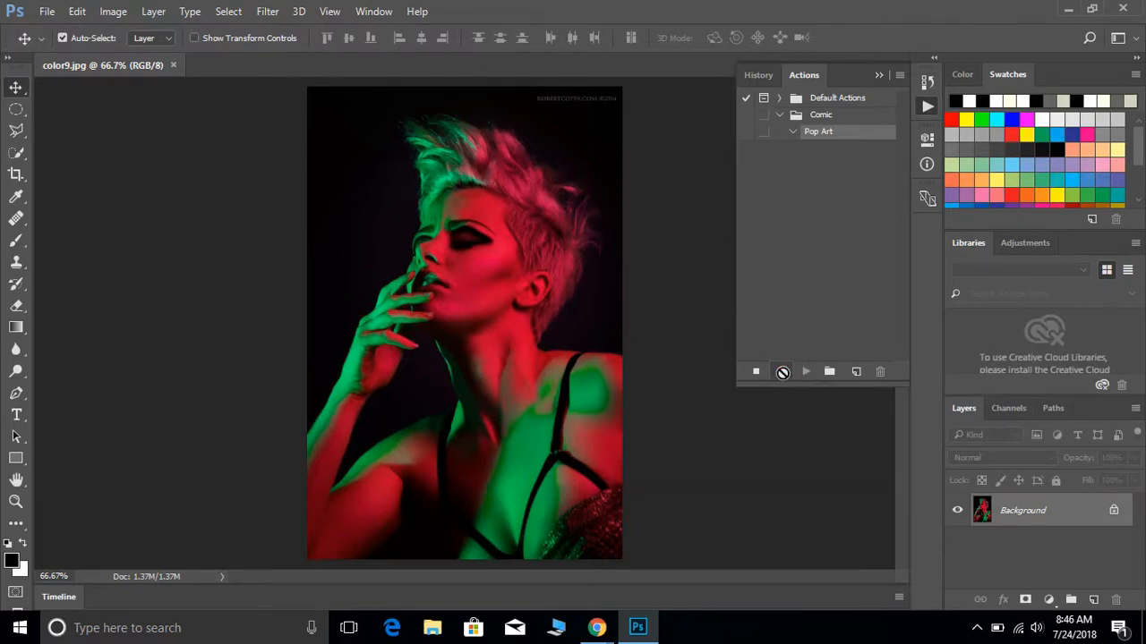
pyautogui.moveTo(755, 371)
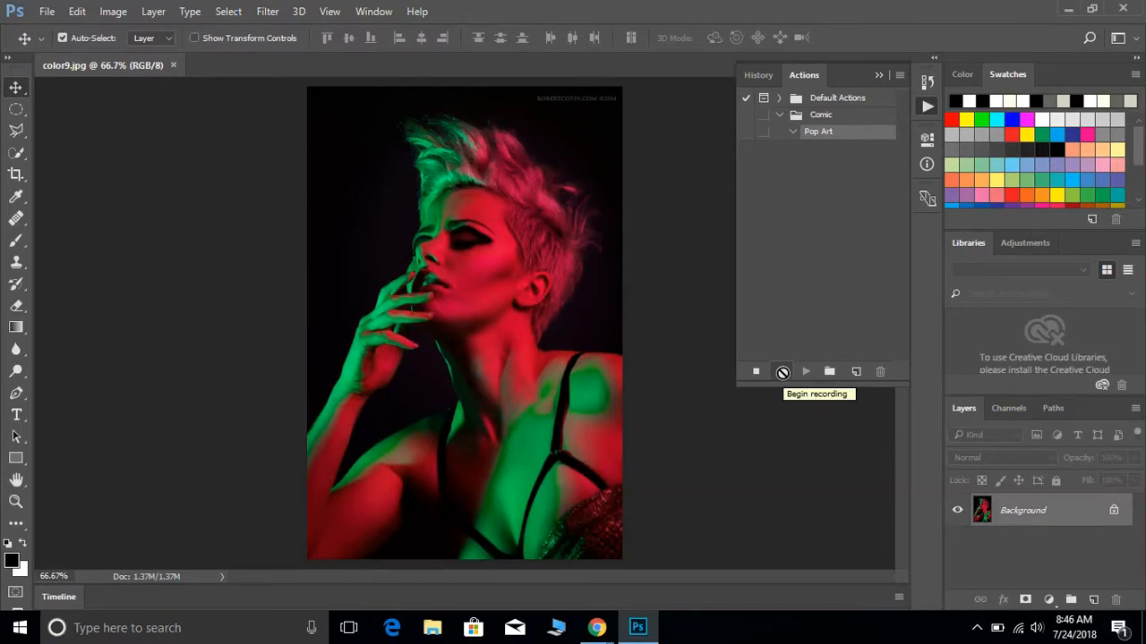
pyautogui.click(781, 371)
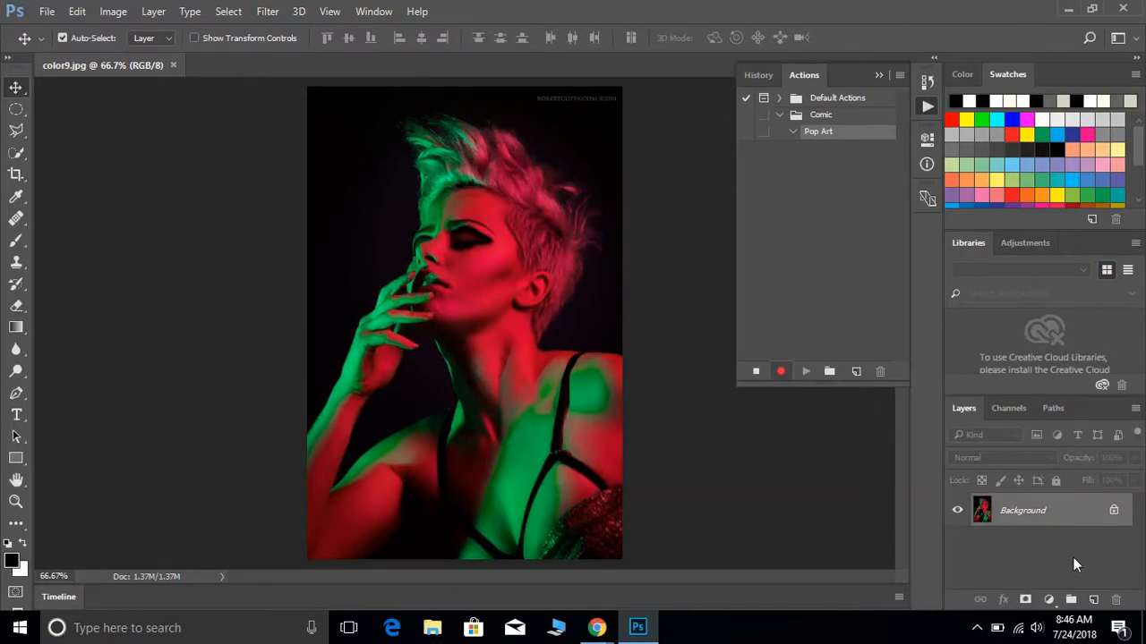
pyautogui.moveTo(1067, 523)
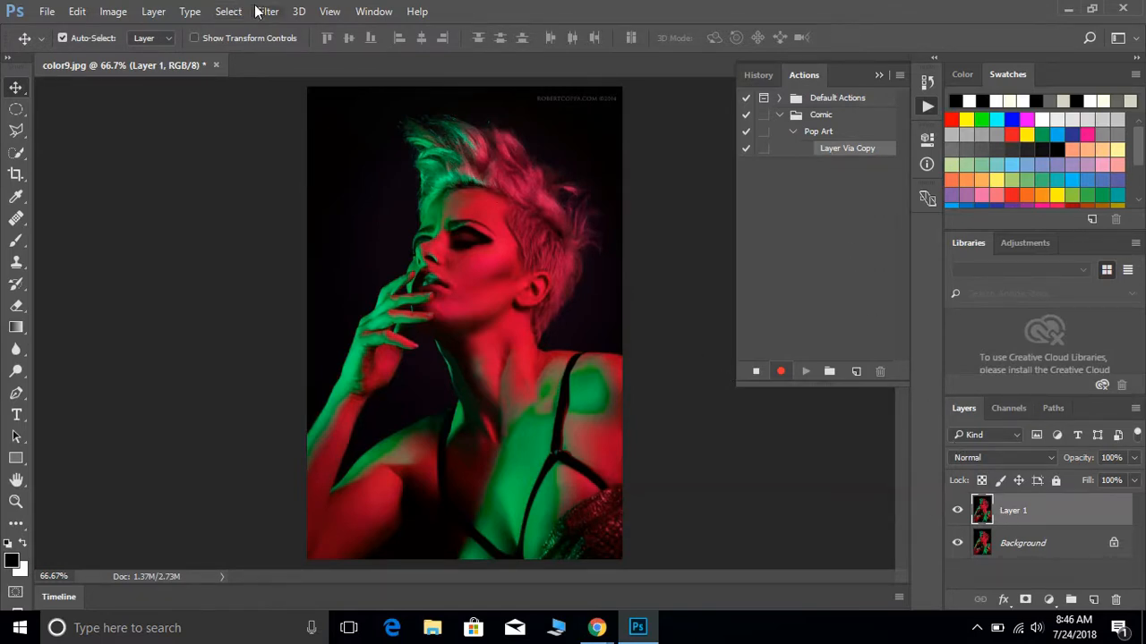
# Apply a High Pass filter to Layer 1 with the radius lowered to about 1.3 pixels
pyautogui.click(267, 11)
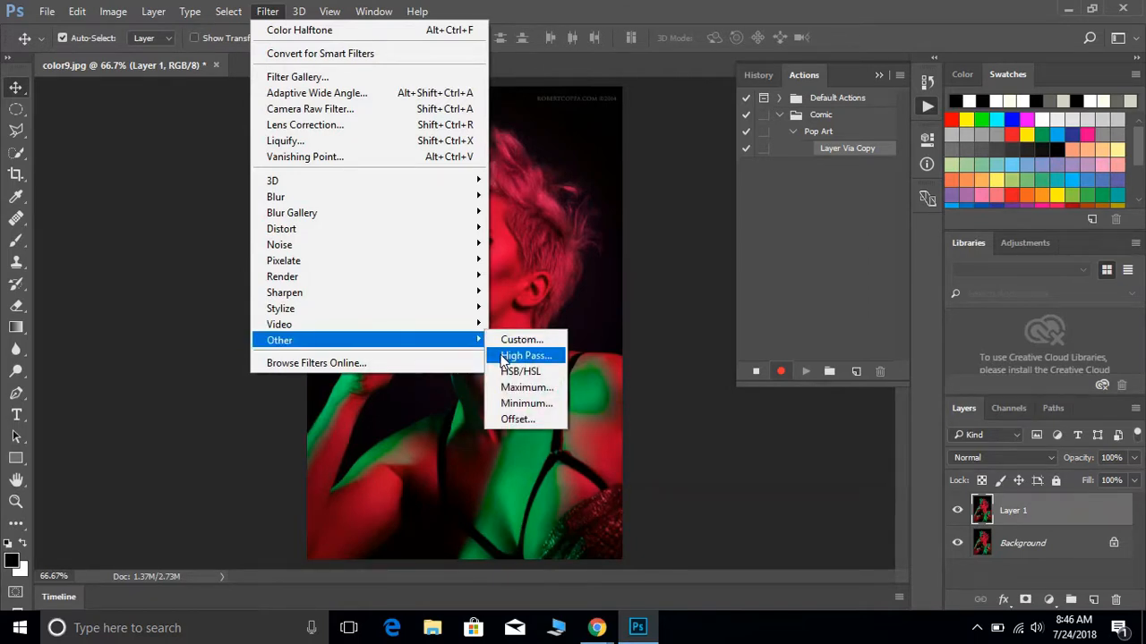
pyautogui.click(527, 354)
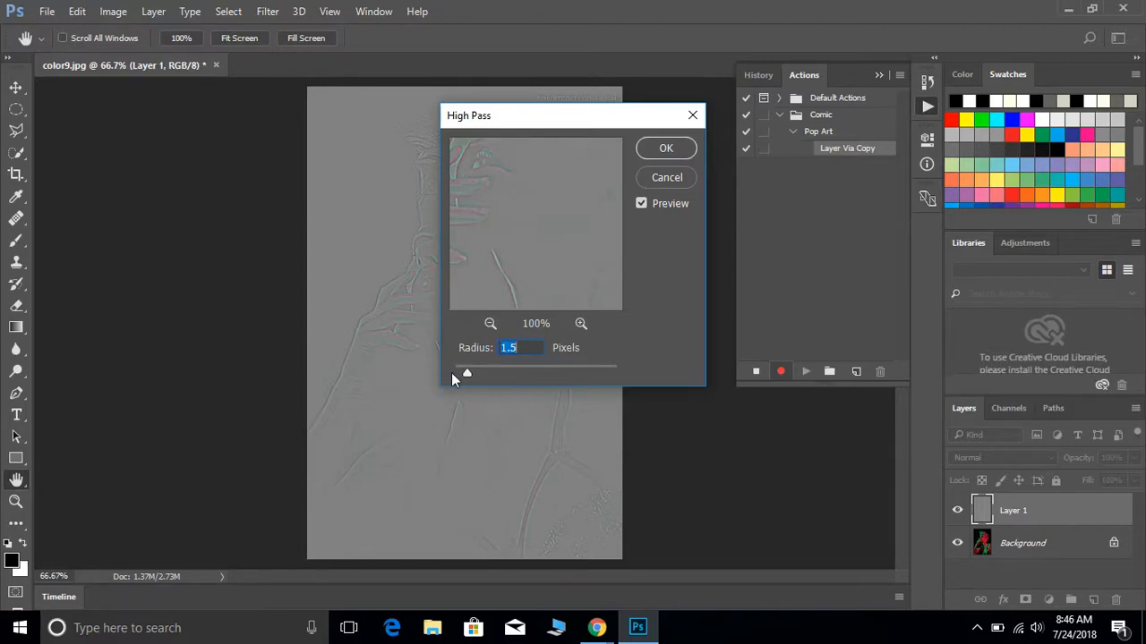
pyautogui.moveTo(455, 394)
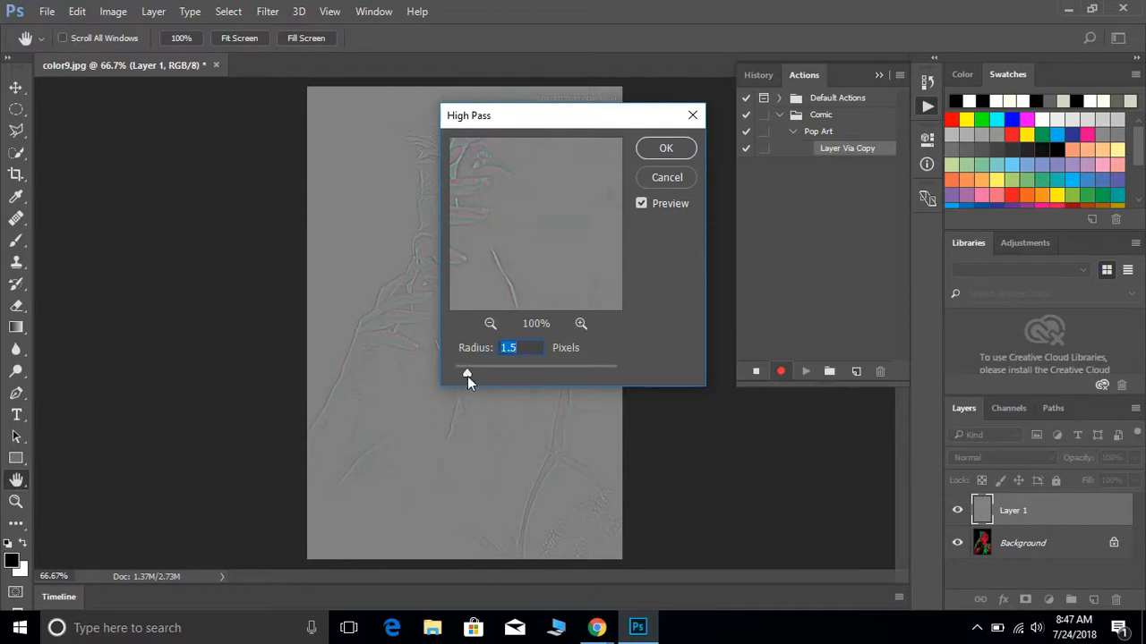
pyautogui.moveTo(465, 374); pyautogui.dragTo(526, 374)
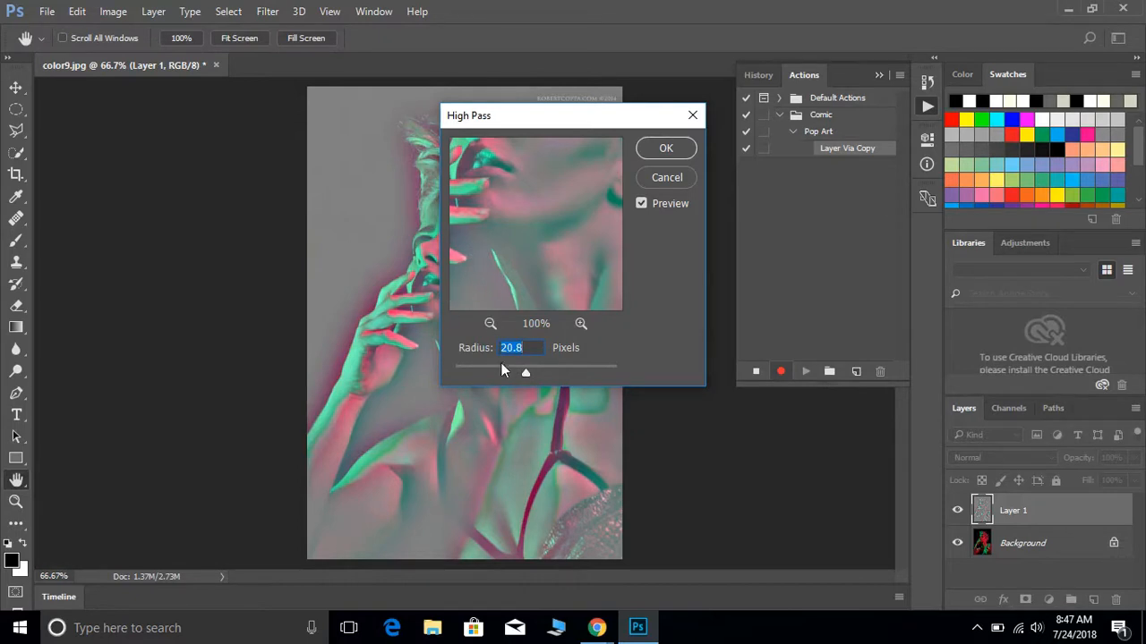
pyautogui.moveTo(526, 373); pyautogui.dragTo(544, 372)
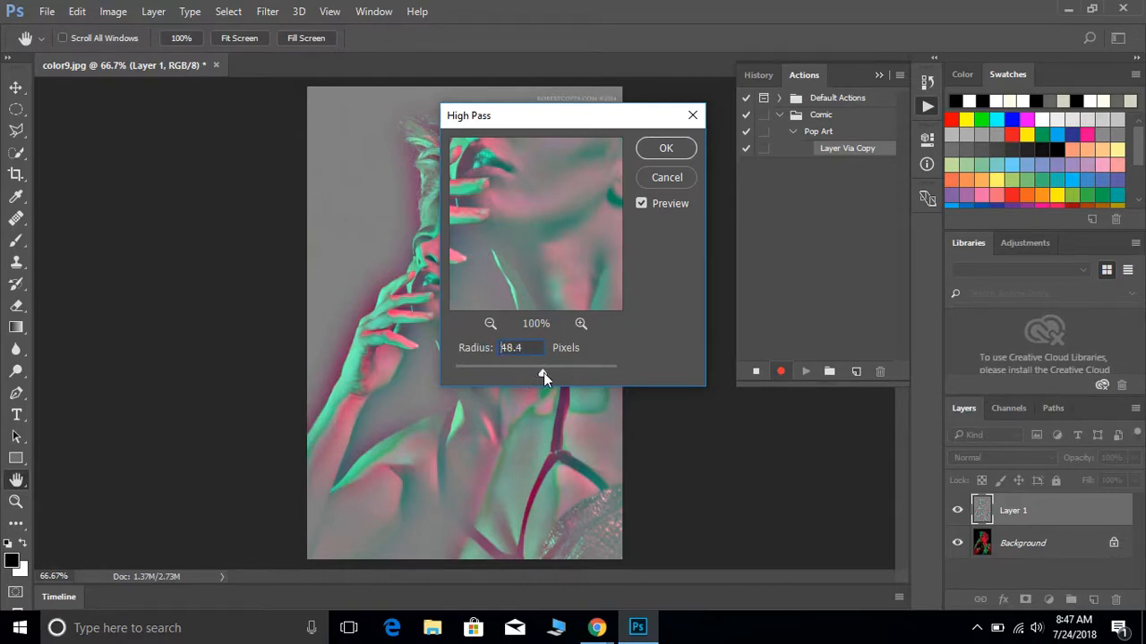
pyautogui.moveTo(541, 374); pyautogui.dragTo(515, 374)
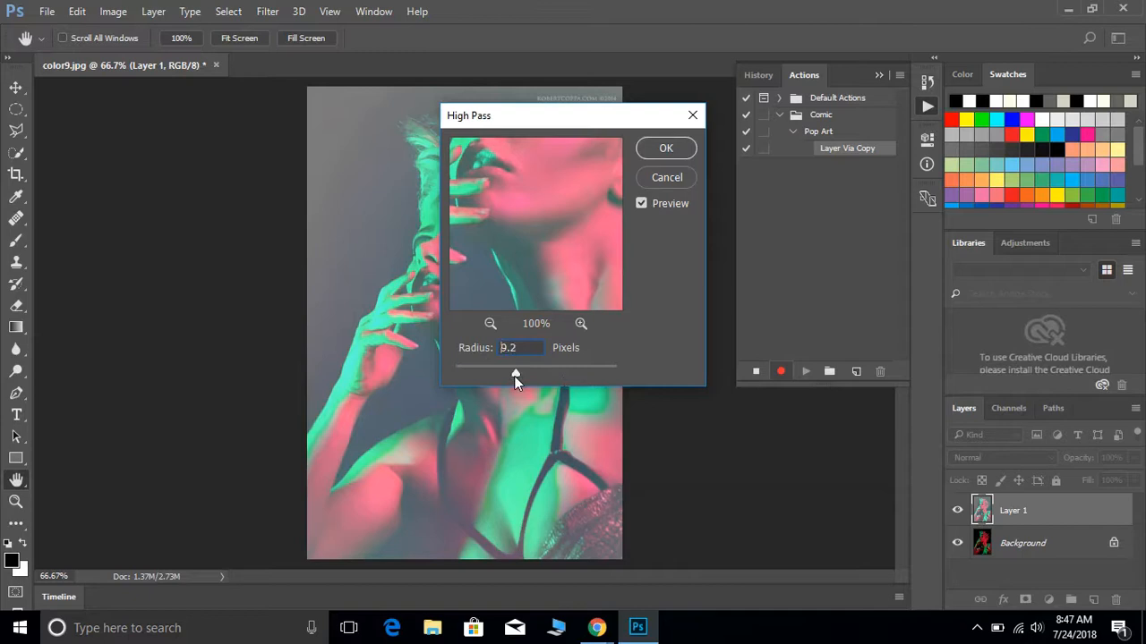
pyautogui.moveTo(515, 374); pyautogui.dragTo(486, 374)
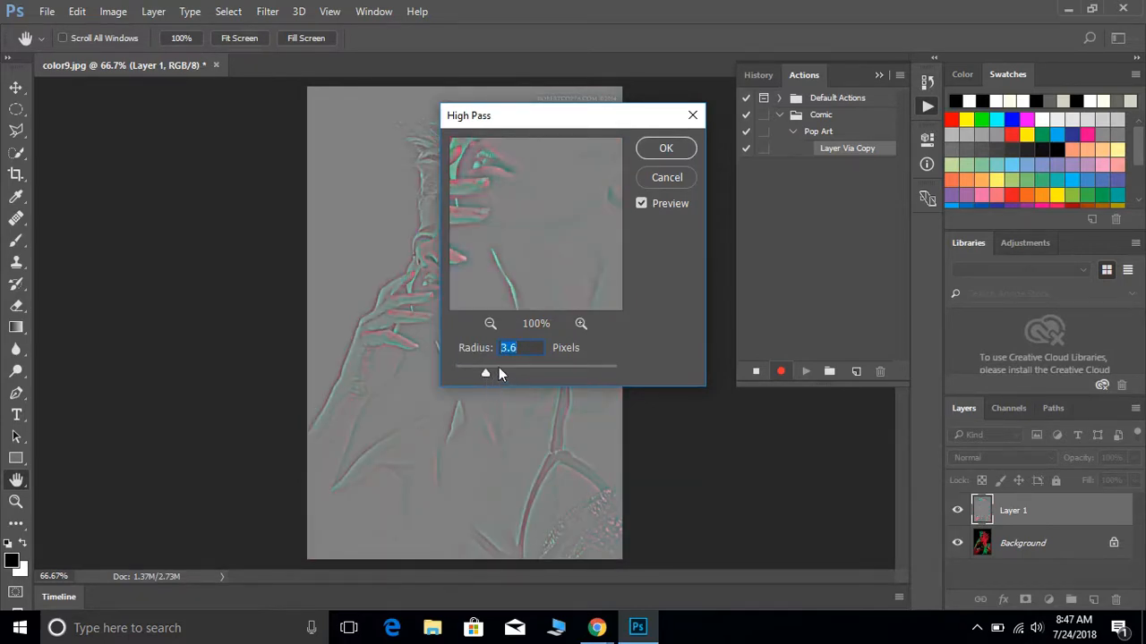
pyautogui.moveTo(499, 371); pyautogui.dragTo(465, 371)
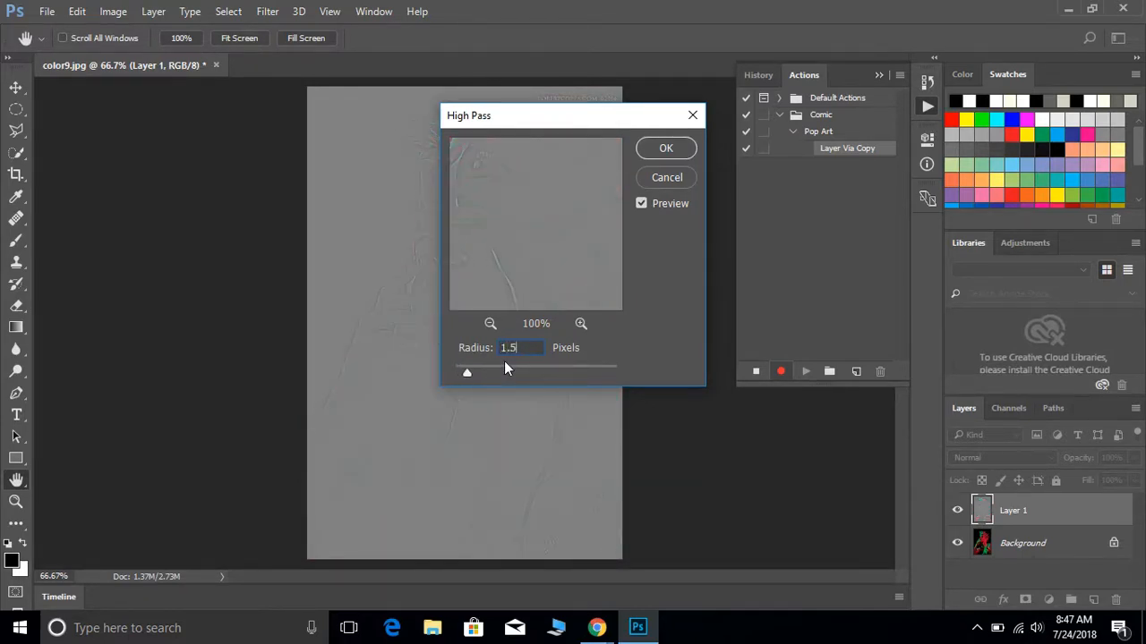
pyautogui.click(666, 146)
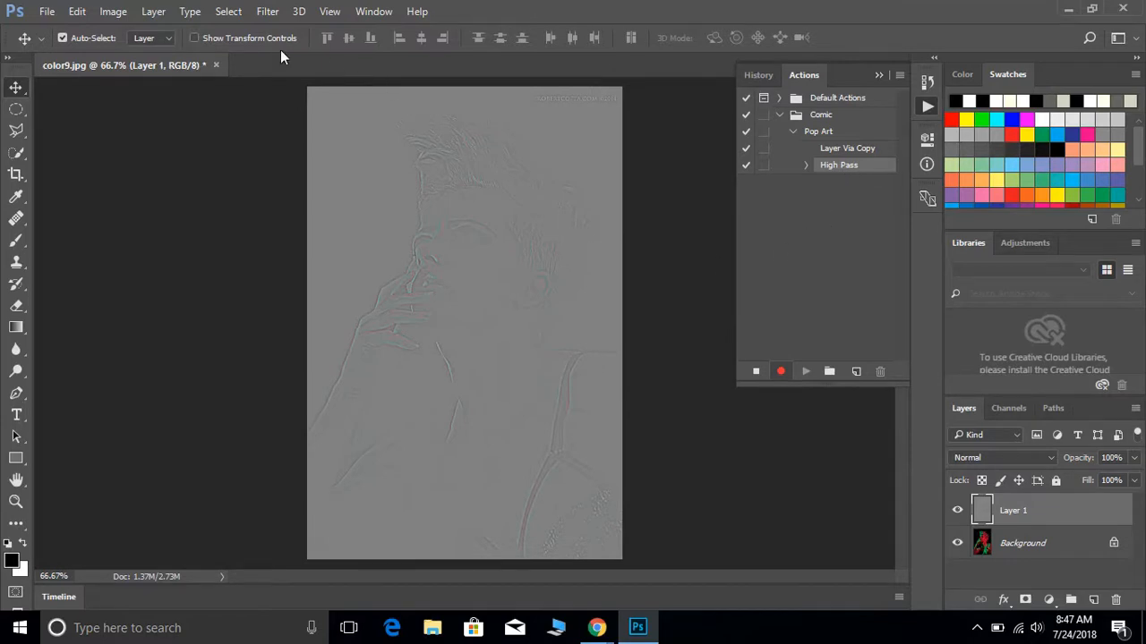
# Apply the Note Paper sketch effect from the Filter Gallery to the gray edge layer
pyautogui.click(267, 11)
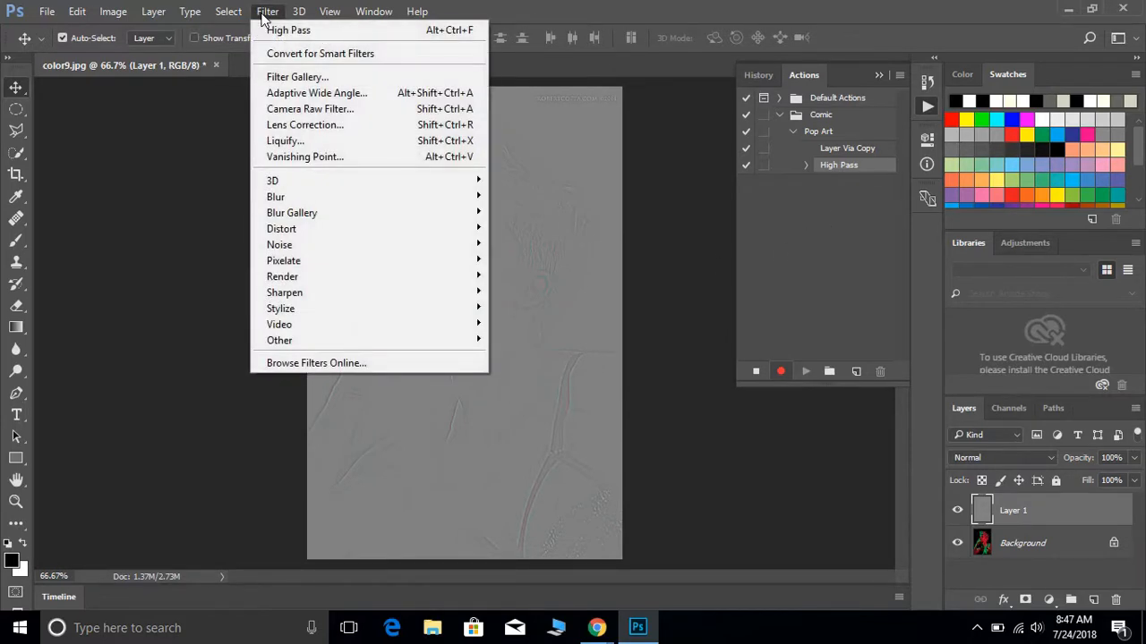
pyautogui.moveTo(297, 77)
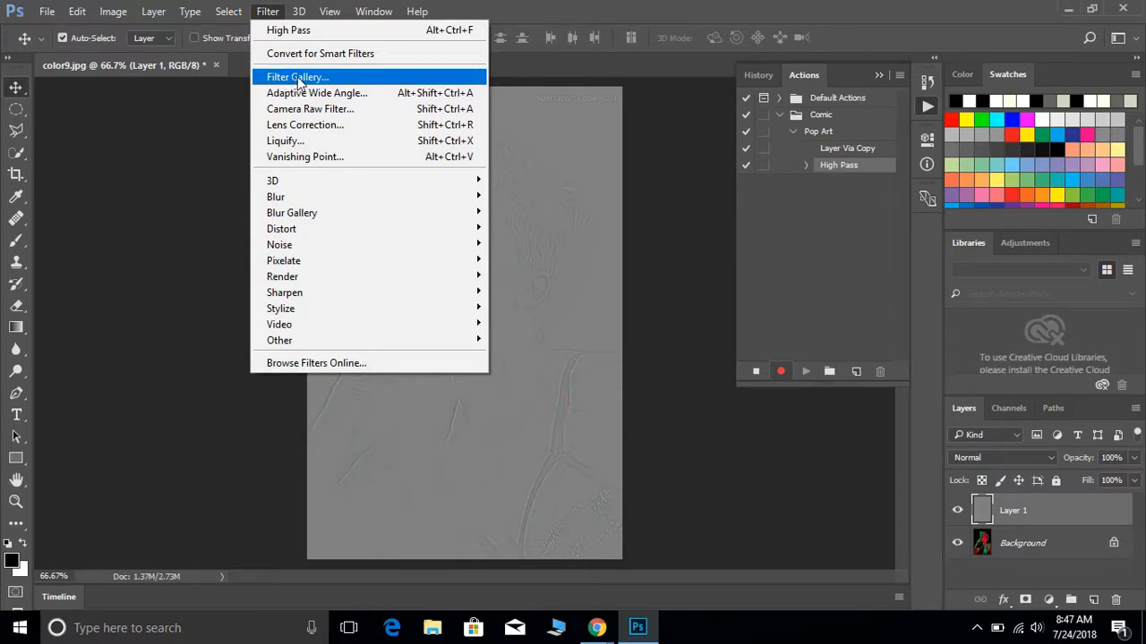
pyautogui.click(297, 77)
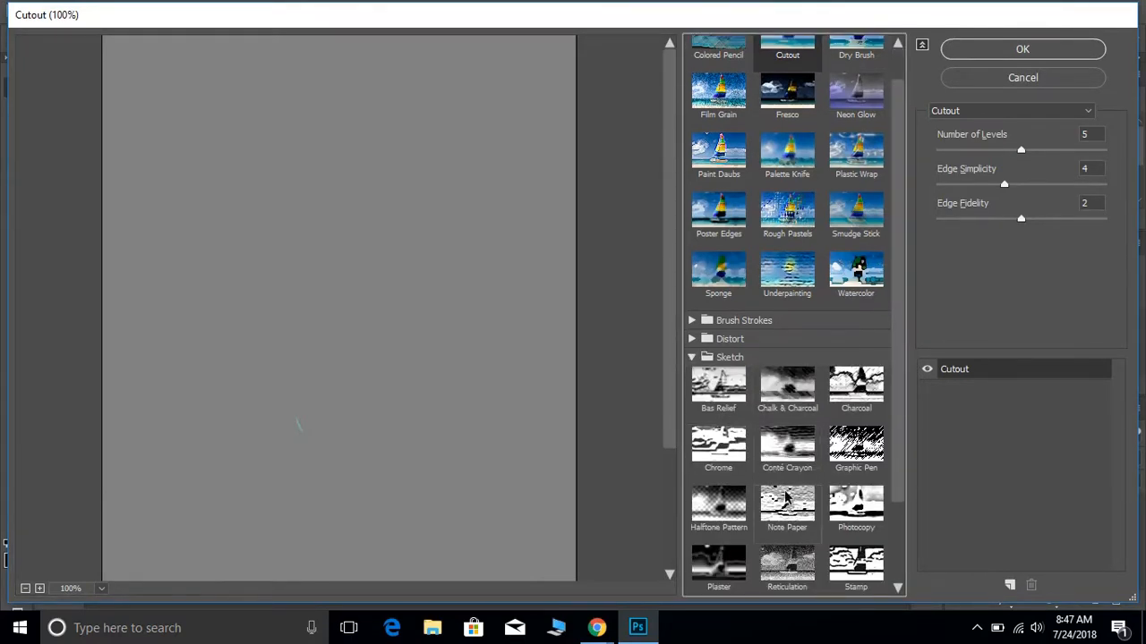
pyautogui.click(788, 505)
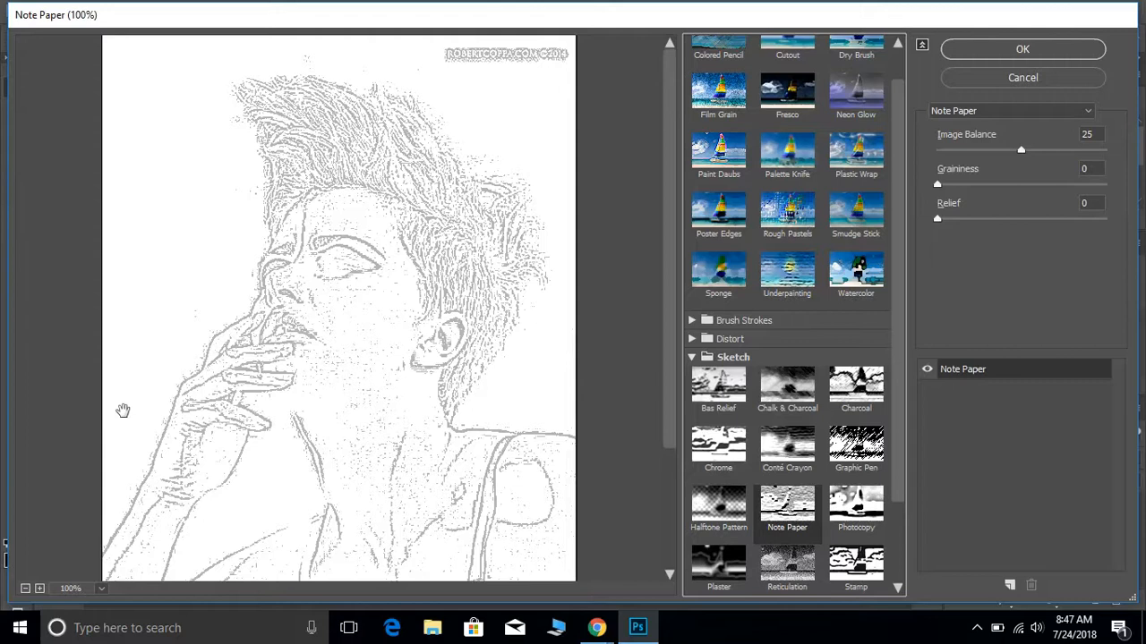
pyautogui.moveTo(302, 284)
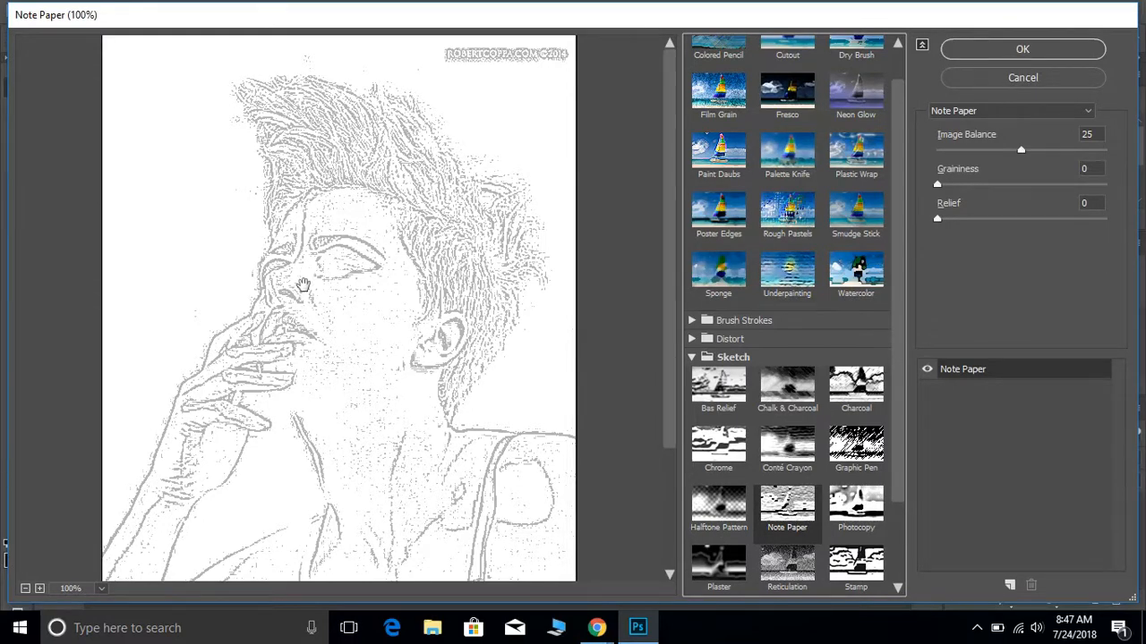
pyautogui.moveTo(50, 378)
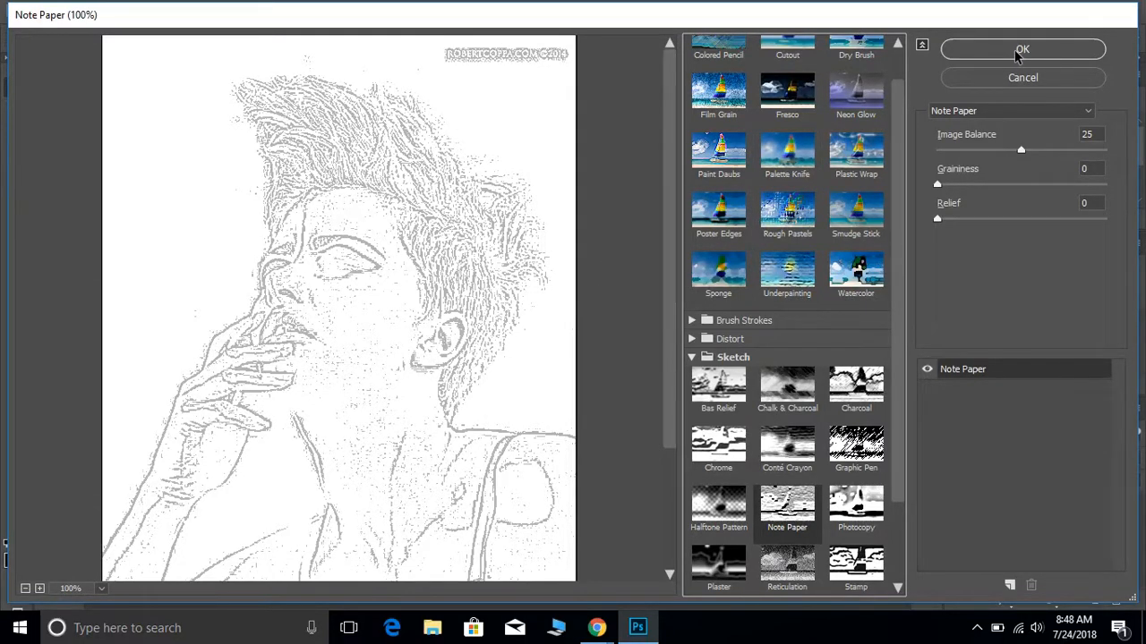
pyautogui.click(1022, 50)
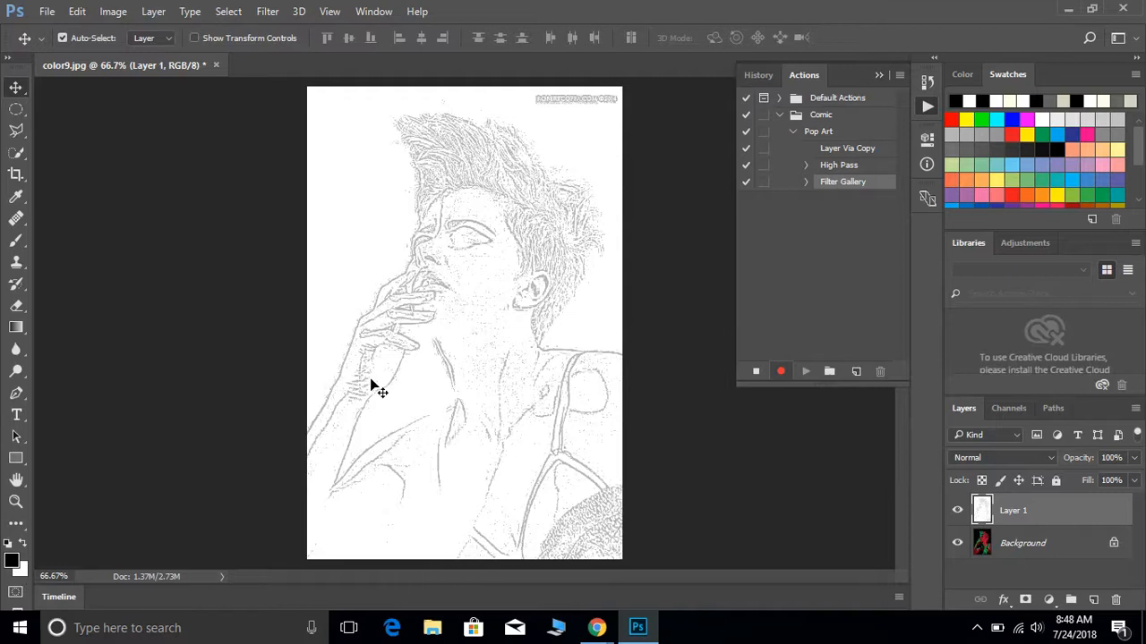
pyautogui.moveTo(457, 262)
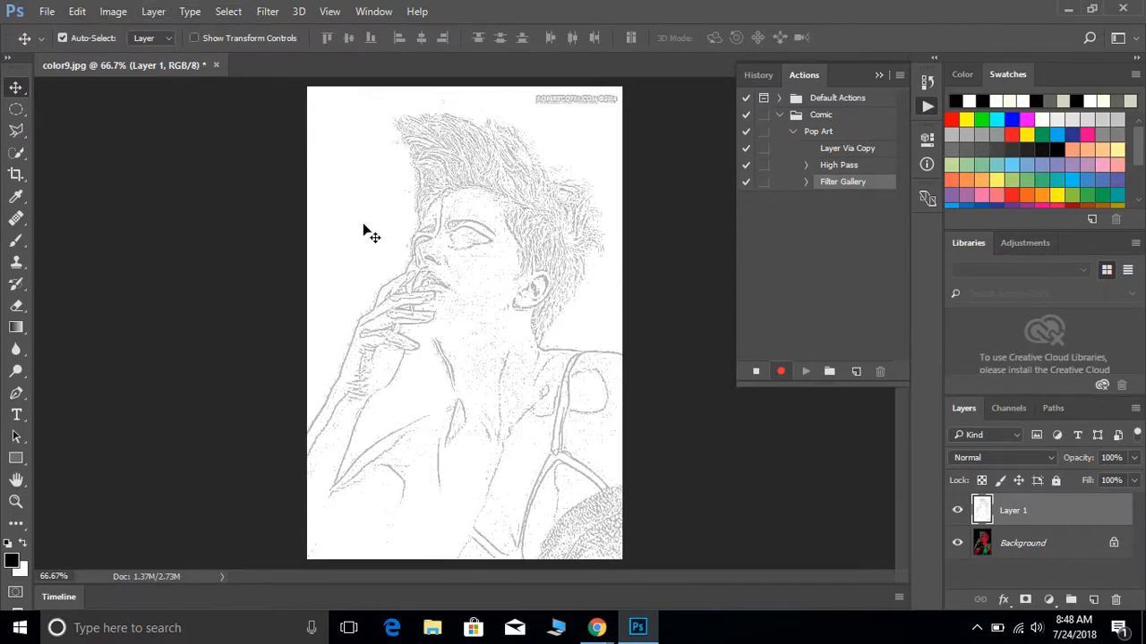
pyautogui.moveTo(122, 25)
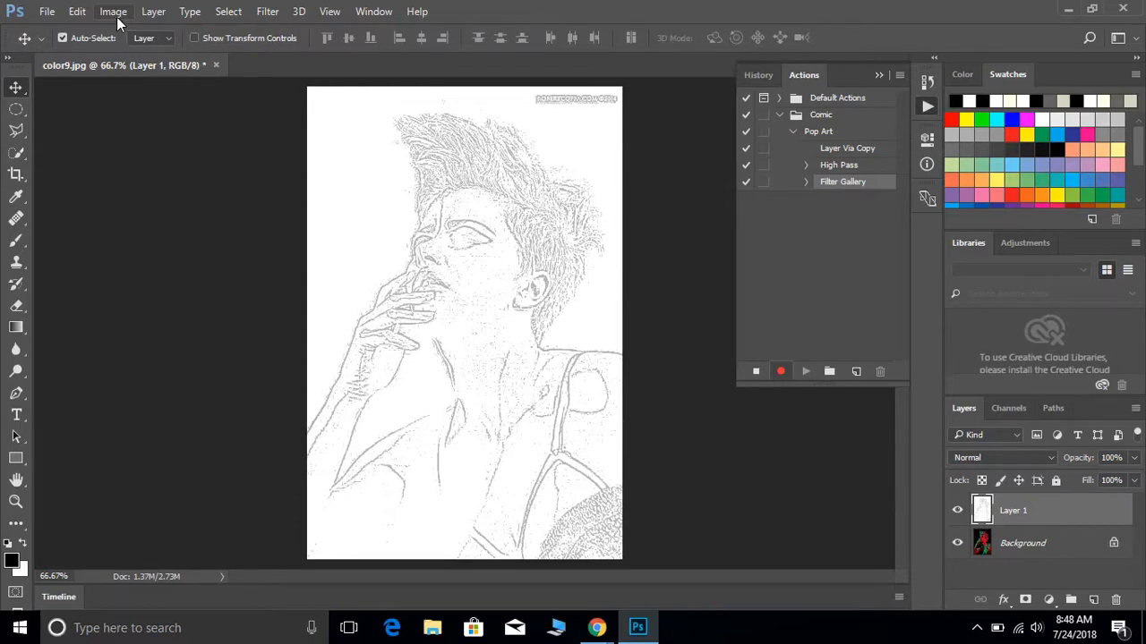
pyautogui.moveTo(190, 10)
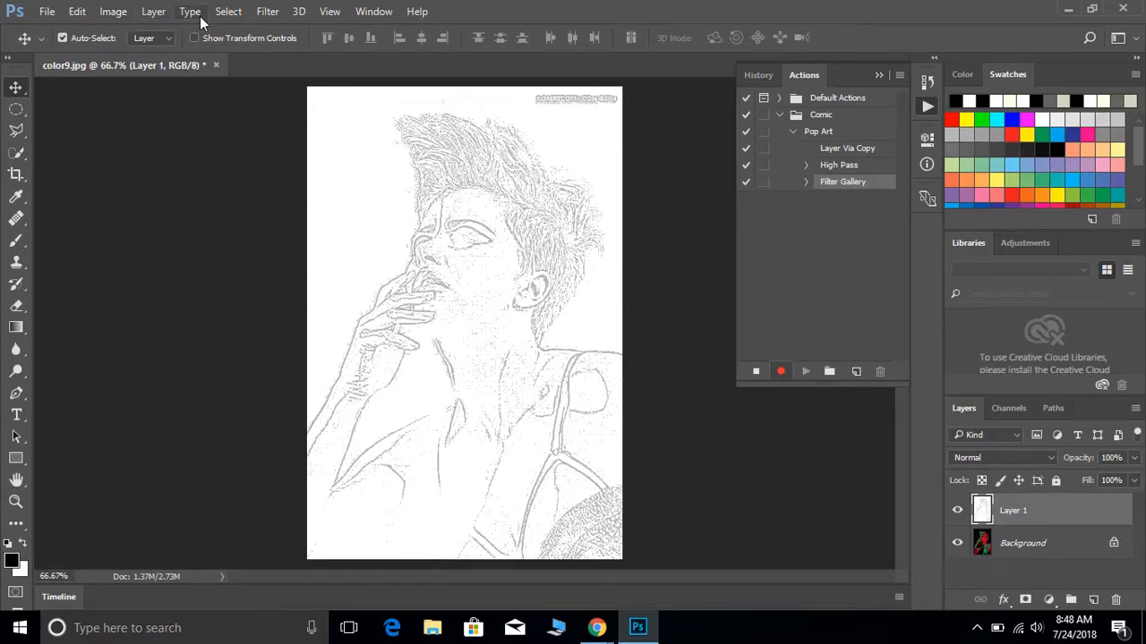
pyautogui.click(267, 11)
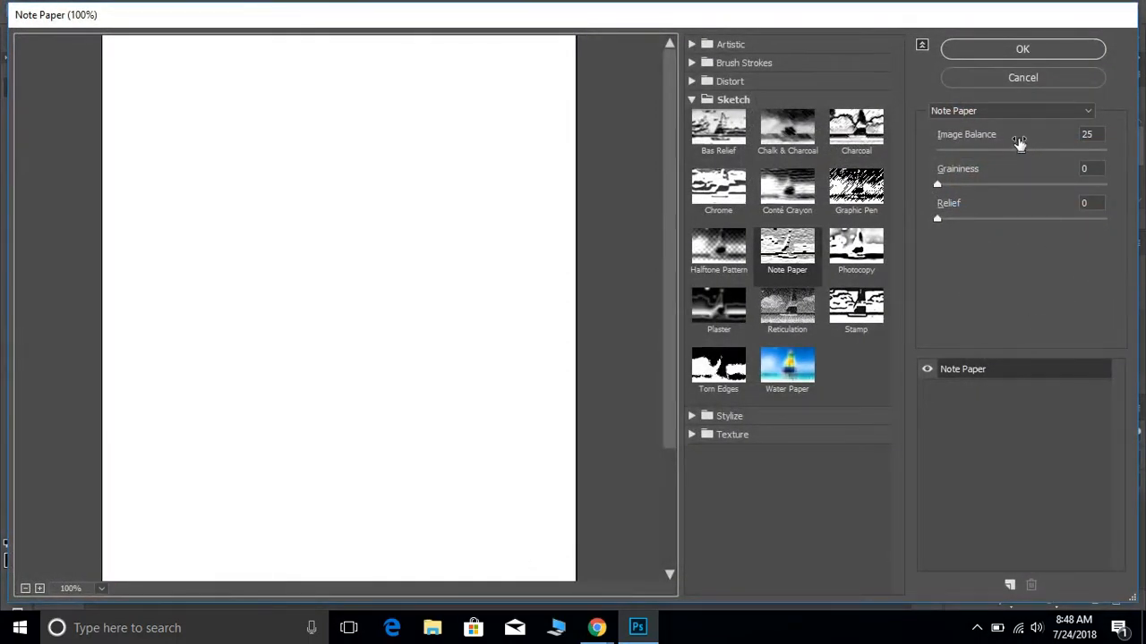
pyautogui.moveTo(1090, 183)
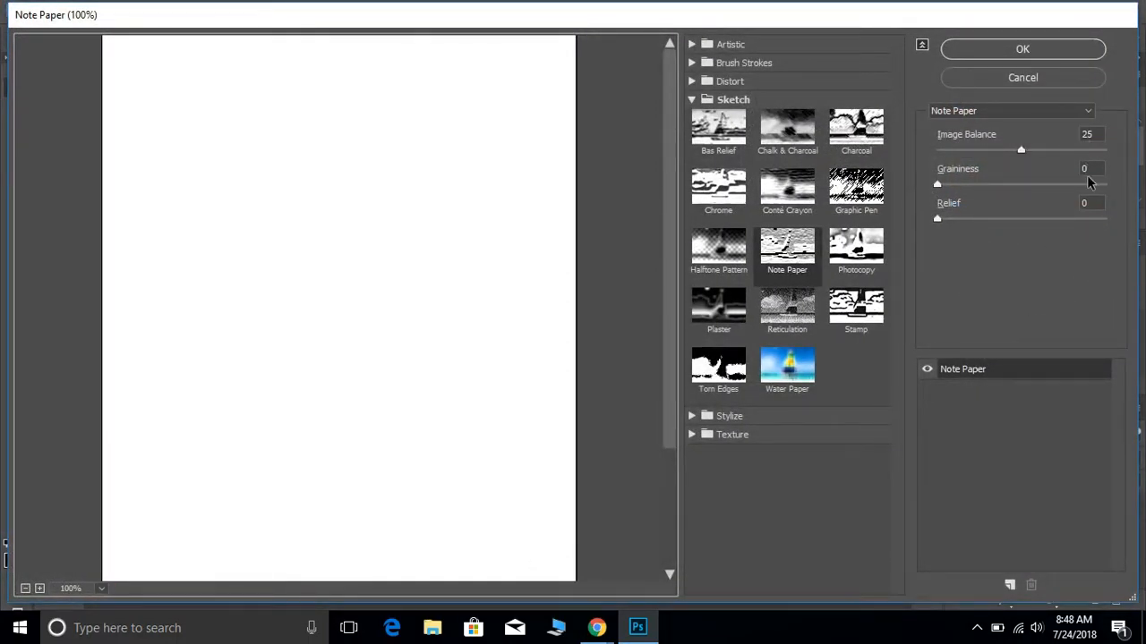
pyautogui.click(1022, 48)
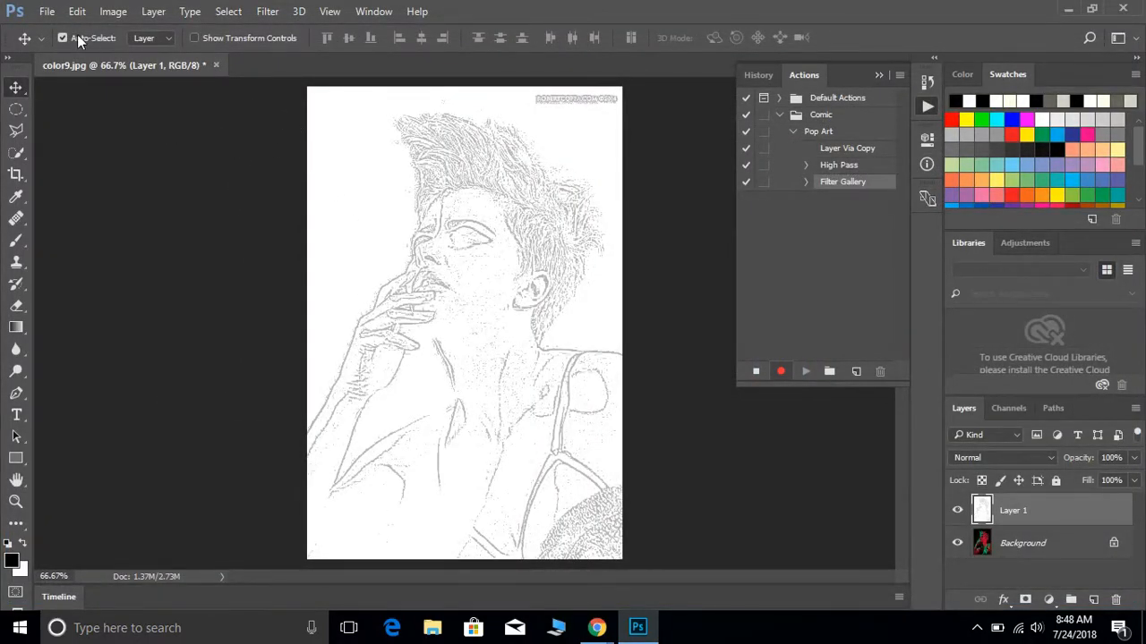
# Apply a Threshold adjustment at level 180 to turn Layer 1 into black line art
pyautogui.click(112, 10)
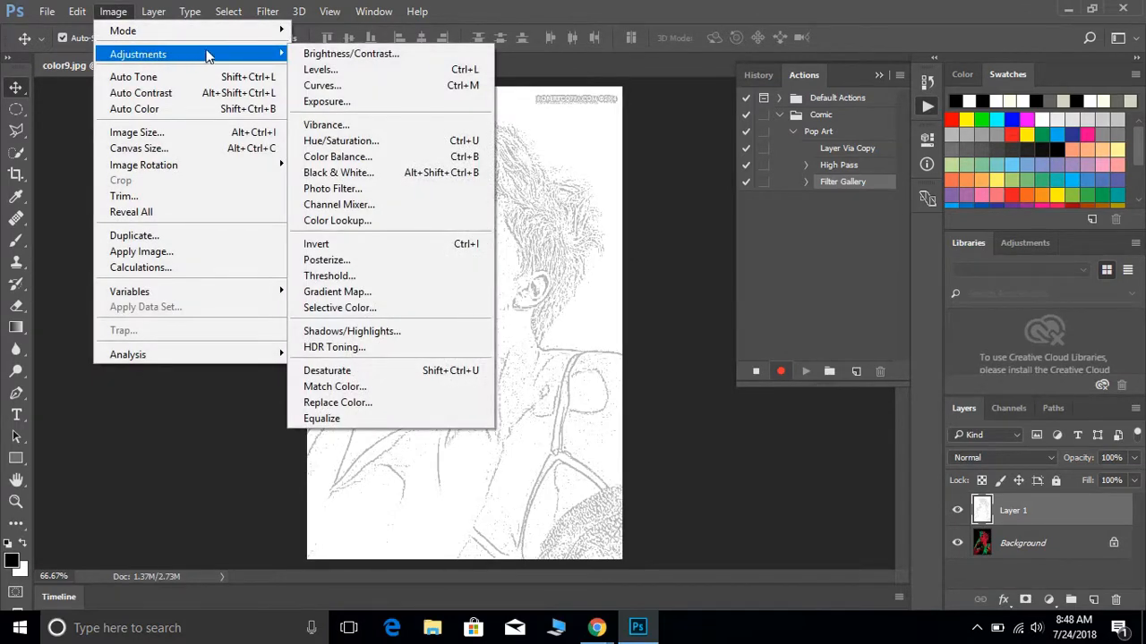
pyautogui.moveTo(340, 308)
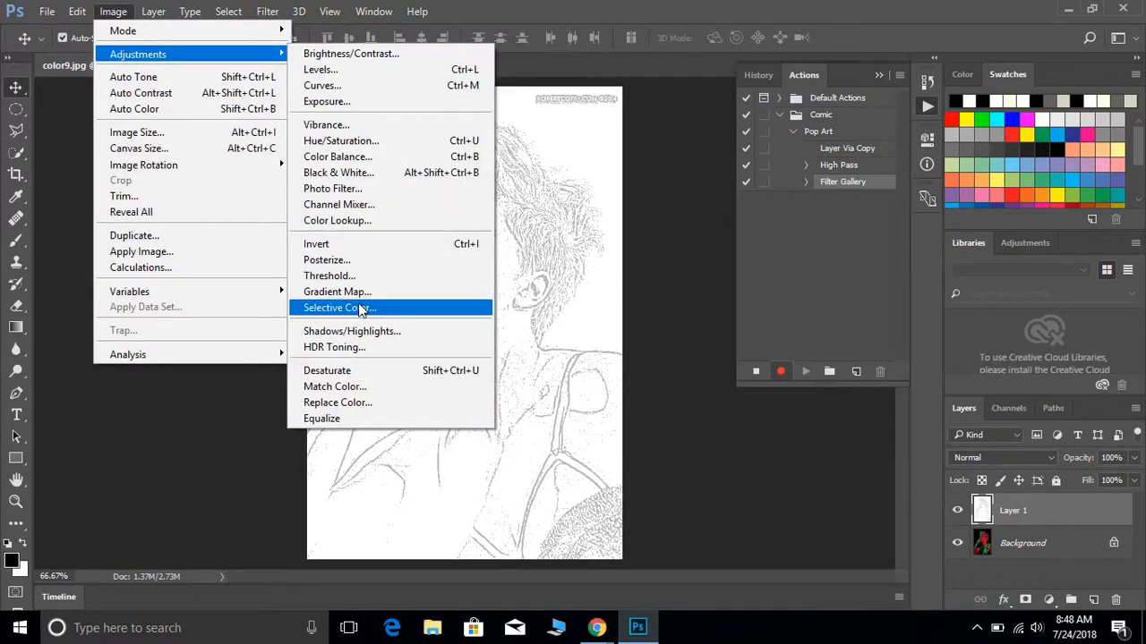
pyautogui.moveTo(358, 276)
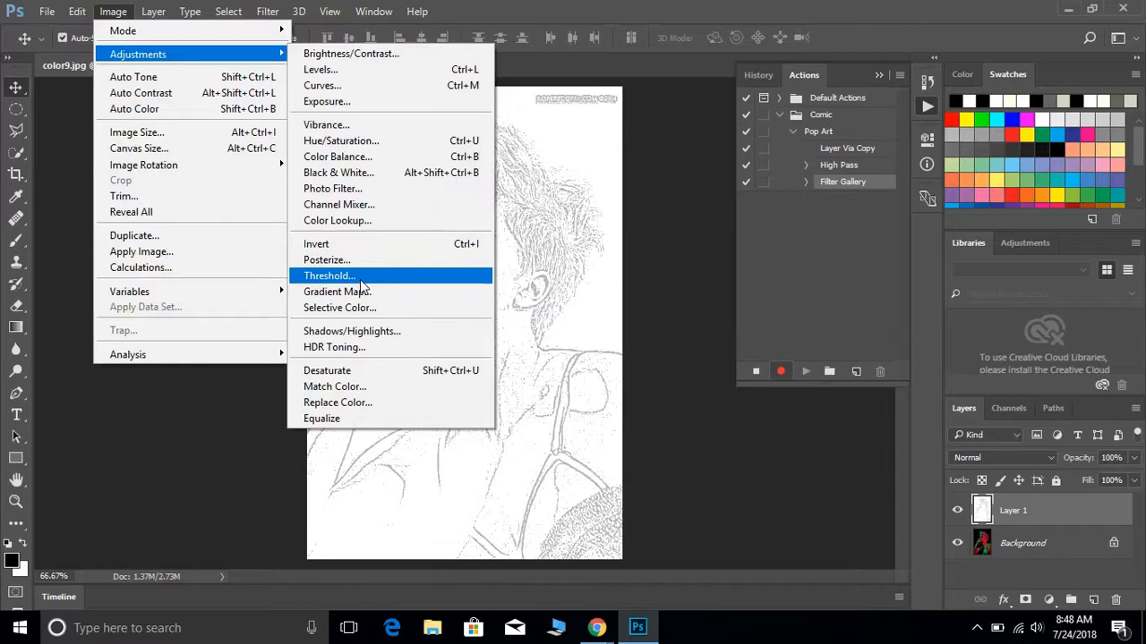
pyautogui.click(329, 276)
pyautogui.write('180')
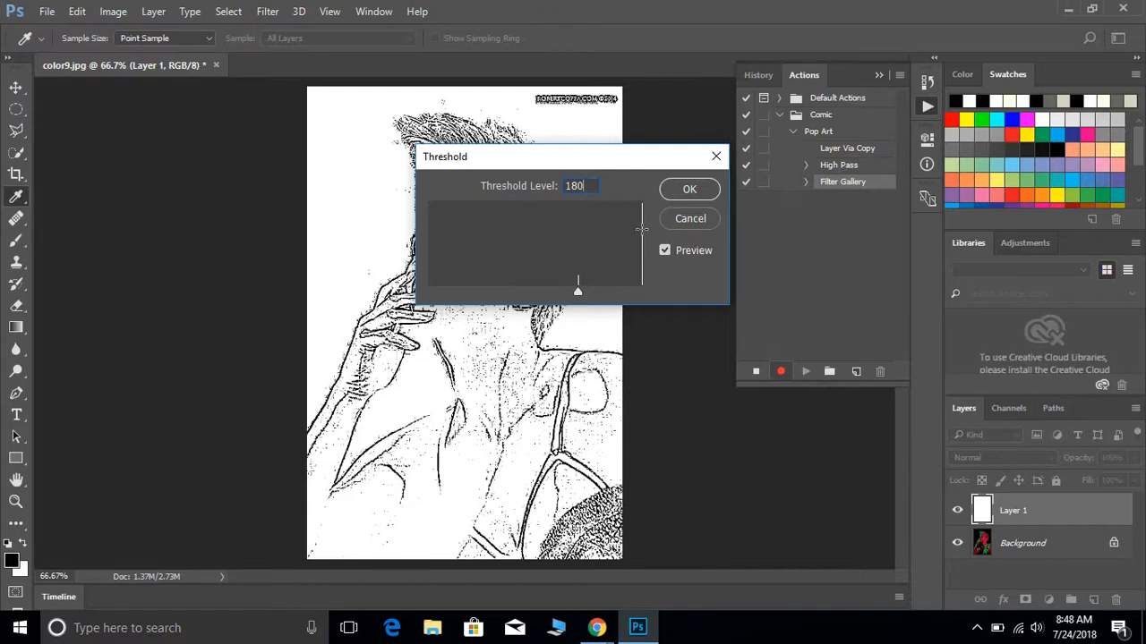
pyautogui.moveTo(612, 262)
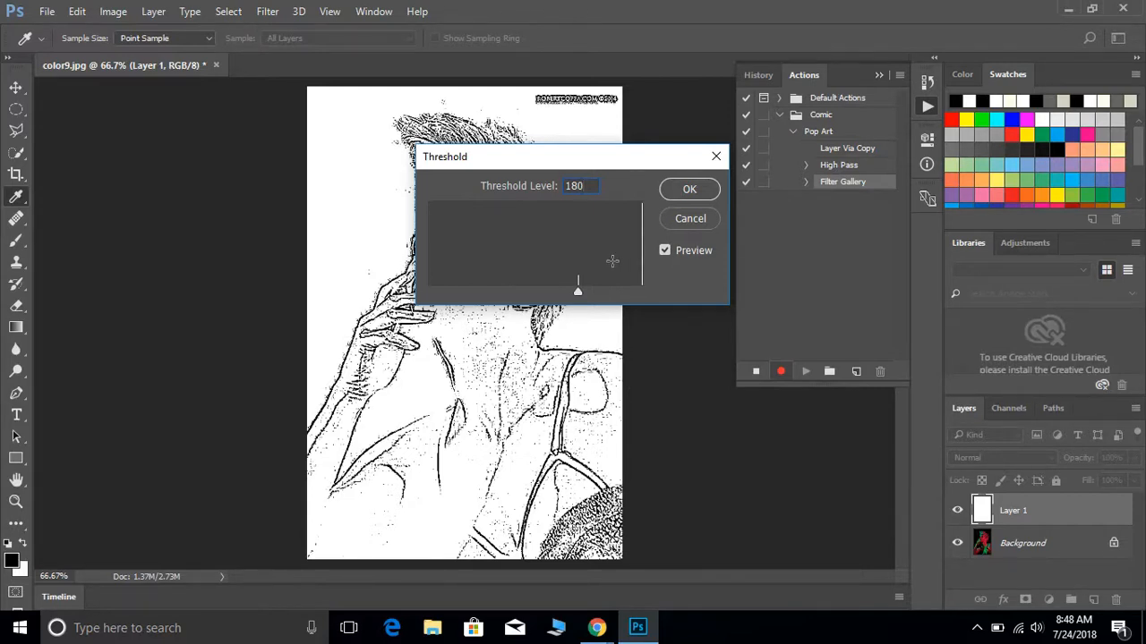
pyautogui.click(689, 190)
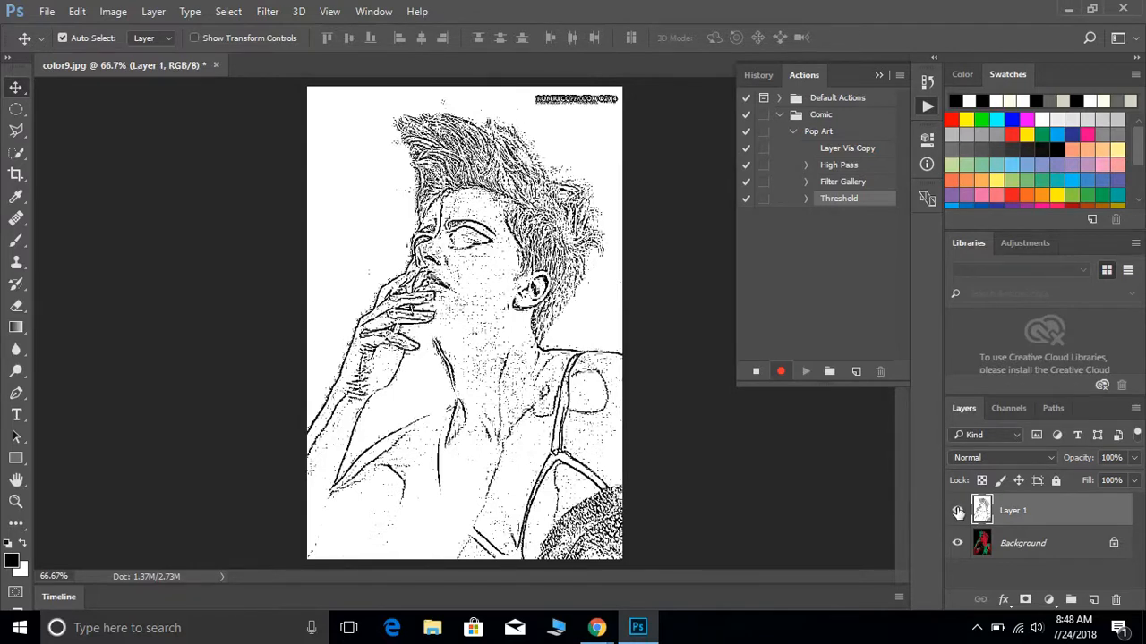
# Hide the line-art layer and make the Background photo layer active
pyautogui.click(956, 510)
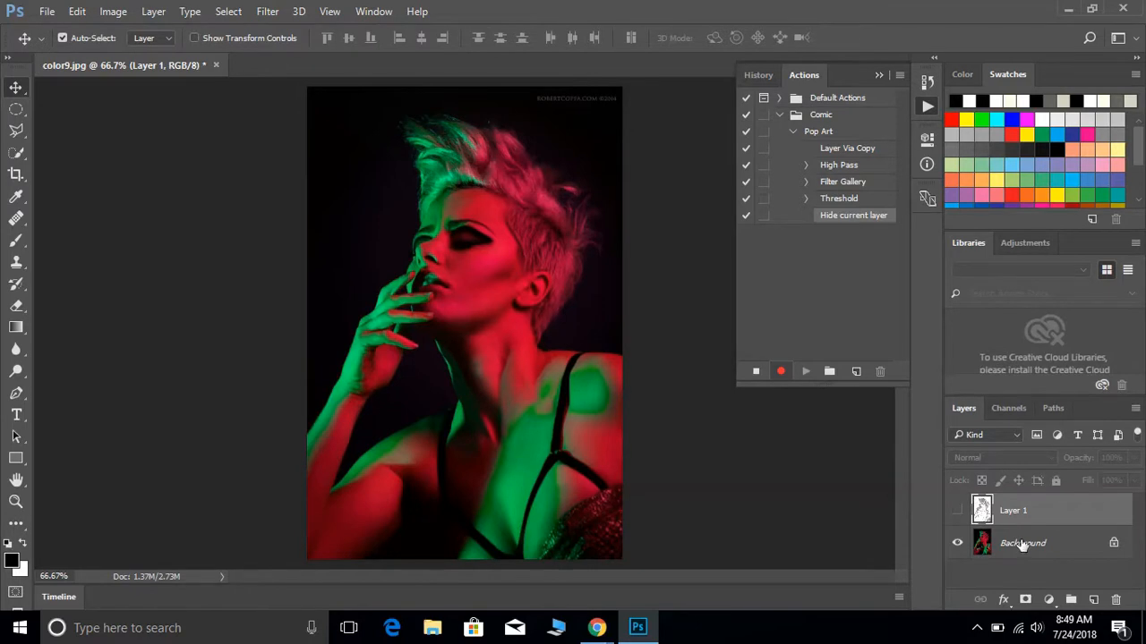
pyautogui.click(1022, 545)
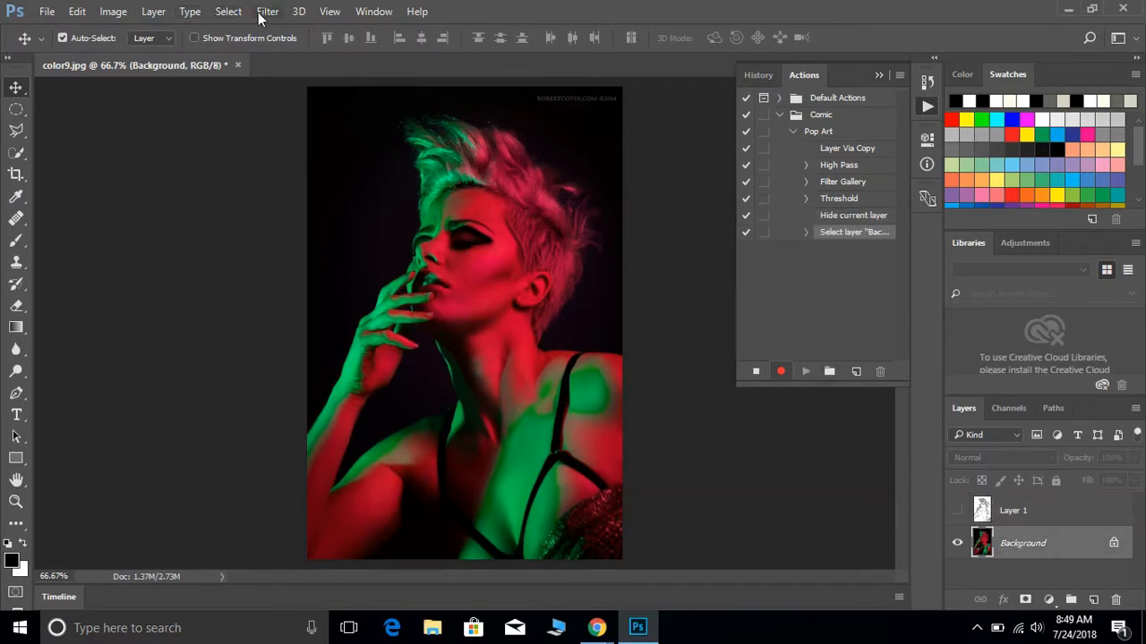
pyautogui.click(267, 11)
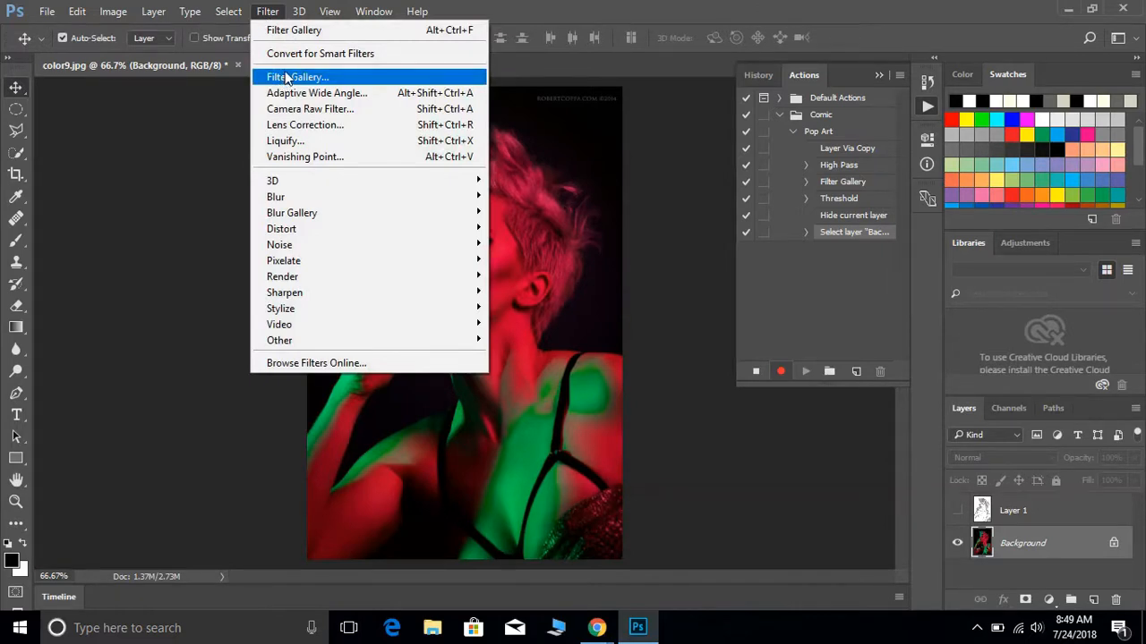
pyautogui.moveTo(312, 82)
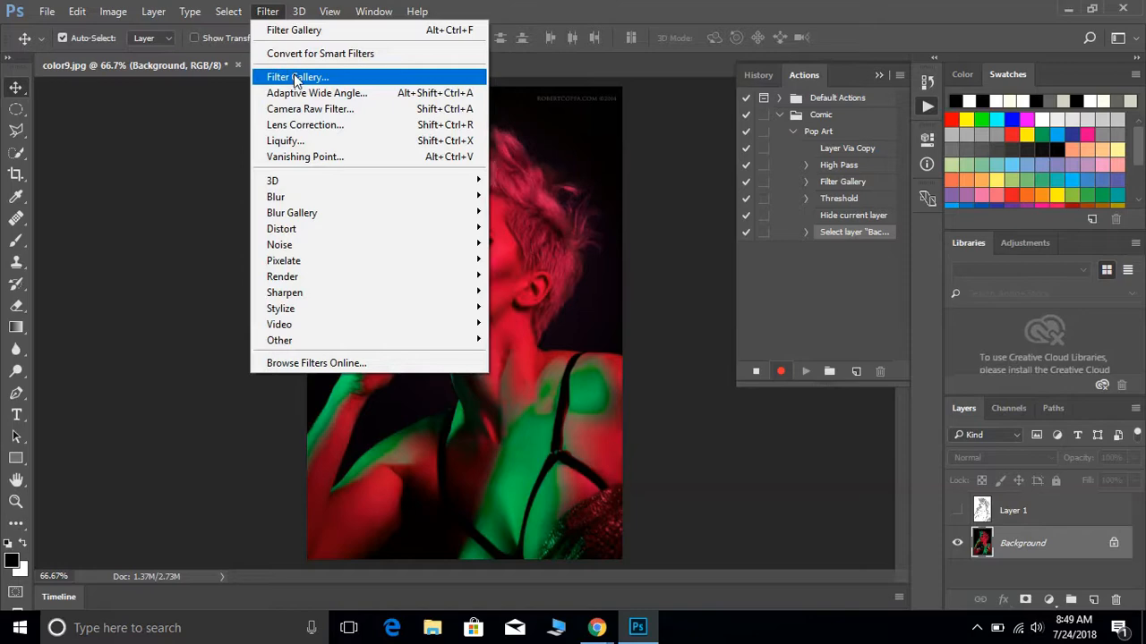
# Bring up the Filter Gallery for the background photo
pyautogui.click(227, 10)
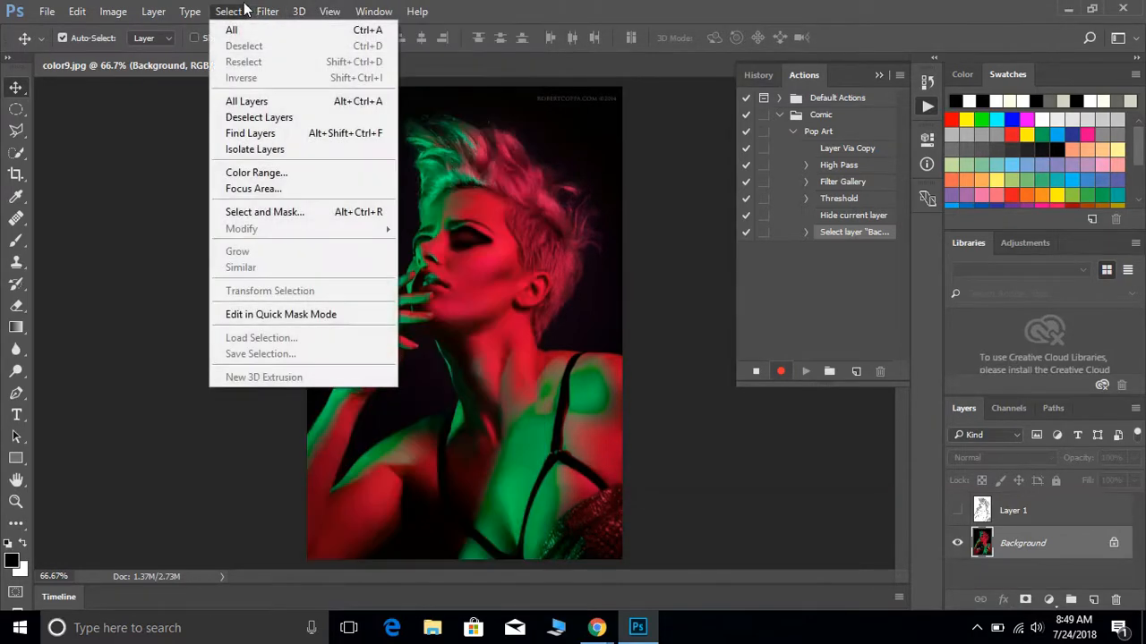
pyautogui.click(266, 11)
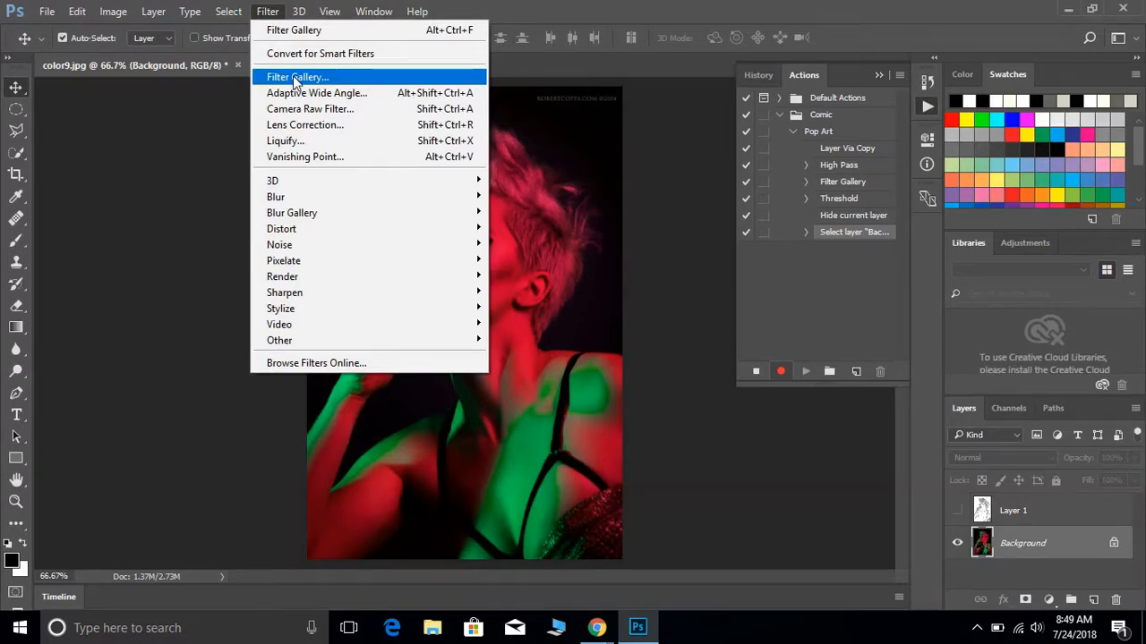
pyautogui.click(293, 77)
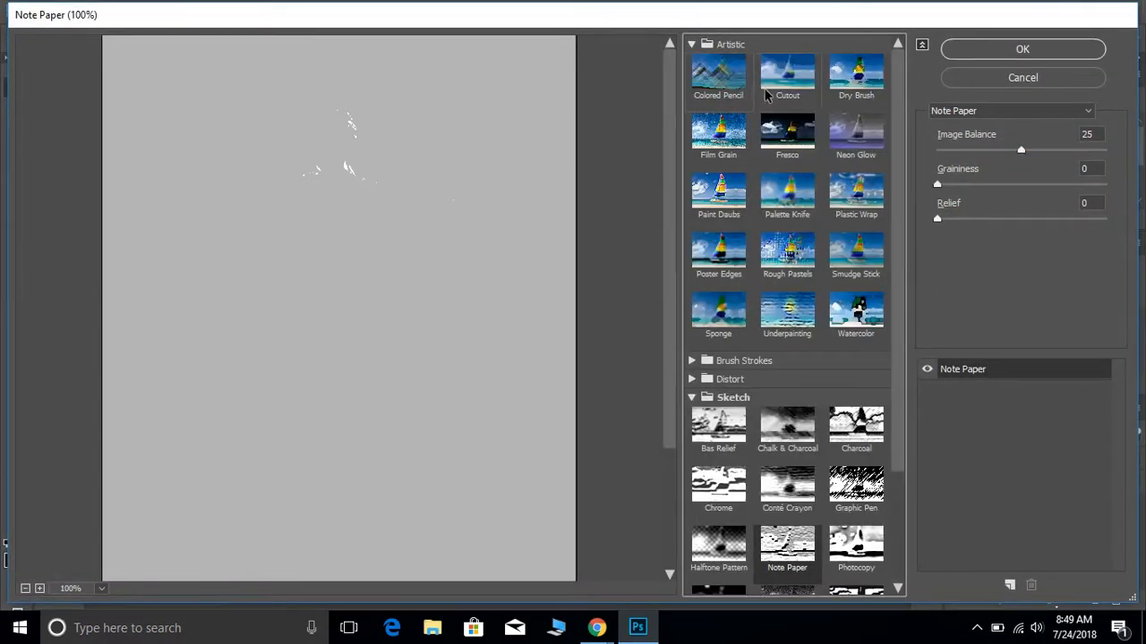
# Apply the Cutout filter with 5 levels, edge simplicity 4 and edge fidelity 2
pyautogui.click(788, 75)
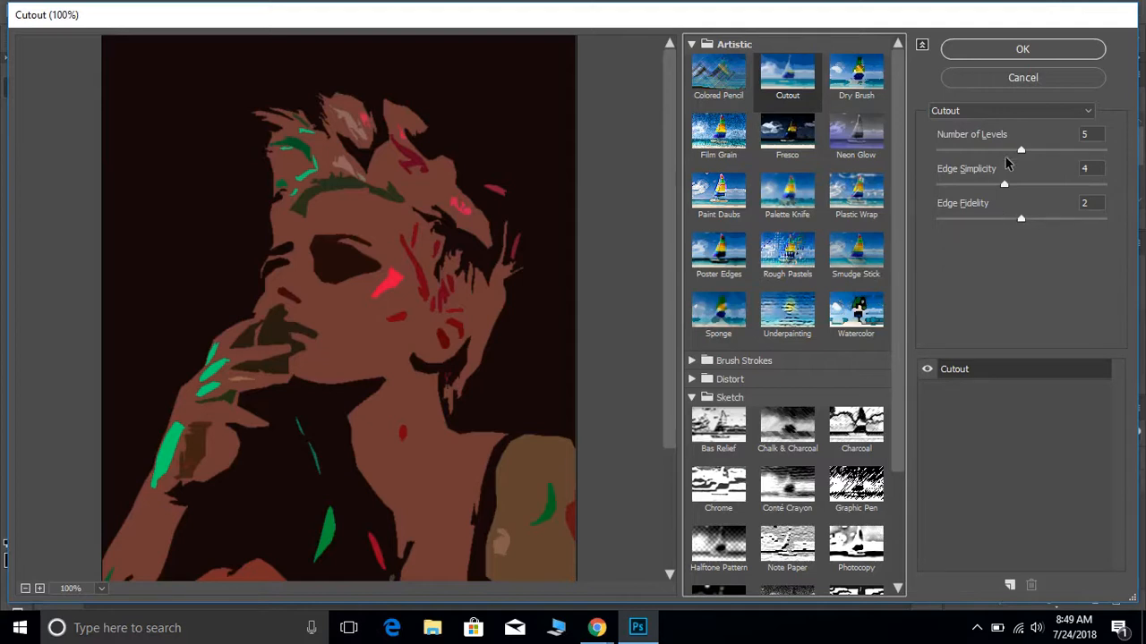
pyautogui.moveTo(967, 222)
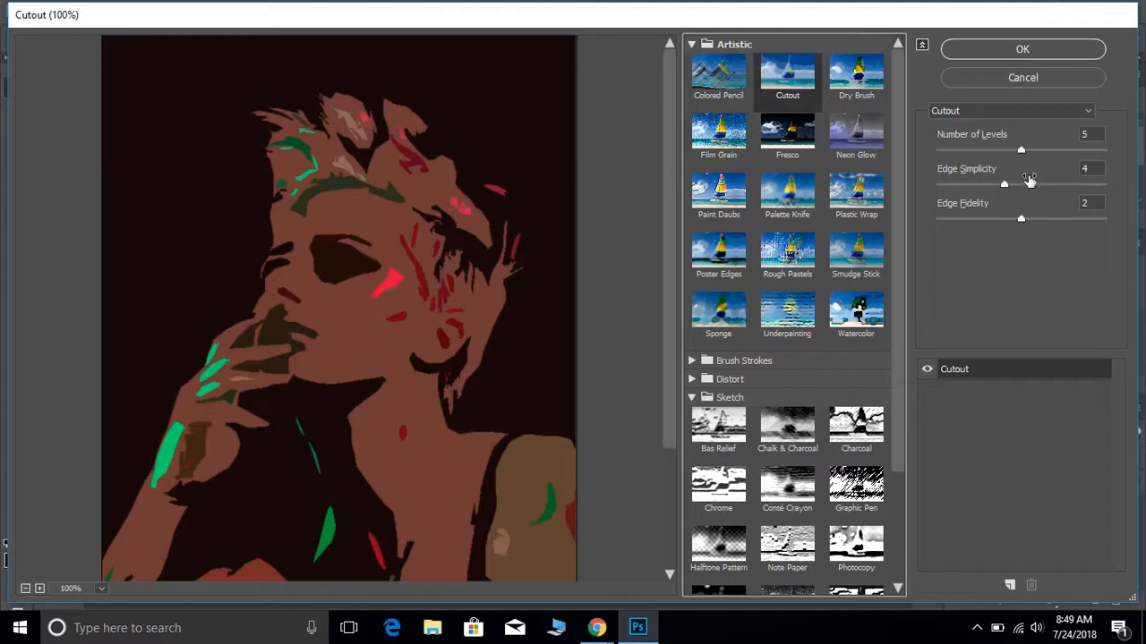
pyautogui.moveTo(1078, 249)
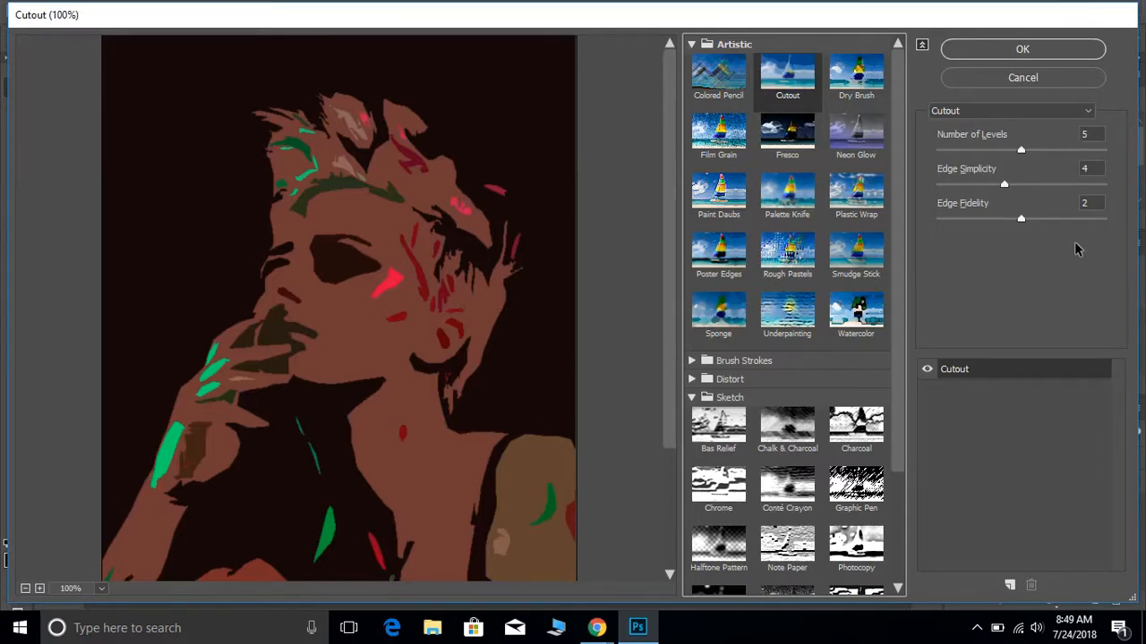
pyautogui.moveTo(290, 340)
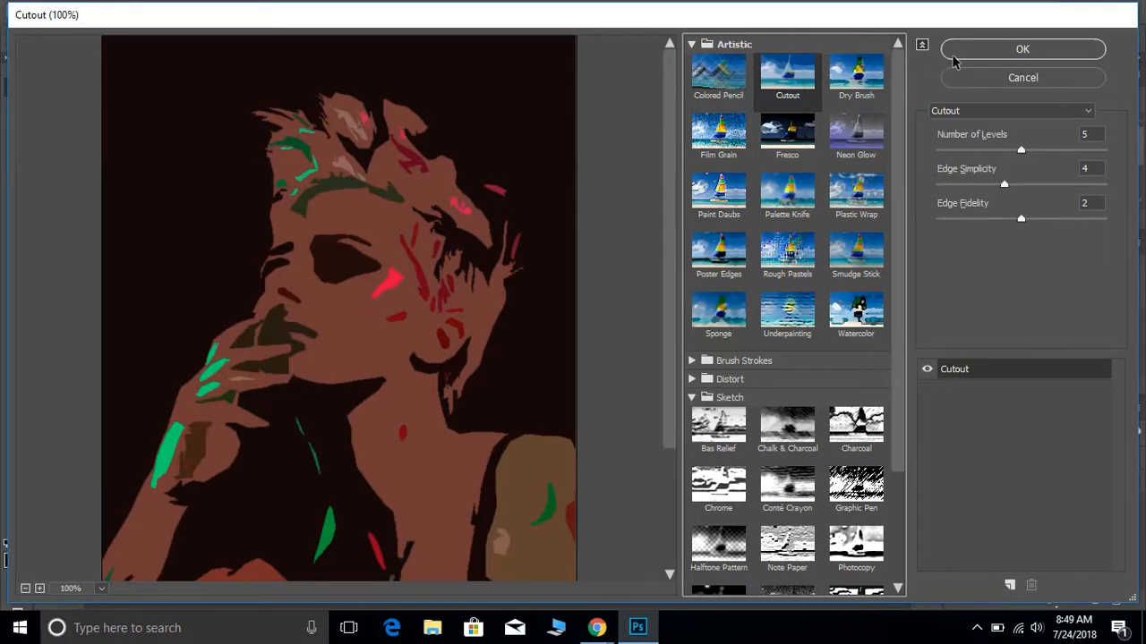
pyautogui.moveTo(965, 54)
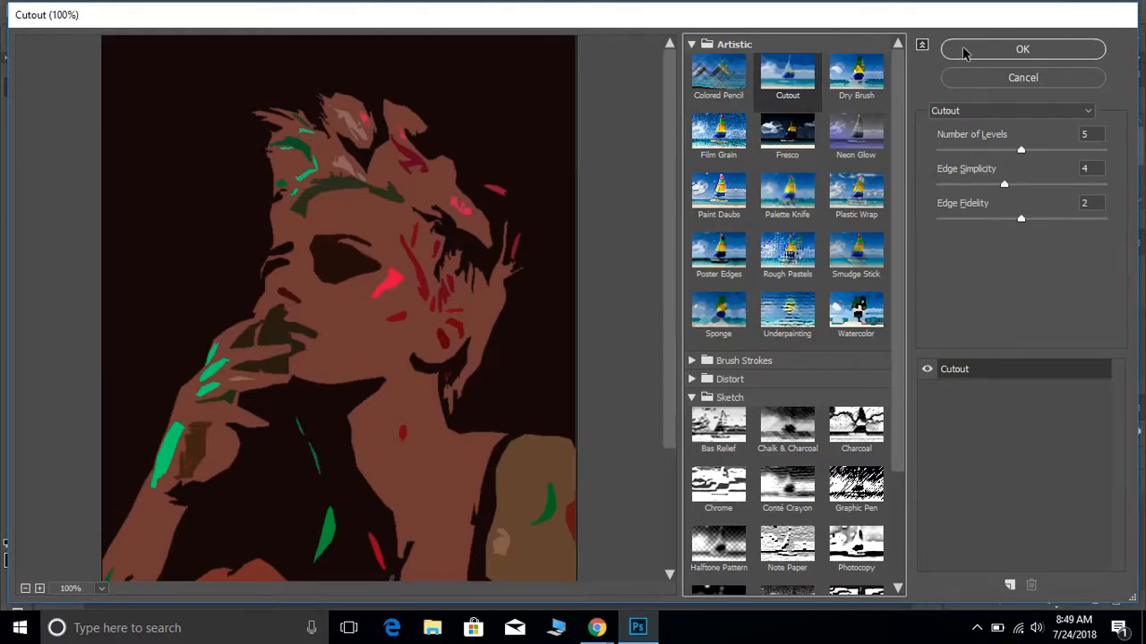
pyautogui.click(1022, 50)
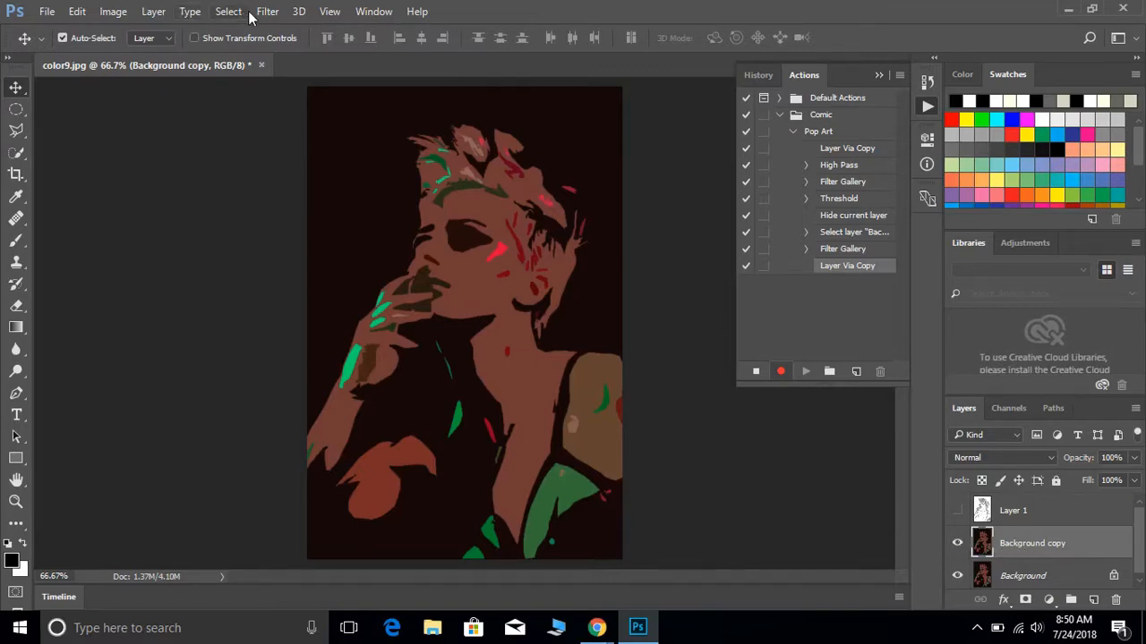
# Show the filter list over the duplicated Background copy layer
pyautogui.click(266, 11)
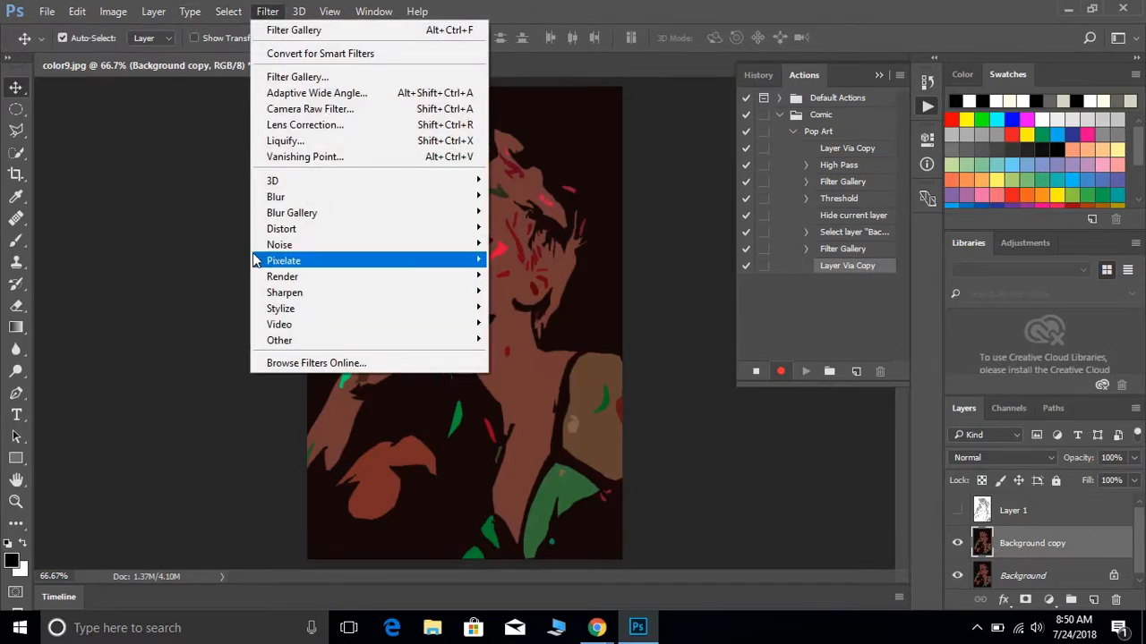
pyautogui.moveTo(283, 261)
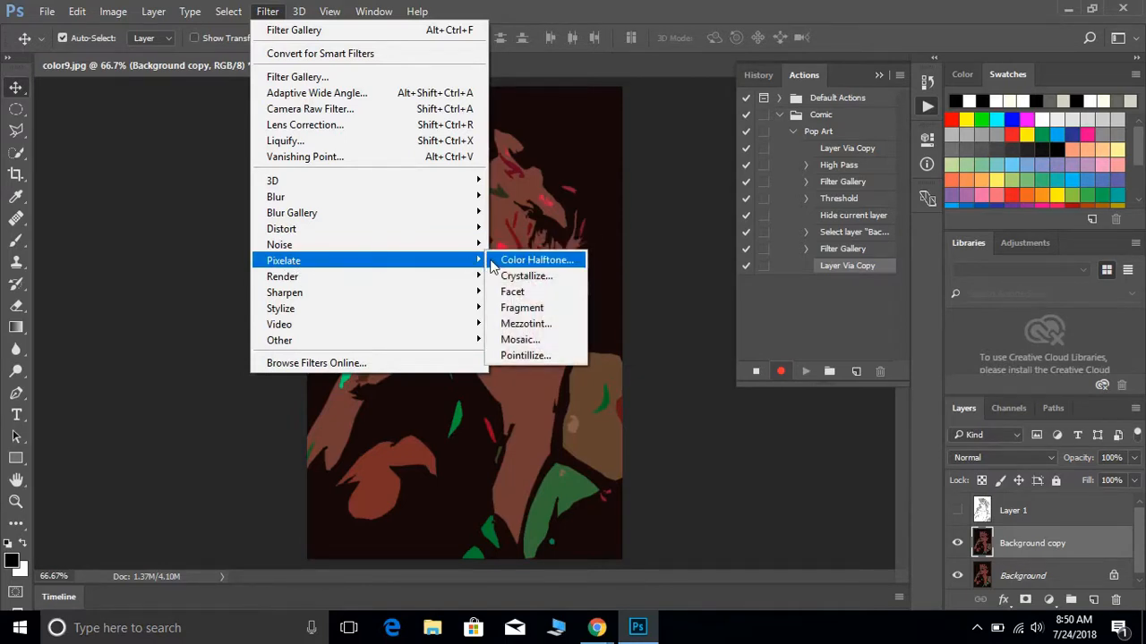
# Apply Color Halftone with Max. Radius 8 pixels to the Background copy layer
pyautogui.click(537, 260)
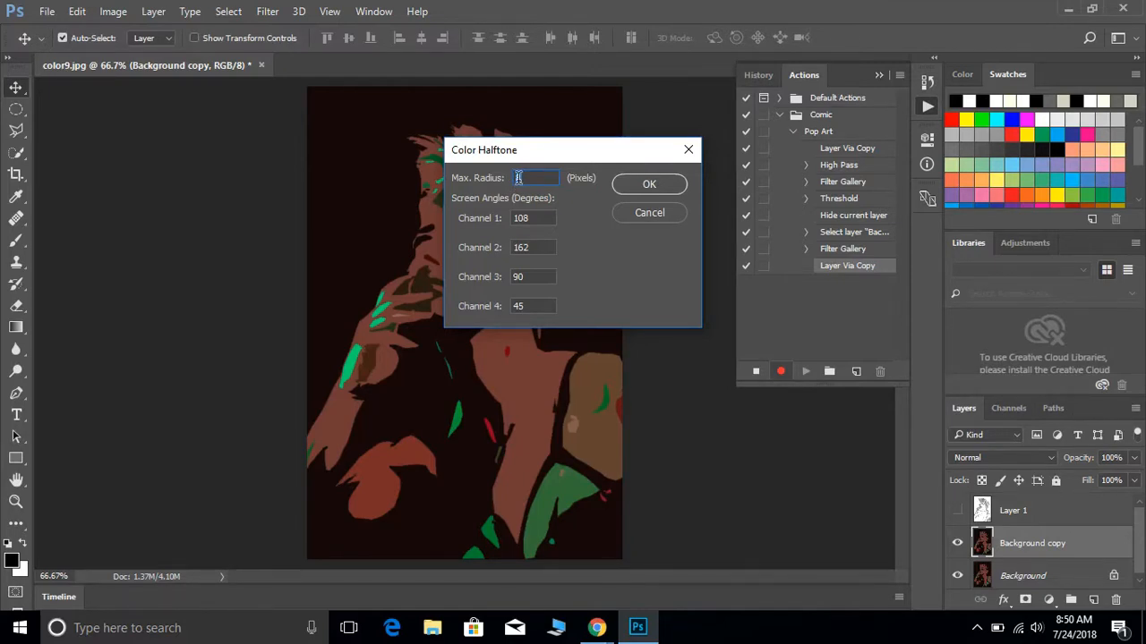
pyautogui.write('8')
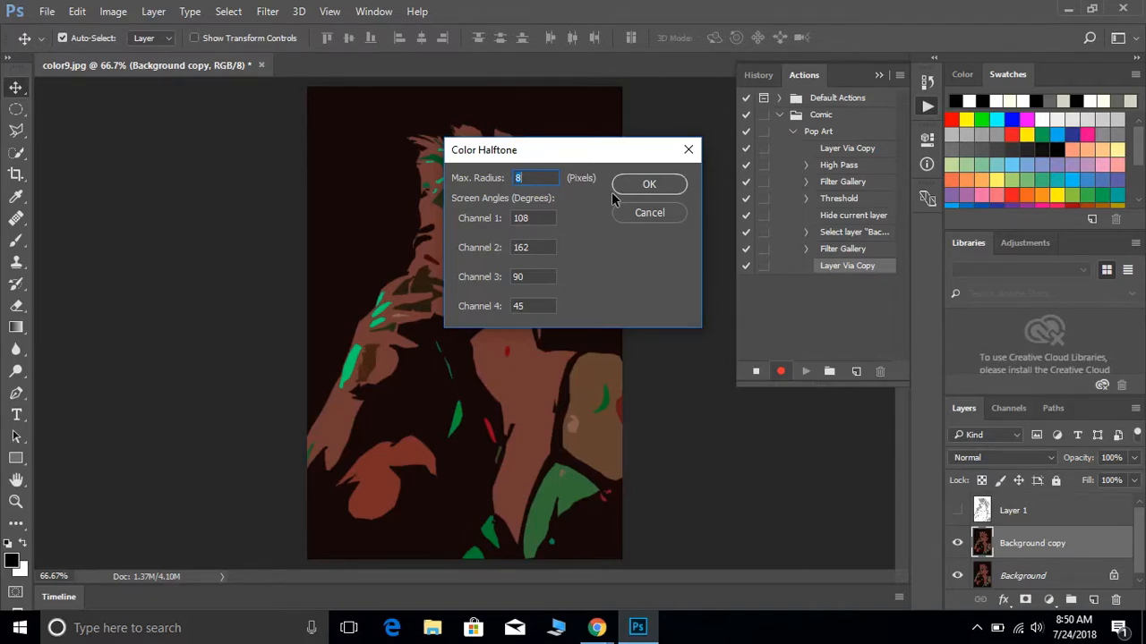
pyautogui.click(648, 183)
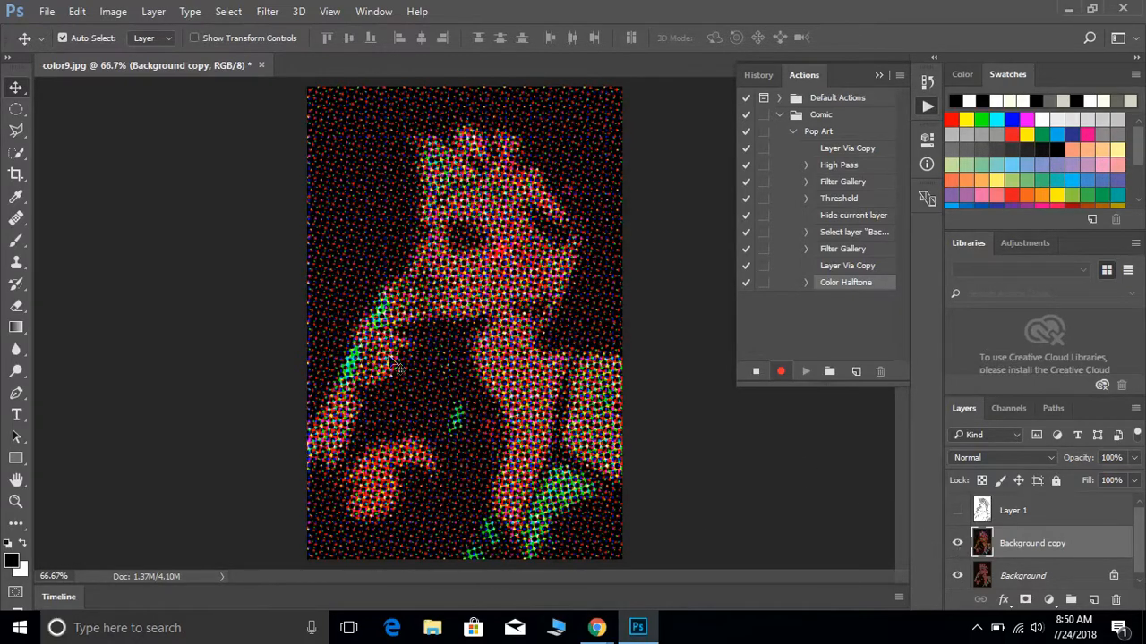
pyautogui.moveTo(469, 320)
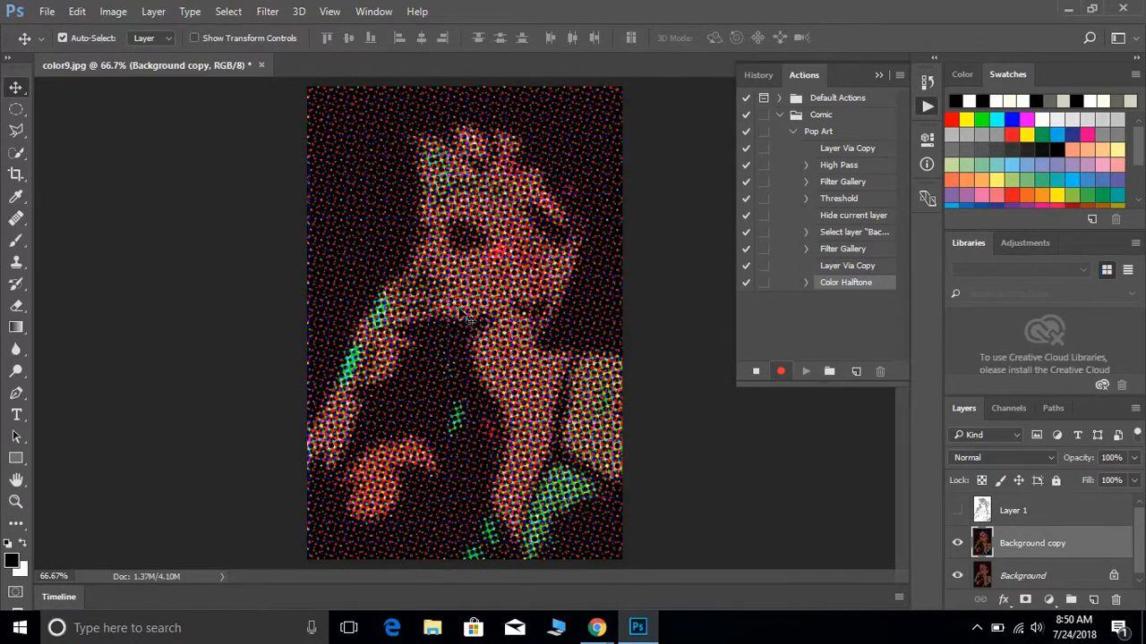
pyautogui.moveTo(1024, 469)
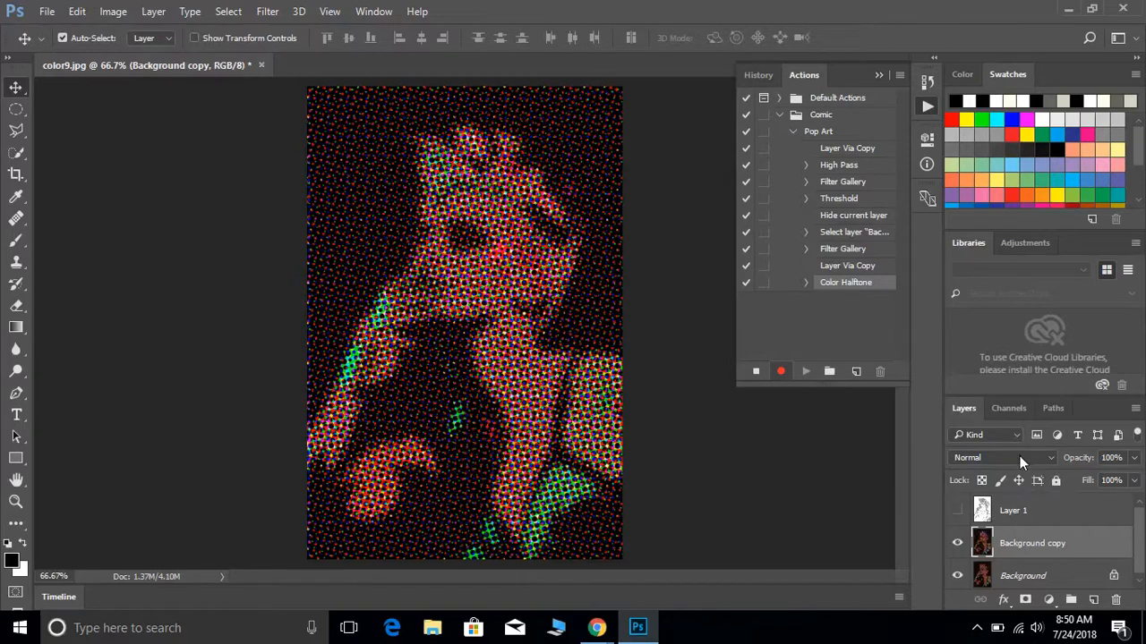
# Set the Background copy layer's blend mode to Screen
pyautogui.click(1003, 459)
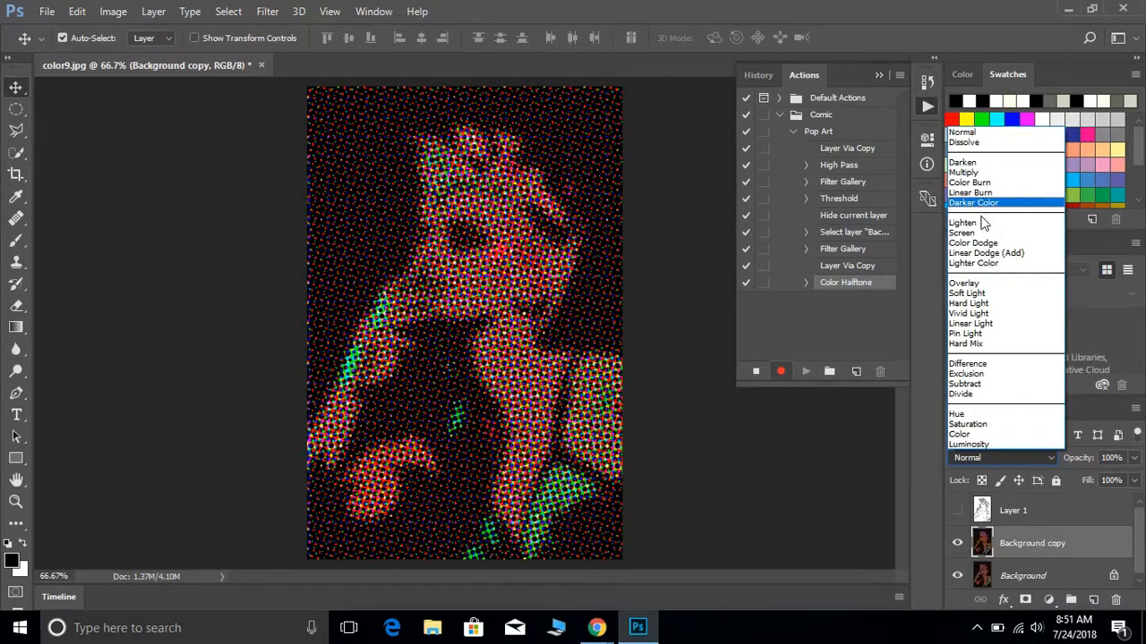
pyautogui.click(963, 232)
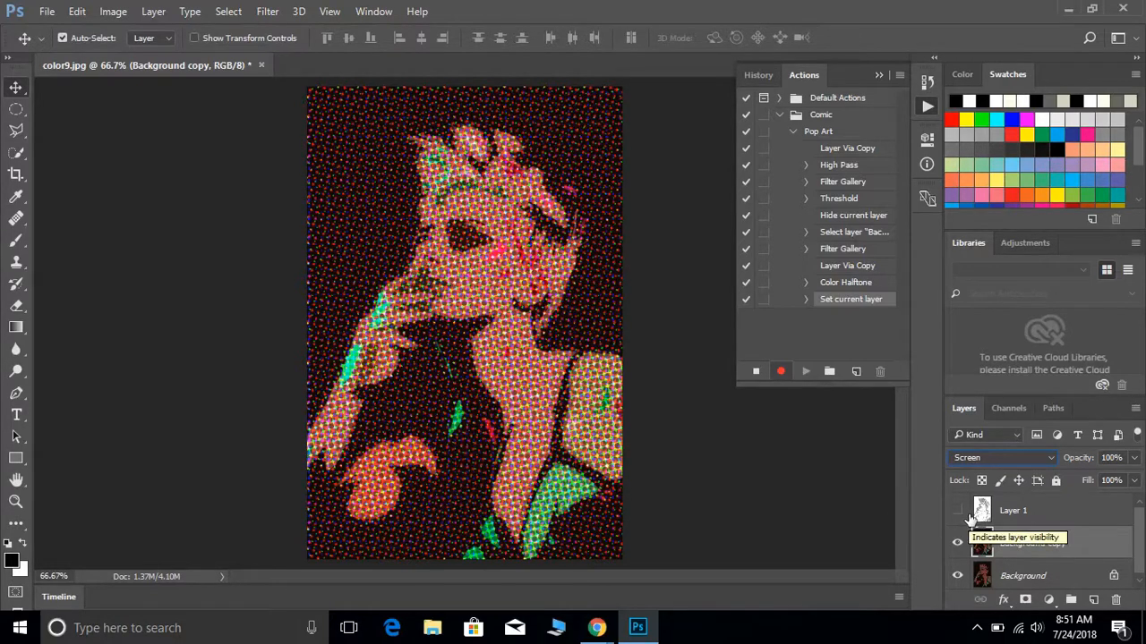
# Show Layer 1, blend it in Darken mode, and stop recording the Pop Art action
pyautogui.click(956, 511)
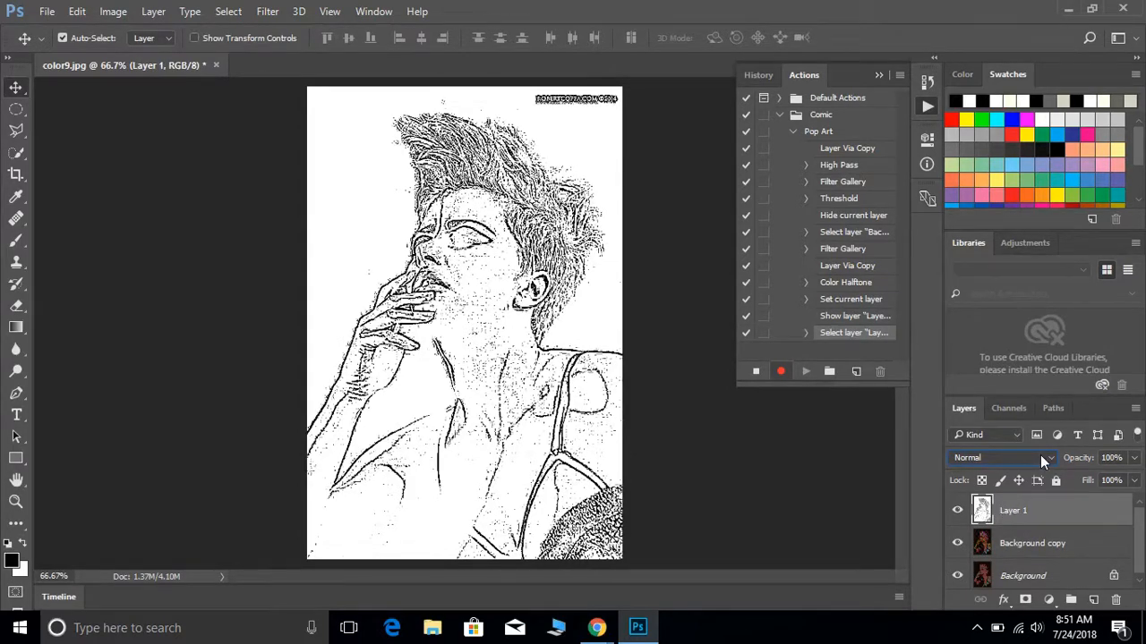
pyautogui.click(1002, 459)
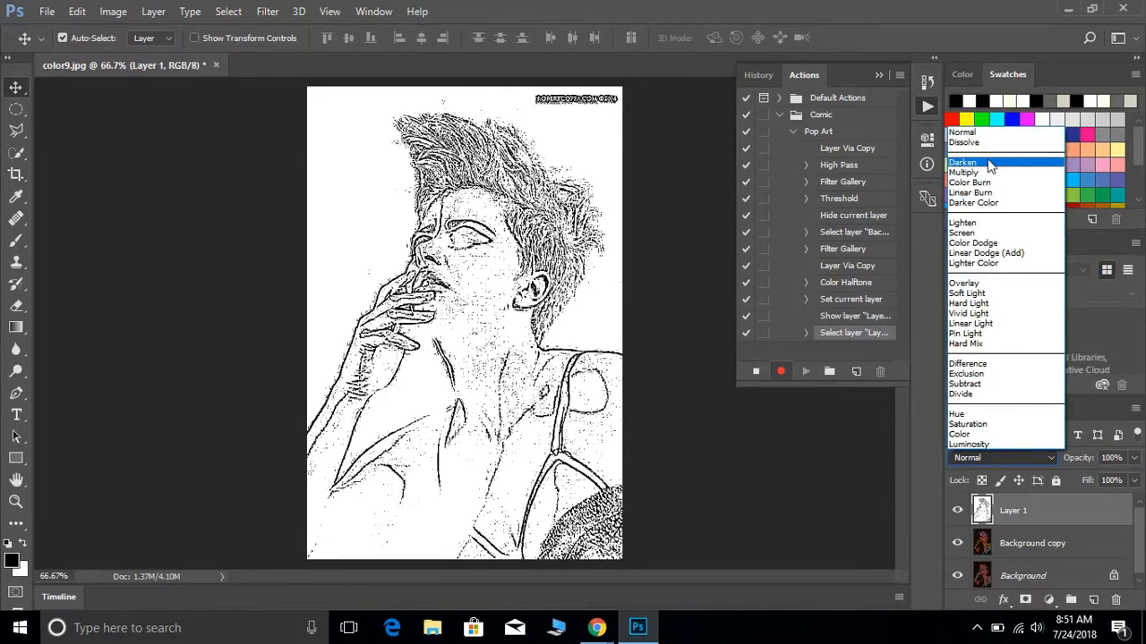
pyautogui.click(963, 161)
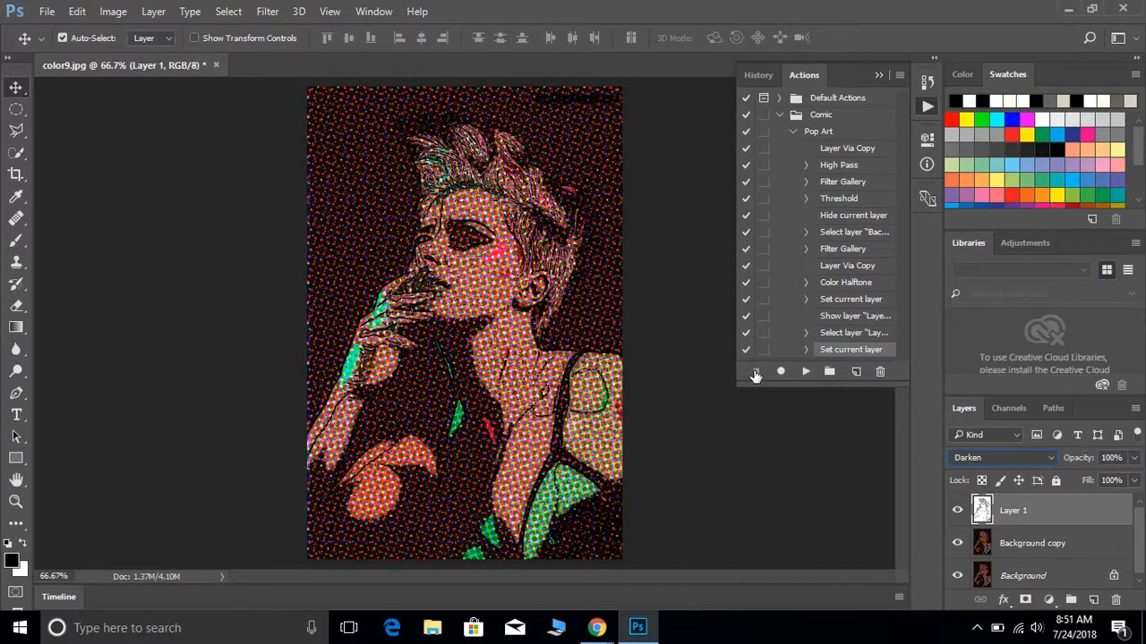
pyautogui.click(756, 370)
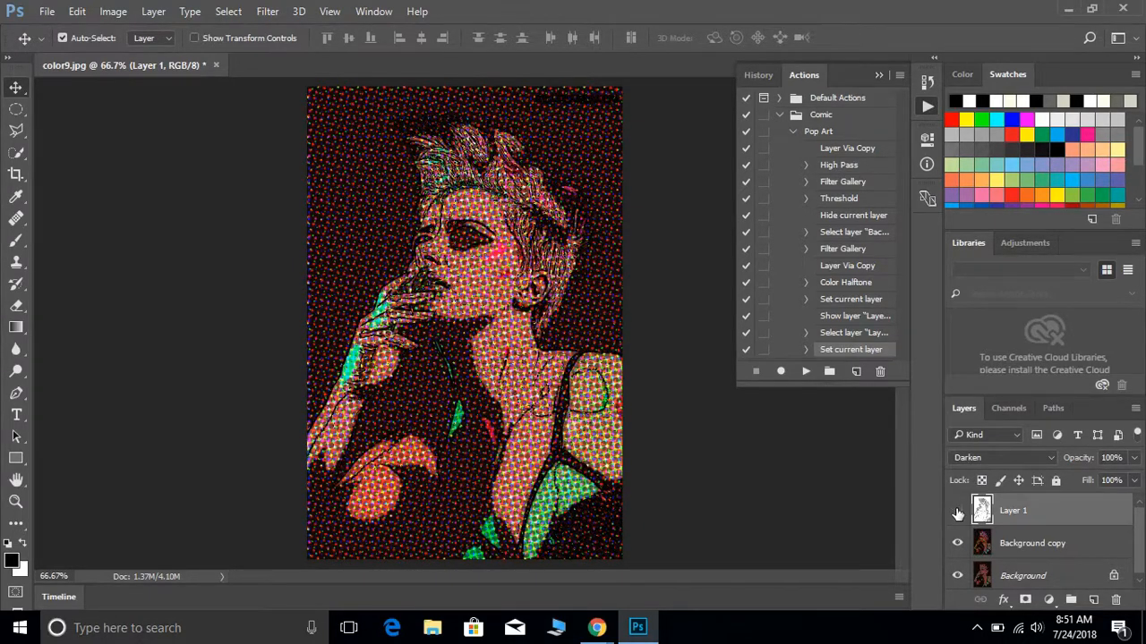
pyautogui.click(956, 511)
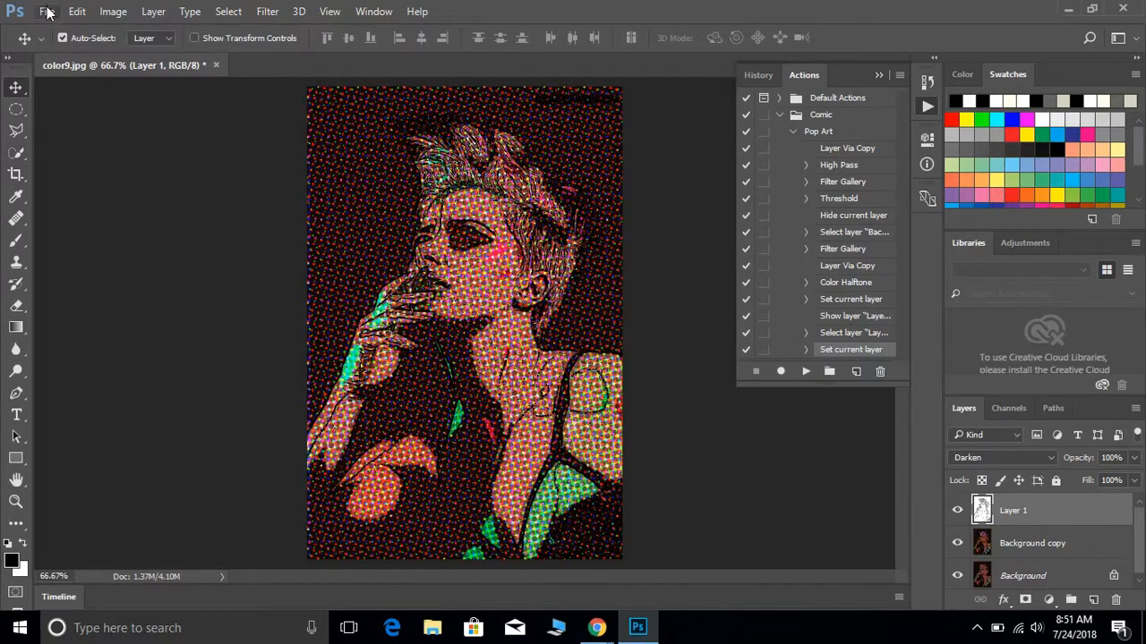
# Open color7.jpg and select the Pop Art action in the Actions panel
pyautogui.click(46, 11)
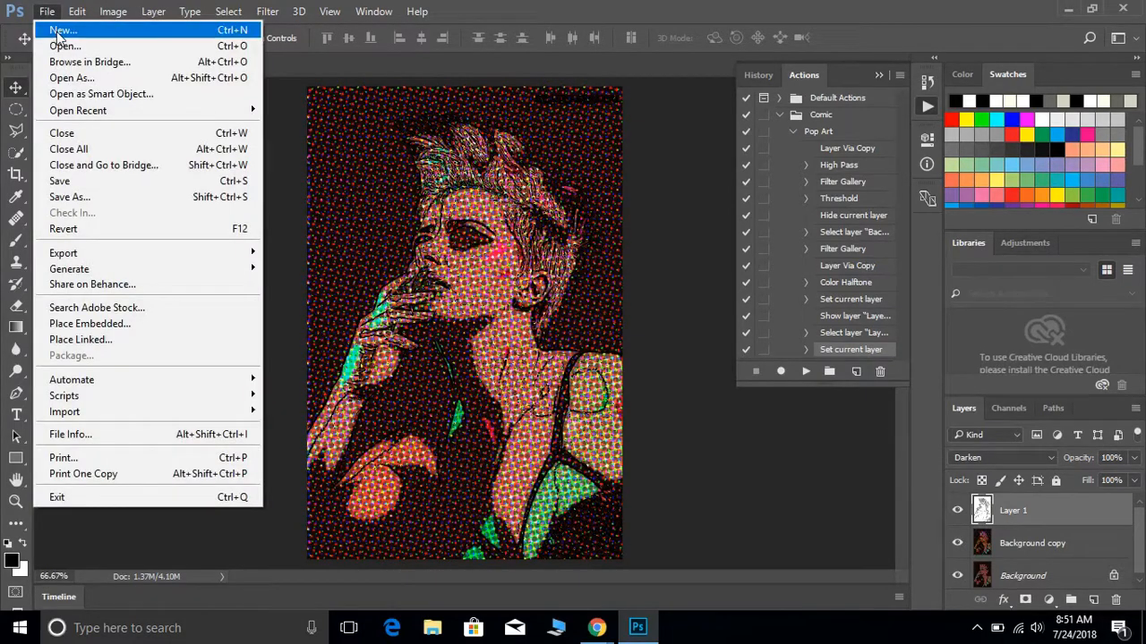
pyautogui.click(64, 46)
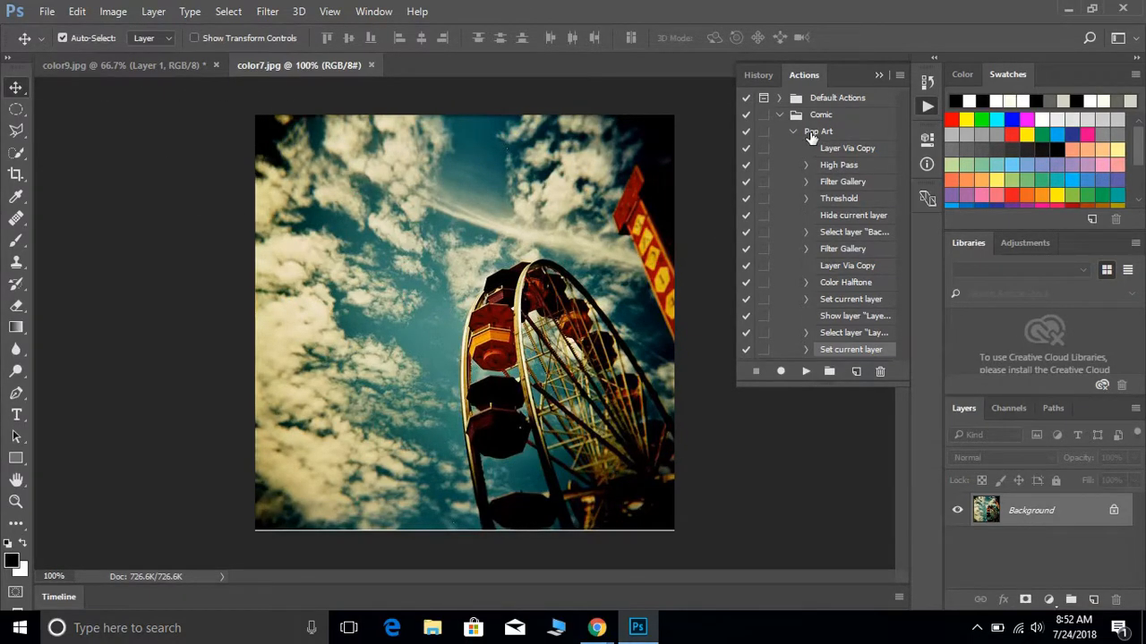
pyautogui.click(816, 132)
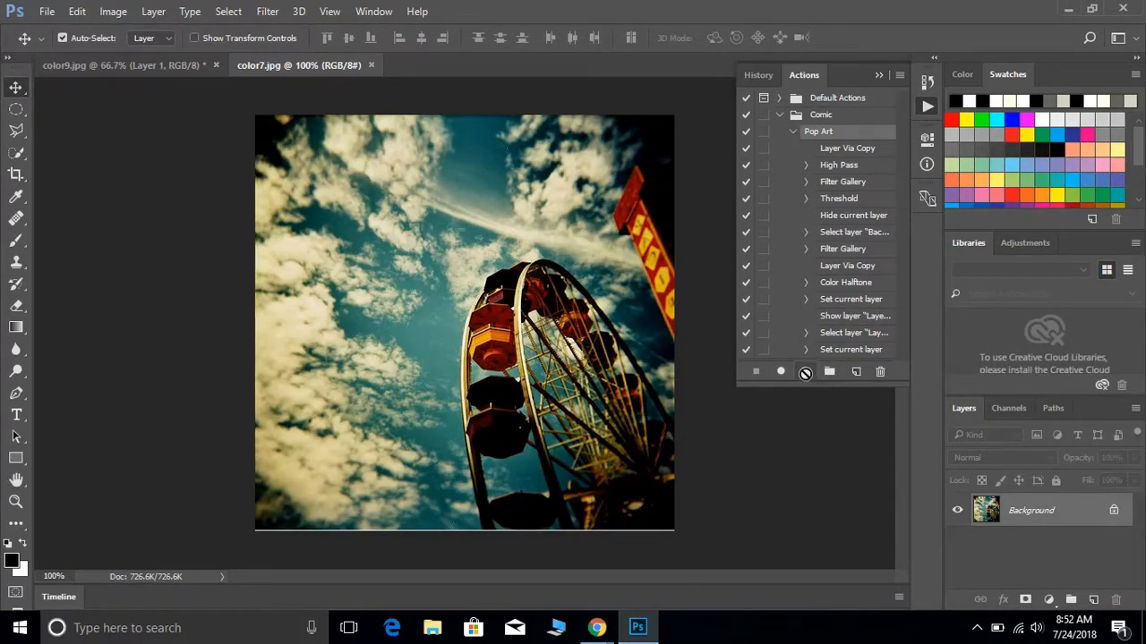
# Play Pop Art on the ferris wheel photo, then on the underwater swimmer photo color3.jpg
pyautogui.click(781, 371)
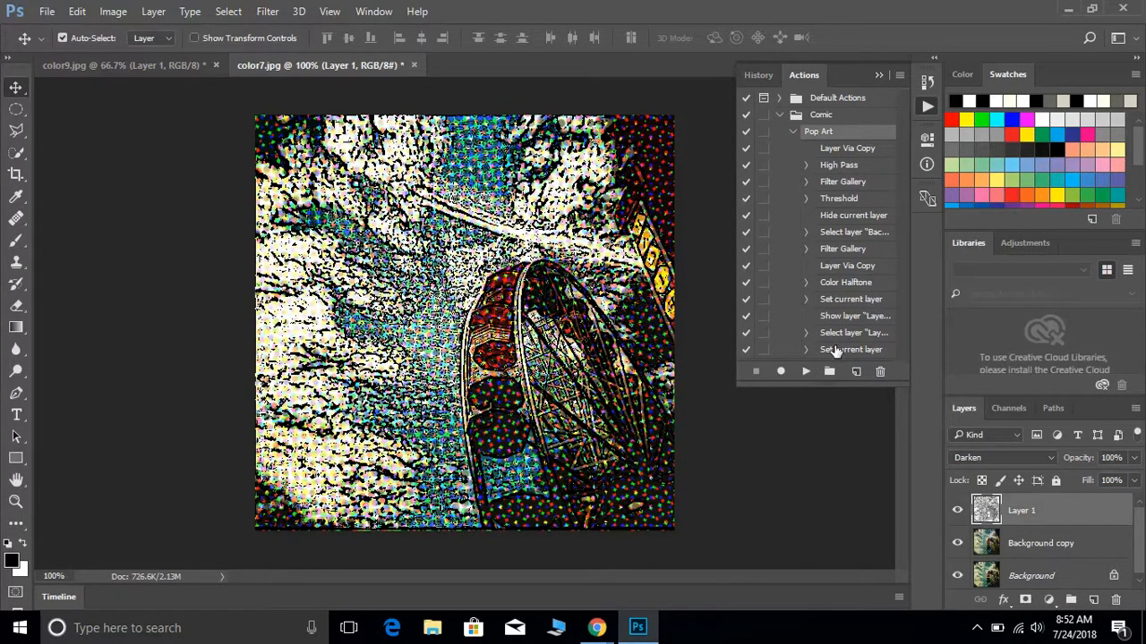
pyautogui.moveTo(966, 399)
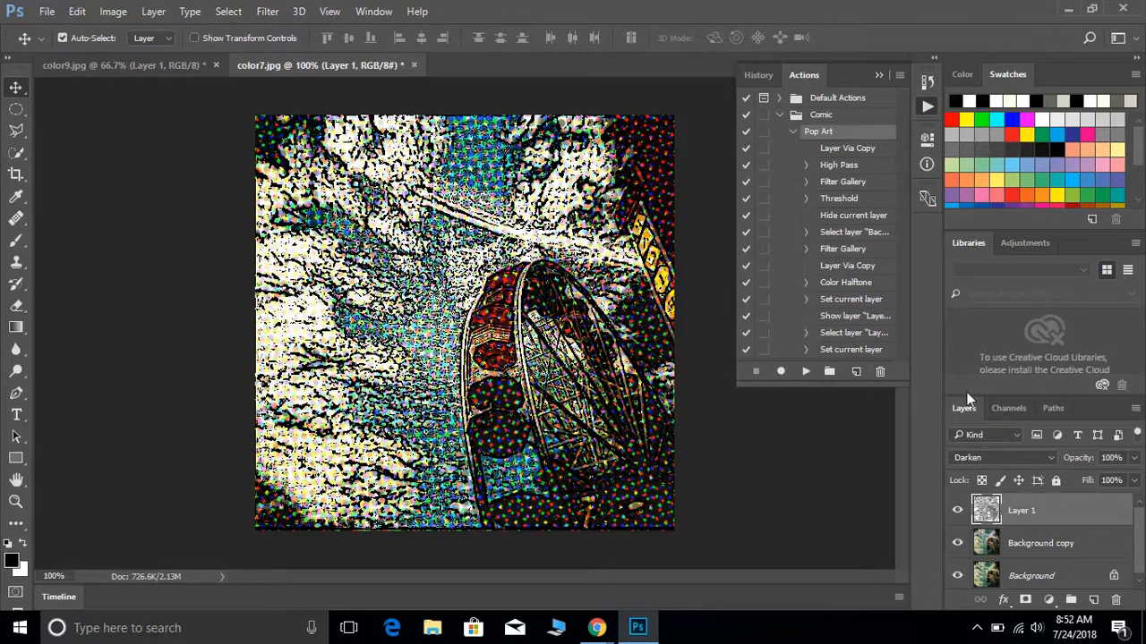
pyautogui.moveTo(1038, 527)
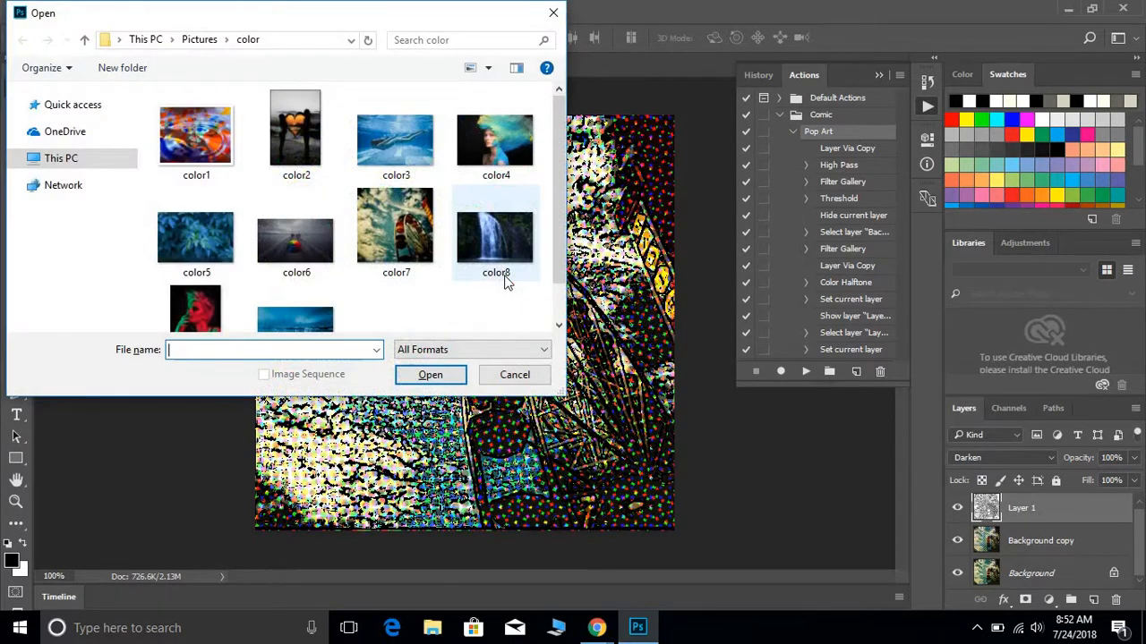
pyautogui.click(429, 374)
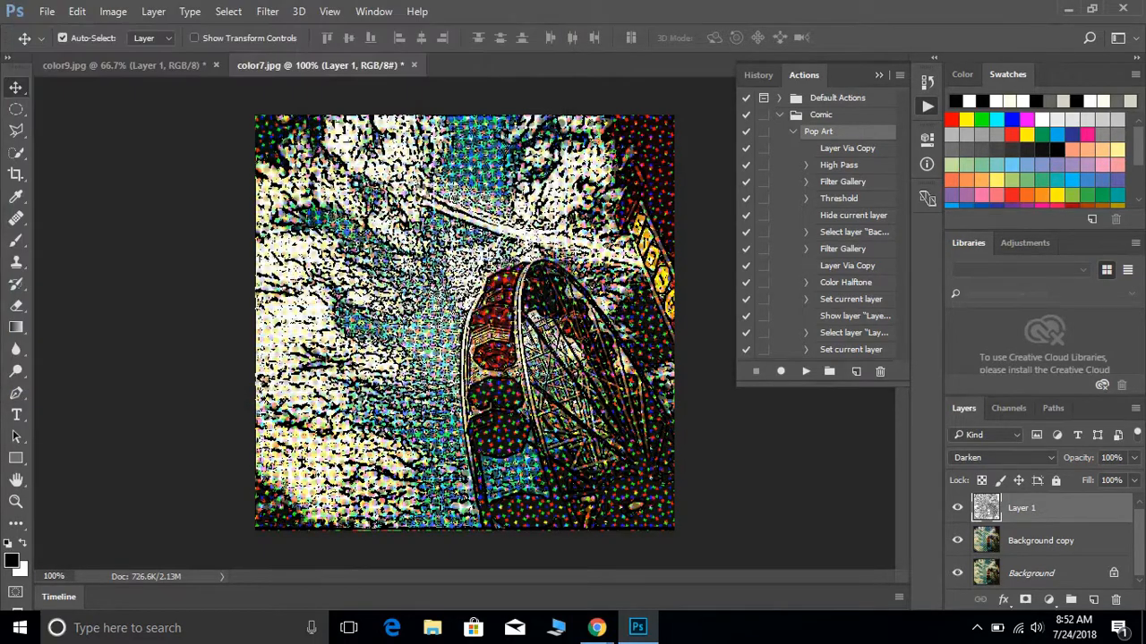
pyautogui.click(497, 64)
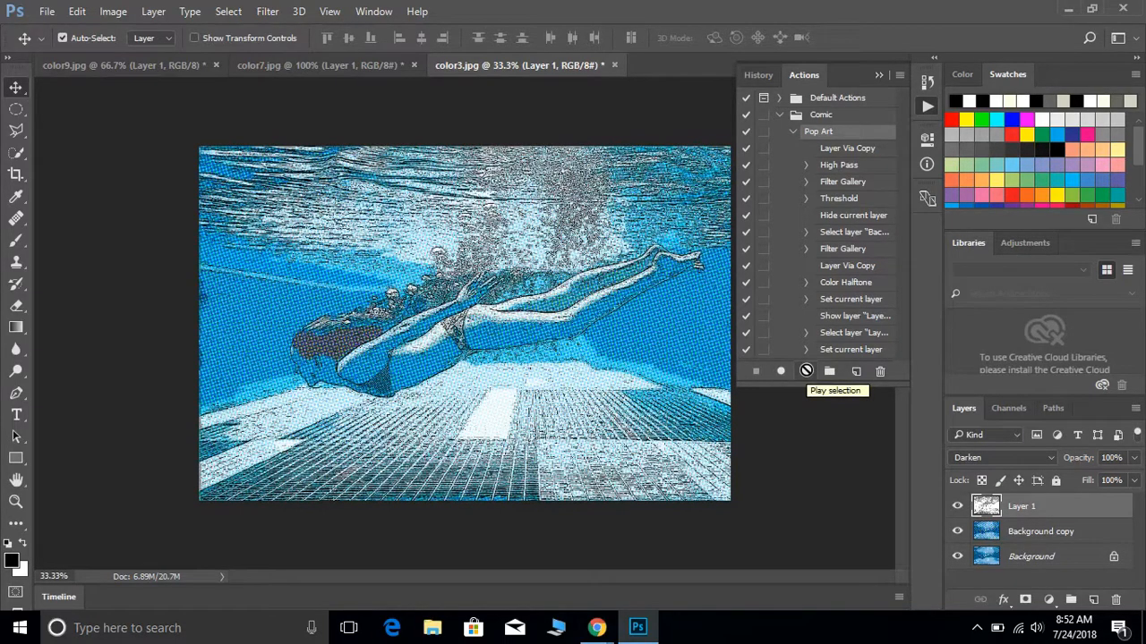
pyautogui.moveTo(57, 11)
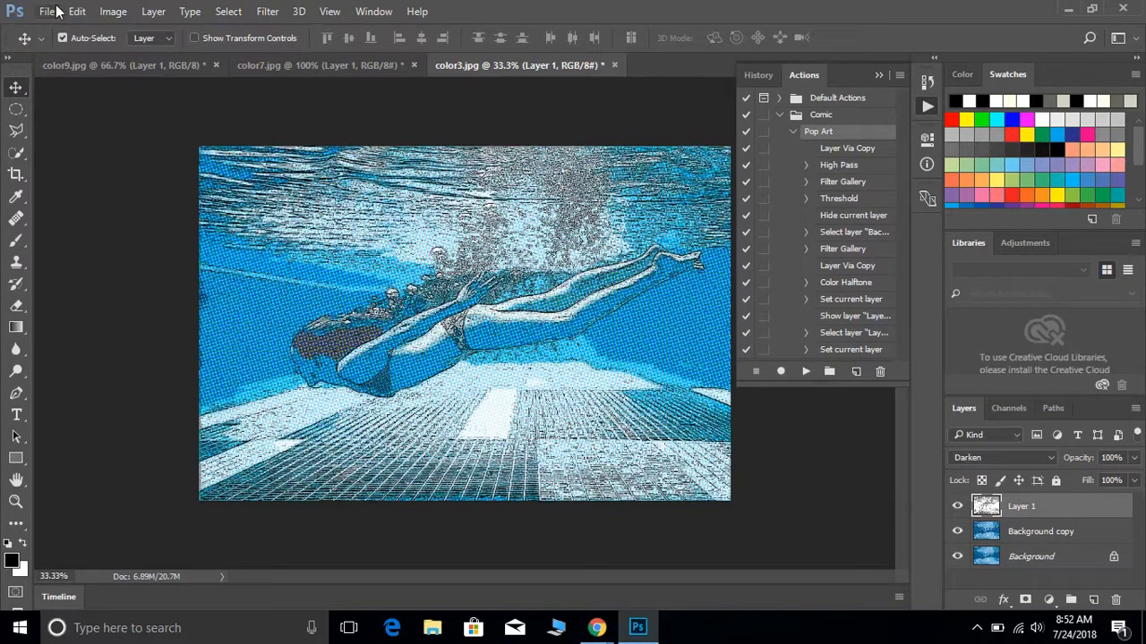
# Set up Save As for the swimmer image as JPEG named 'action 1'
pyautogui.click(47, 11)
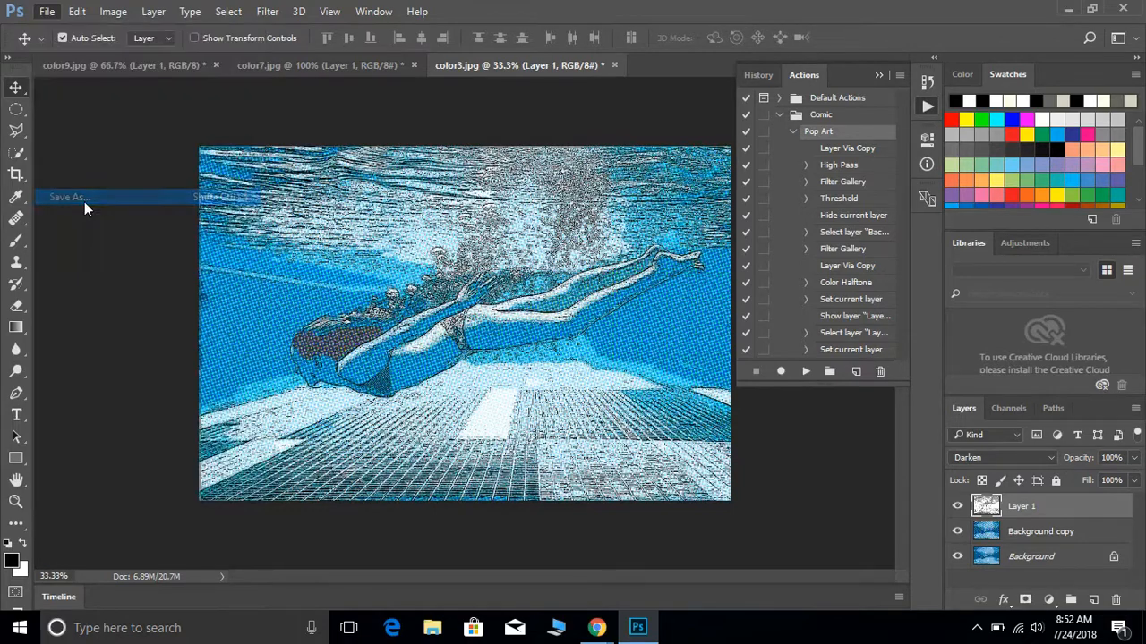
pyautogui.click(68, 195)
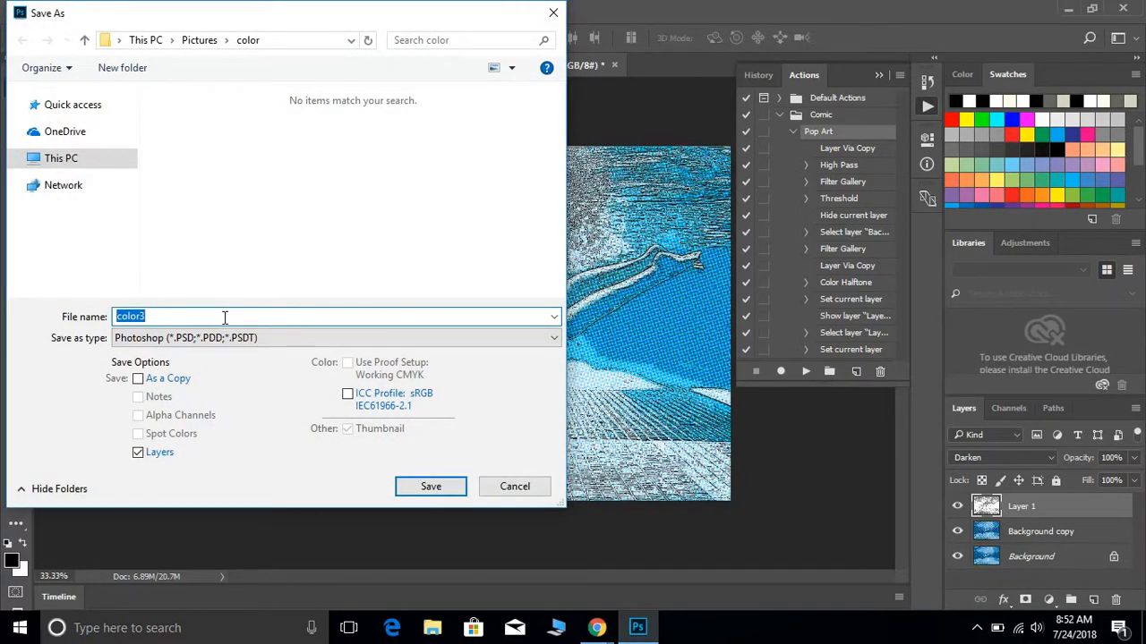
pyautogui.write('action 1')
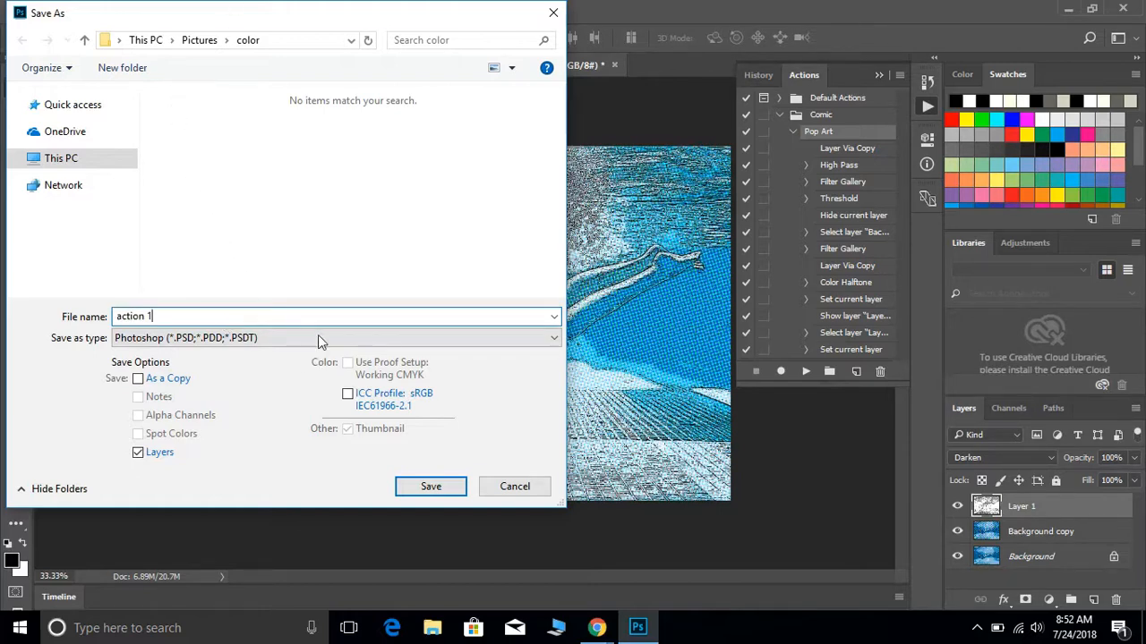
pyautogui.click(333, 336)
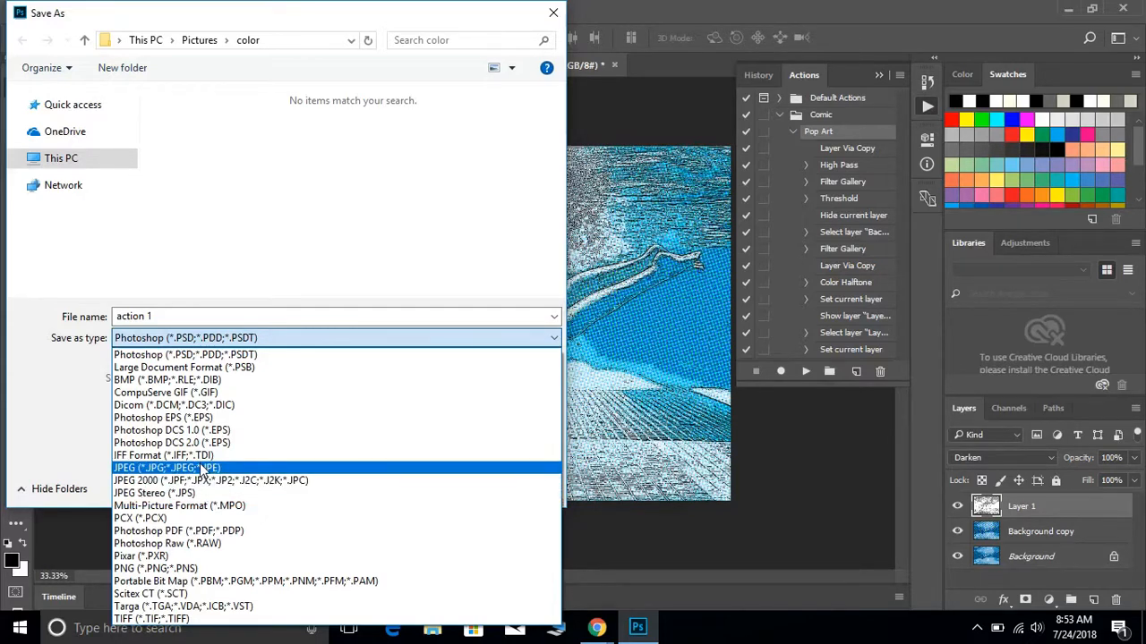
pyautogui.click(167, 469)
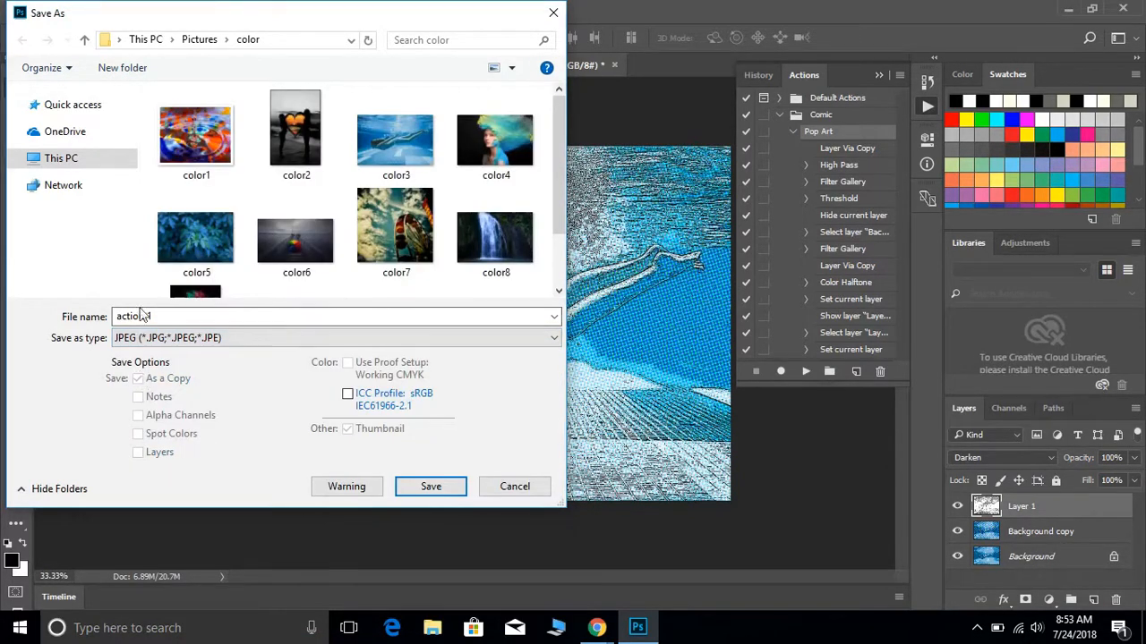
pyautogui.write('action 1')
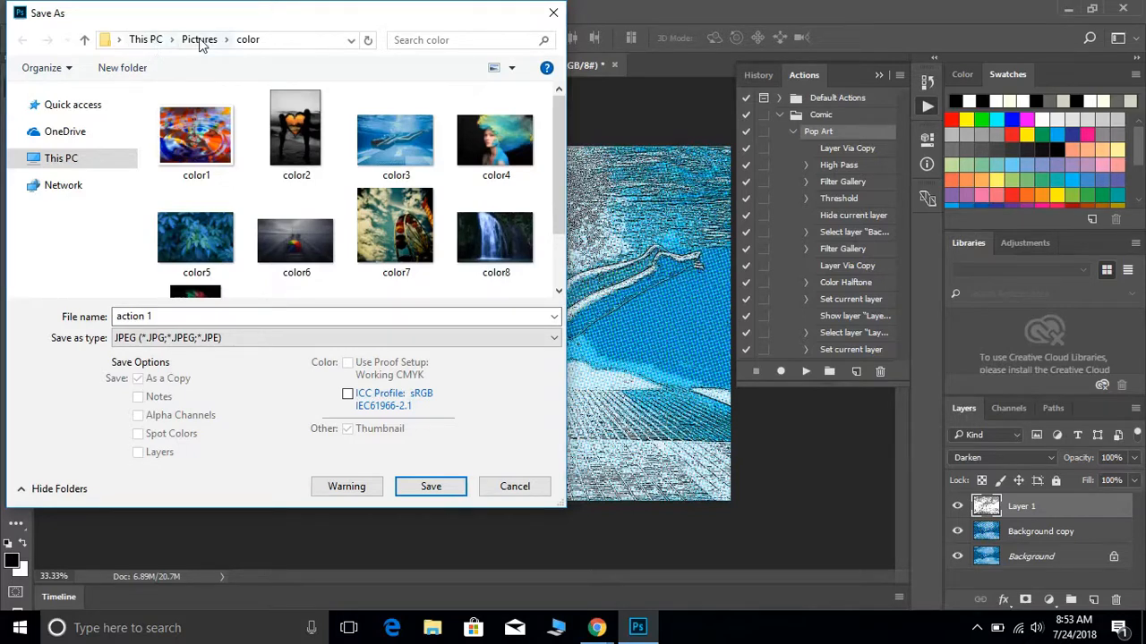
# Create an 'Action' folder in Pictures and save 'action 1' there as a maximum-quality JPEG
pyautogui.click(199, 40)
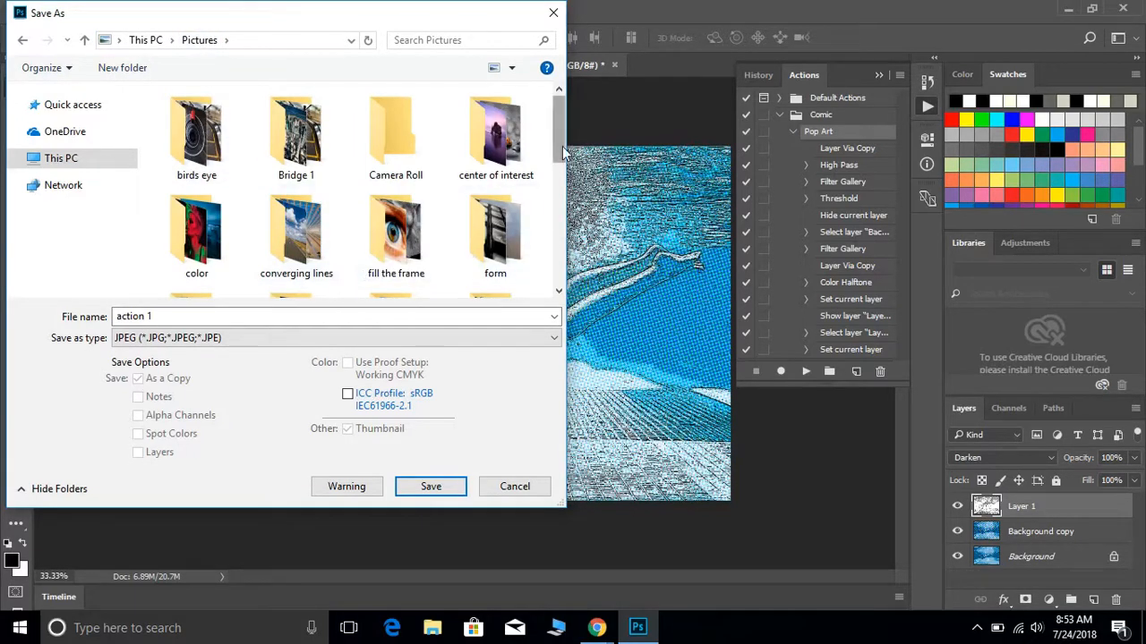
pyautogui.click(122, 68)
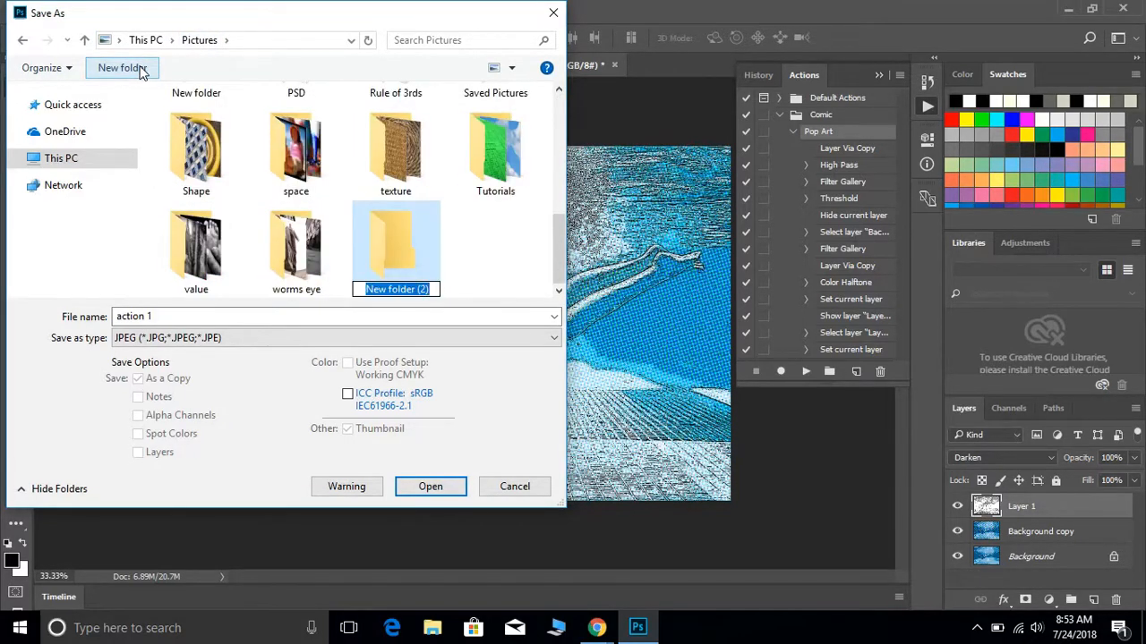
pyautogui.write('Action')
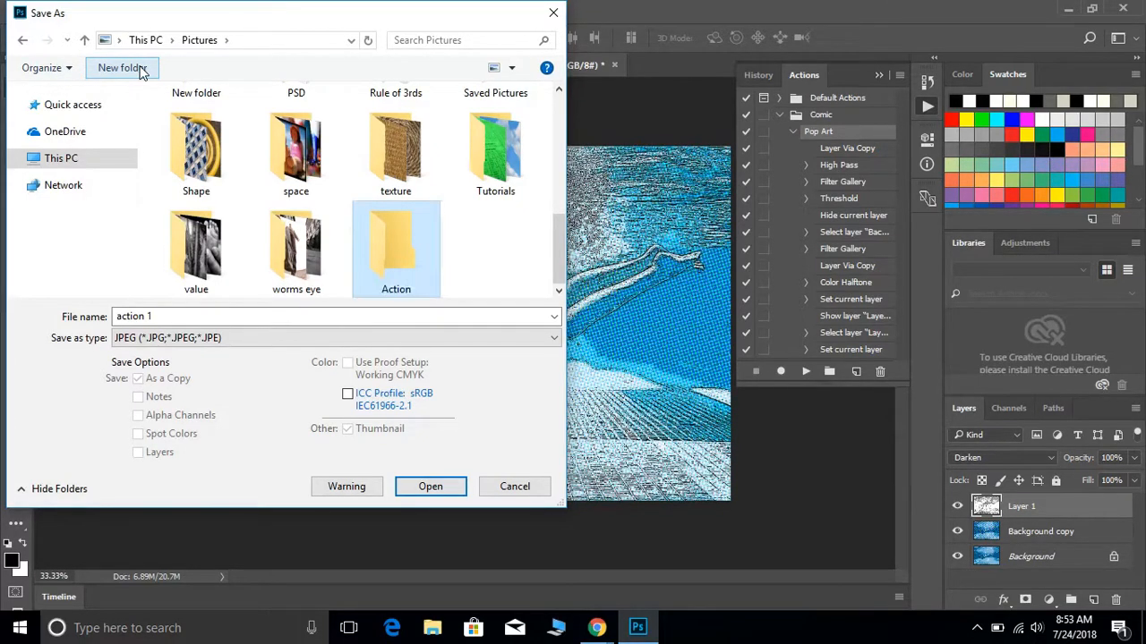
pyautogui.doubleClick(395, 241)
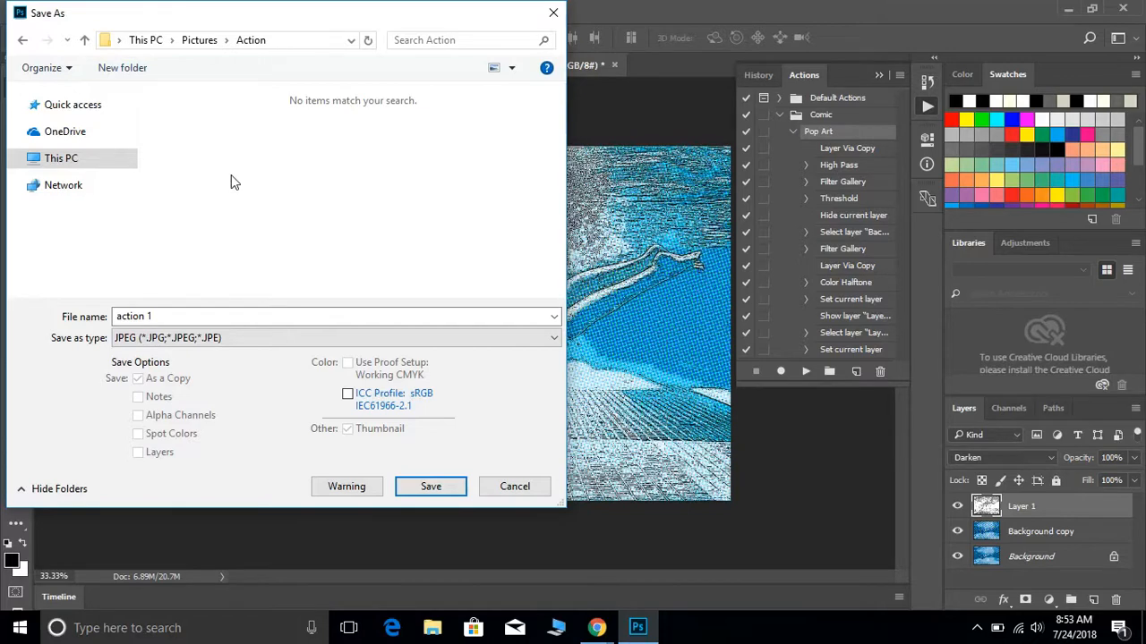
pyautogui.click(165, 315)
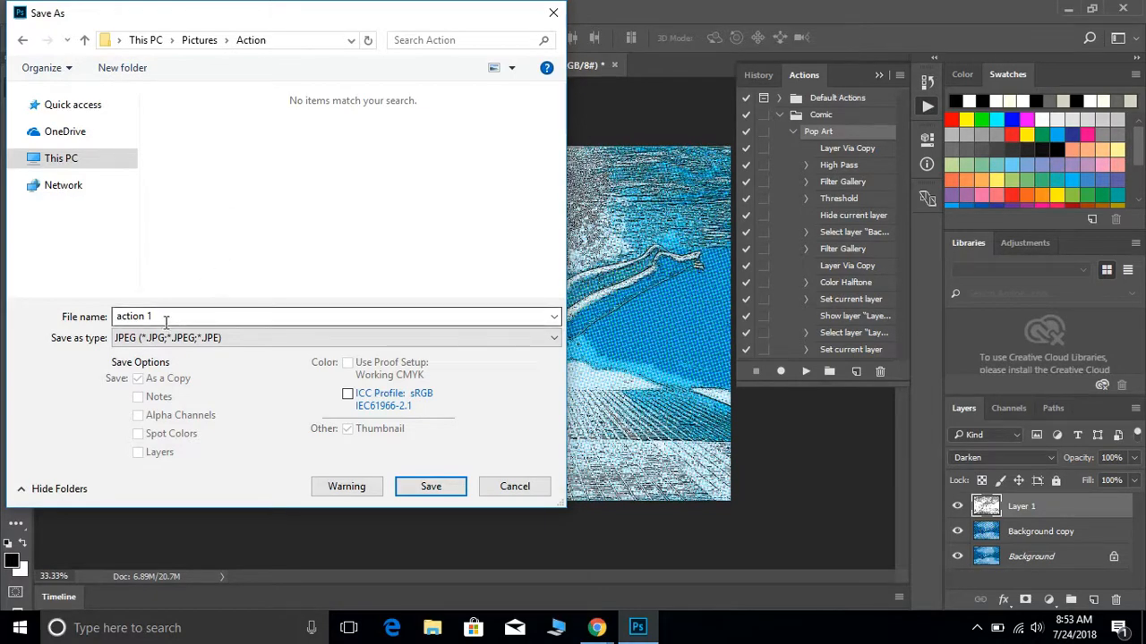
pyautogui.click(430, 487)
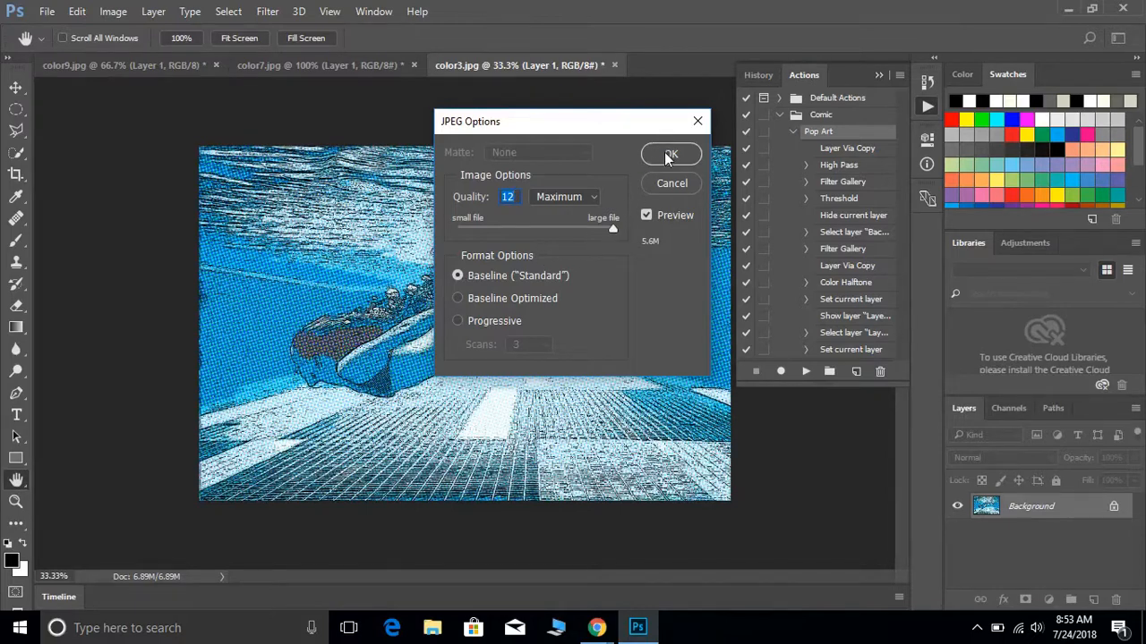
pyautogui.click(669, 154)
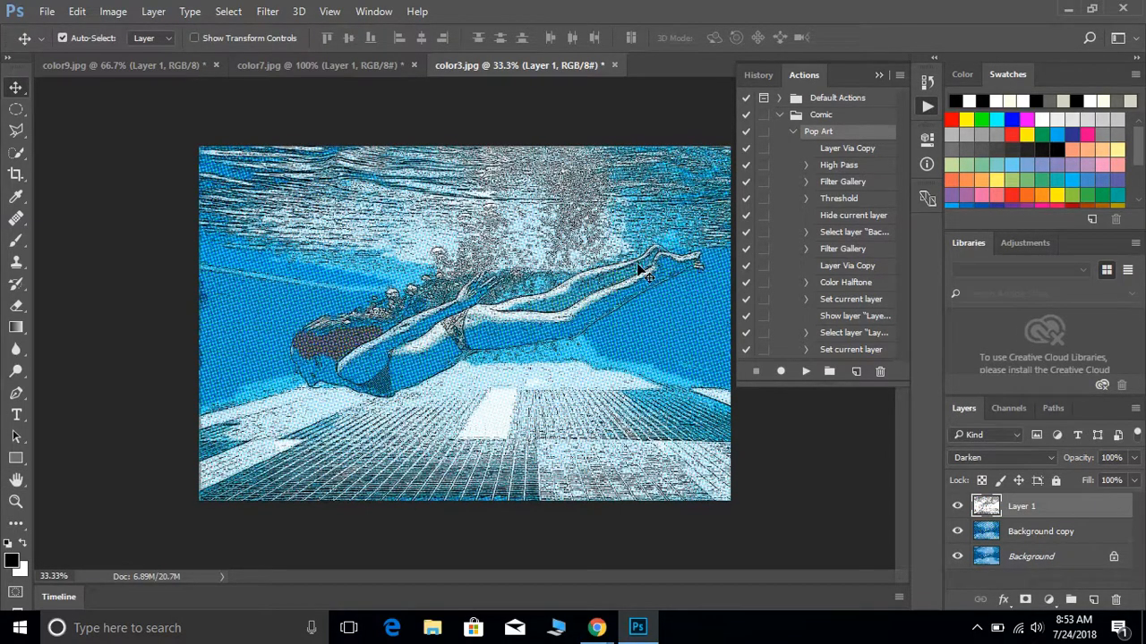
pyautogui.moveTo(236, 122)
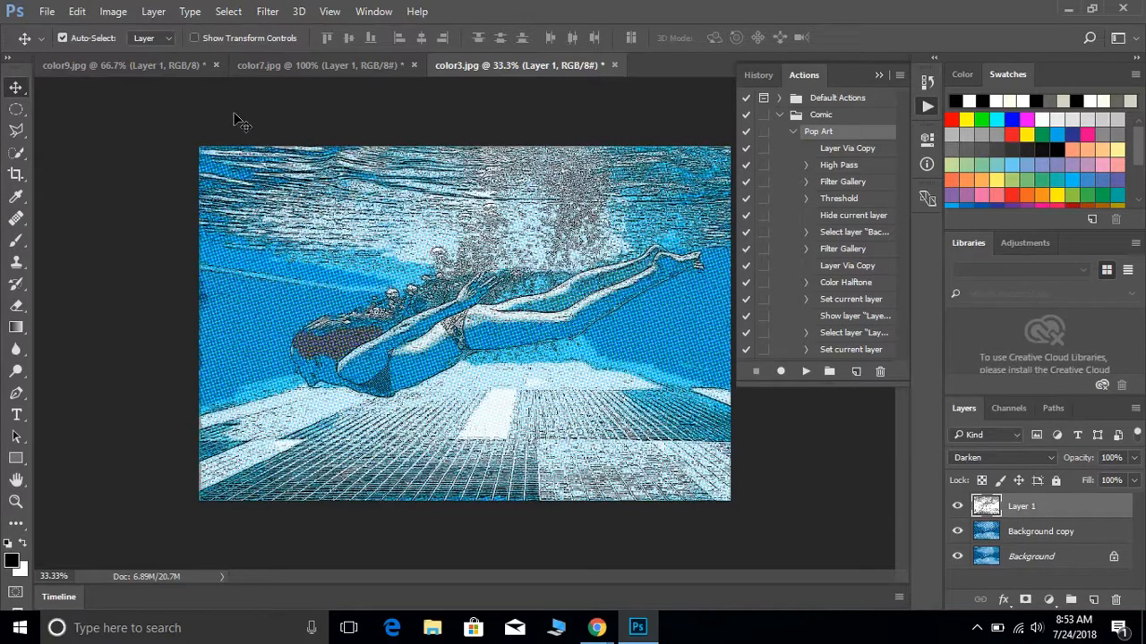